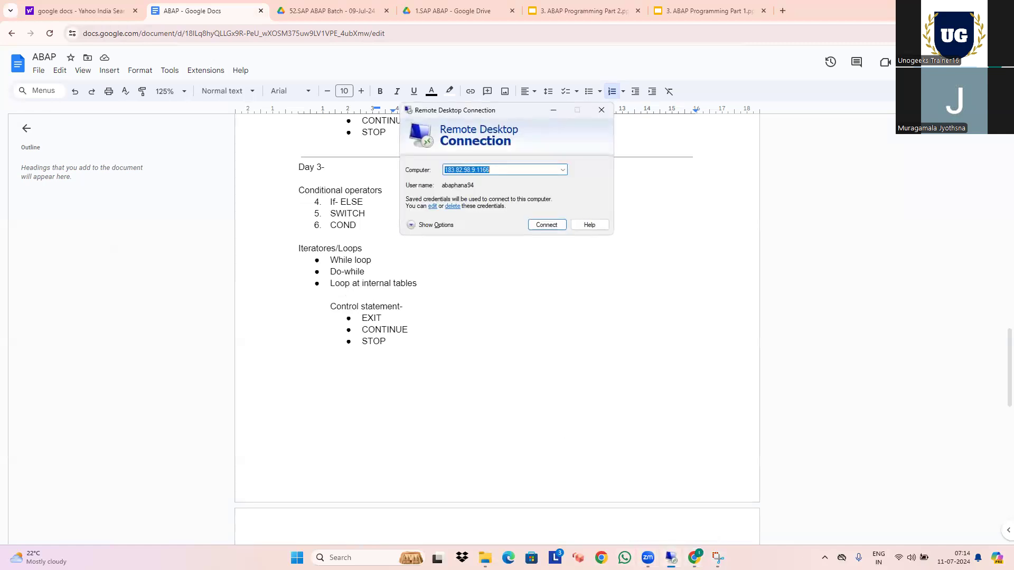
- Connect to the remote Windows Server, accepting the identity and certificate warnings, and go full screen
{"action": "left_click", "coordinate": [546, 224]}
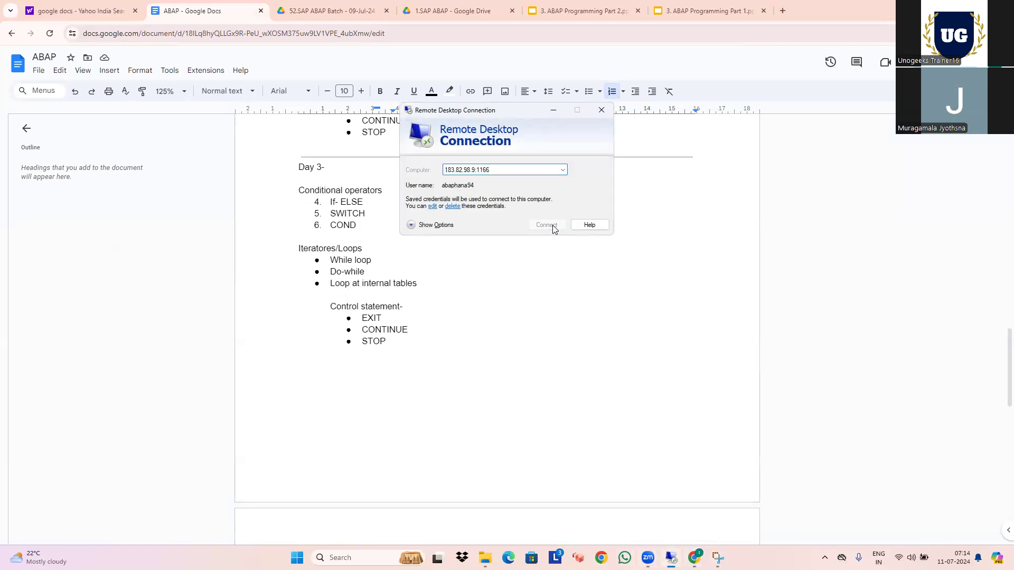
{"action": "left_click", "coordinate": [546, 224]}
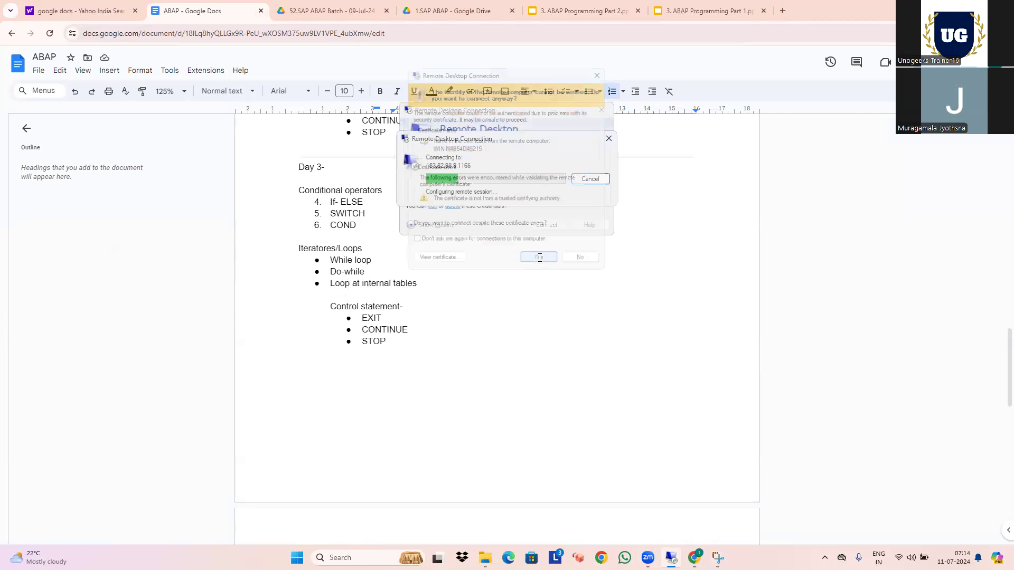
{"action": "left_click", "coordinate": [538, 257]}
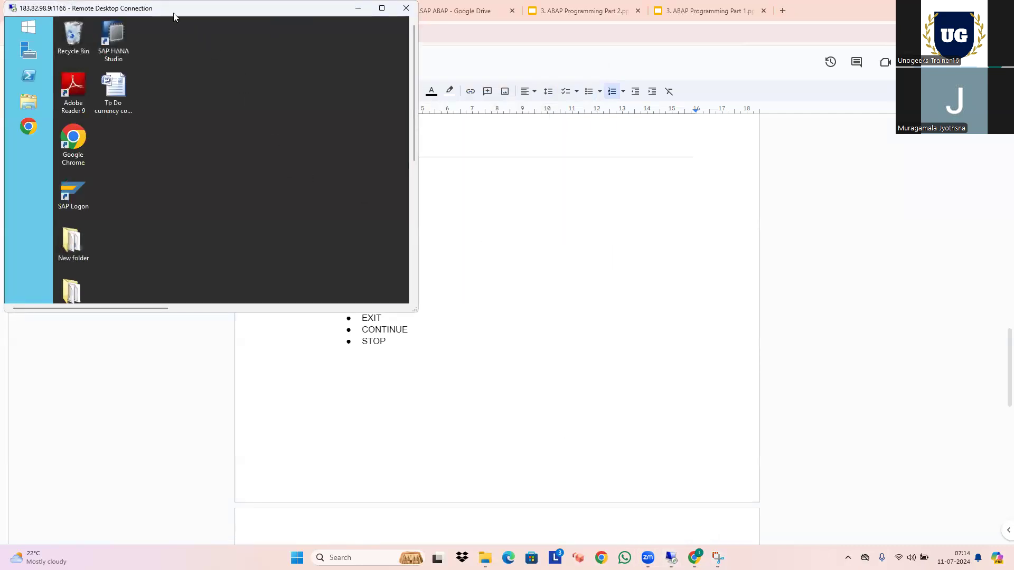
{"action": "left_click", "coordinate": [381, 7]}
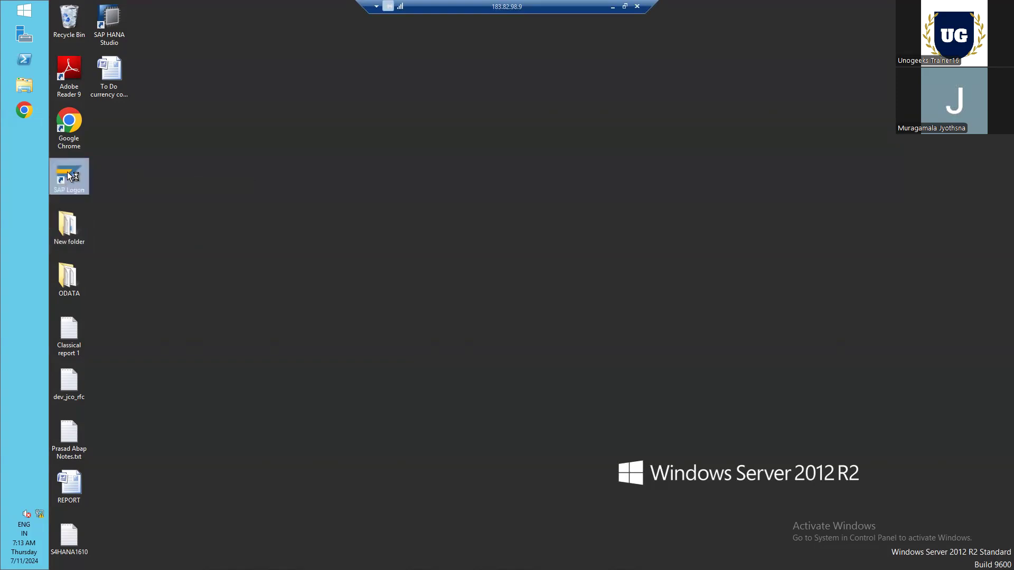
- Launch SAP Logon and log on to ABAPHANA as user 'best' to reach the Easy Access menu
{"action": "double_click", "coordinate": [69, 176]}
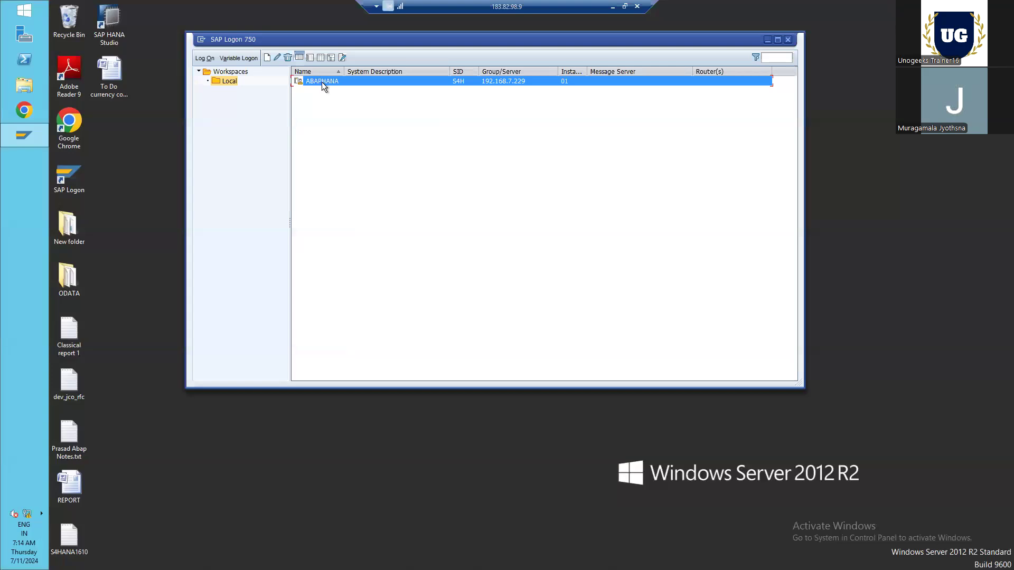
{"action": "double_click", "coordinate": [321, 82]}
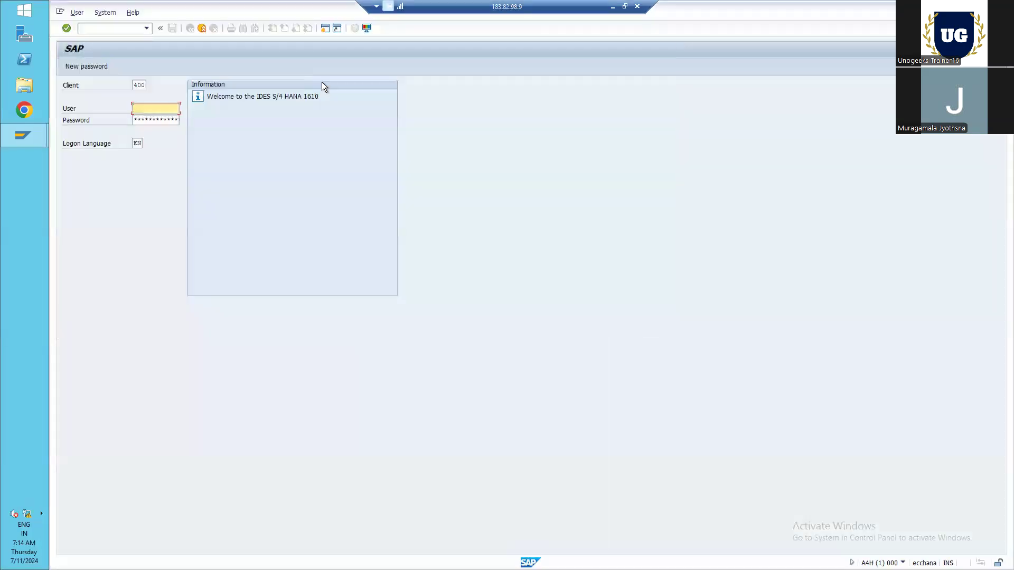
{"action": "type", "text": "best"}
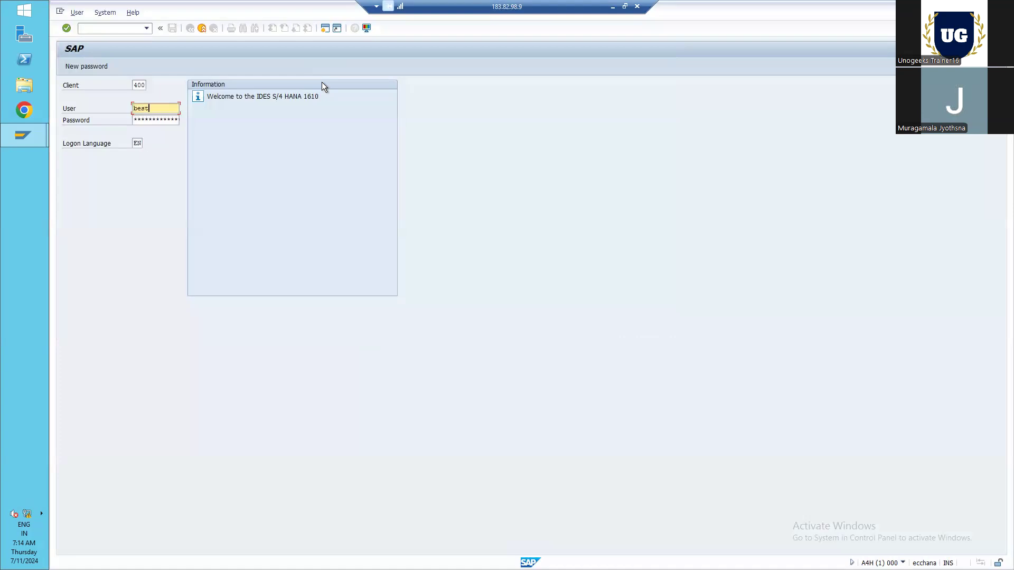
{"action": "left_click", "coordinate": [155, 120]}
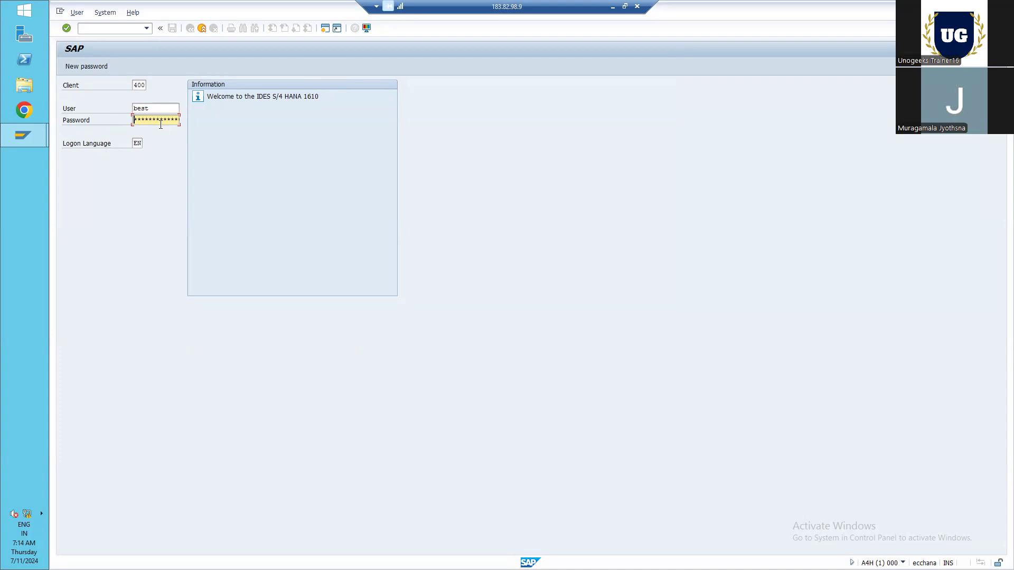
{"action": "type", "text": "*"}
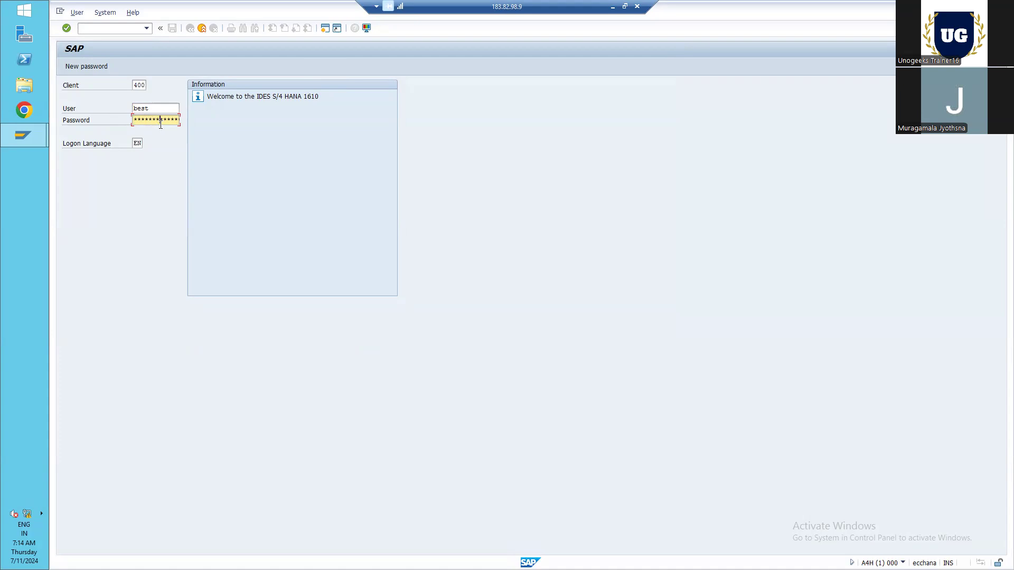
{"action": "key", "text": "Enter"}
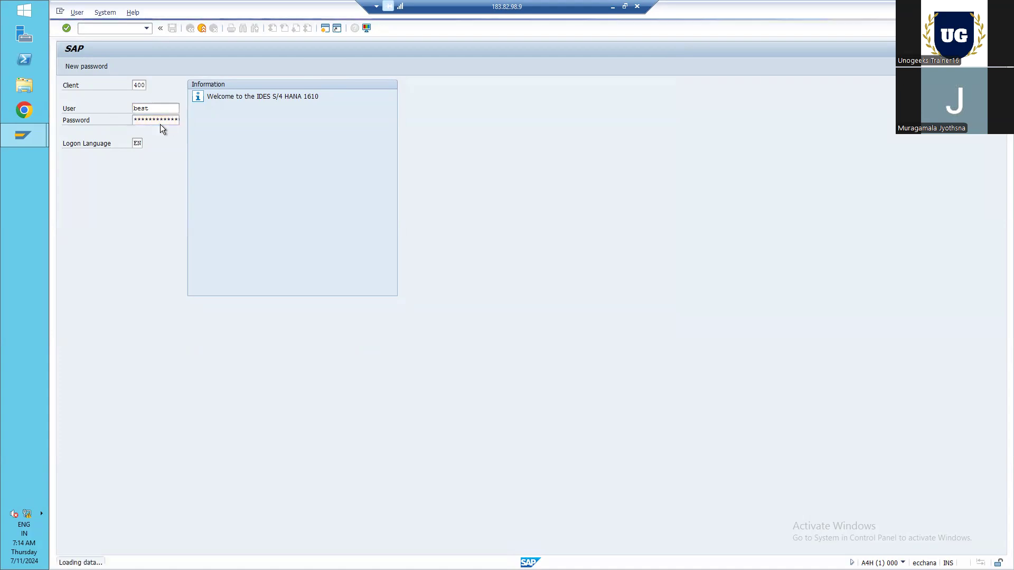
{"action": "key", "text": "Enter"}
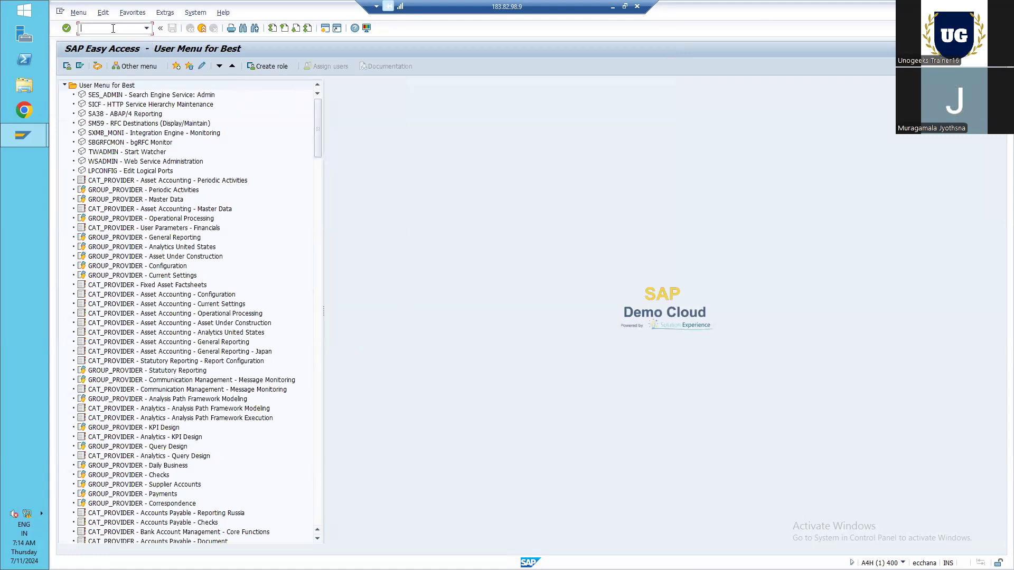
- Run transaction se38 and pick program ZTEST_10_07_2024_1 from the Program field history
{"action": "type", "text": "se38"}
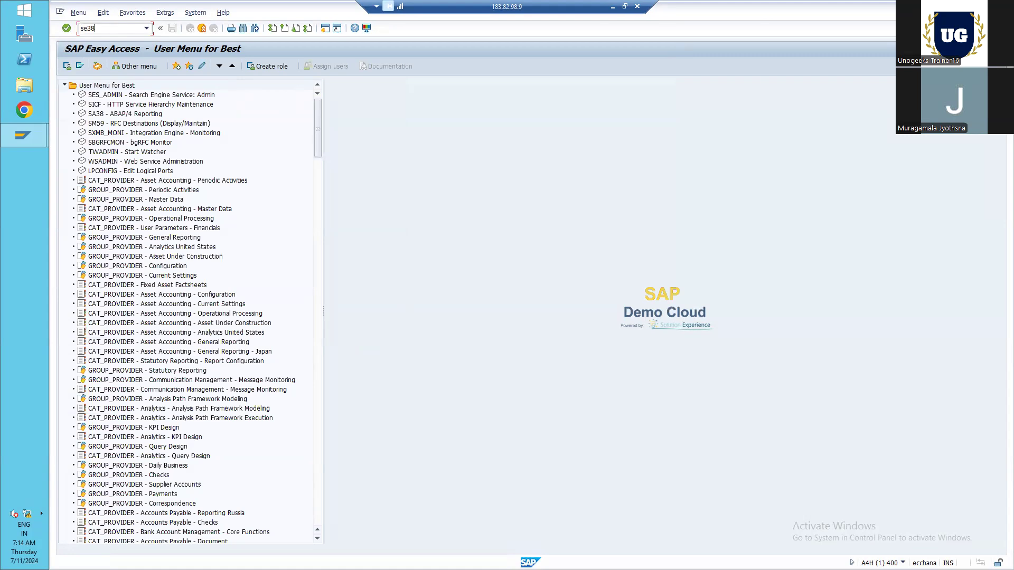
{"action": "key", "text": "Enter"}
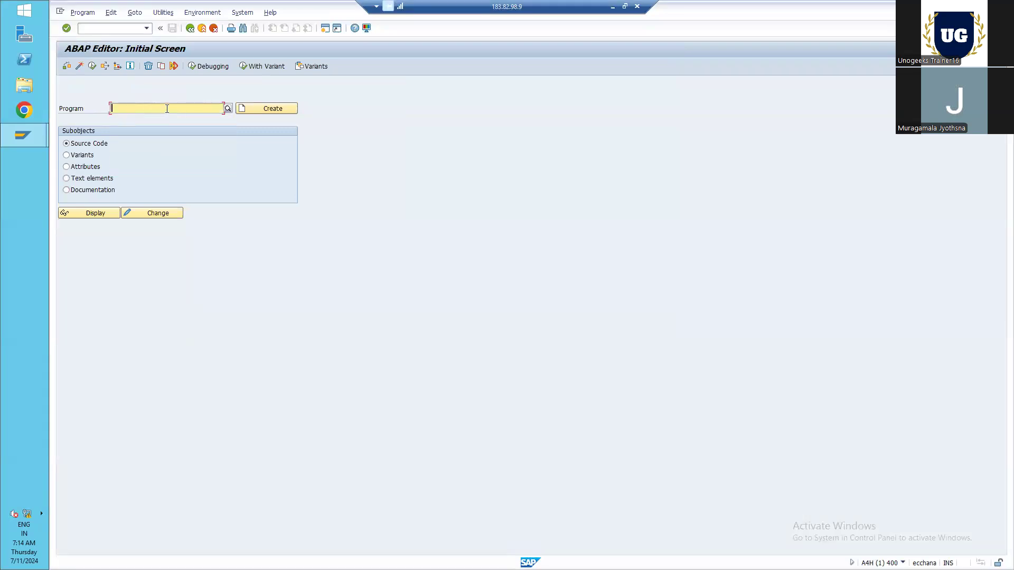
{"action": "left_click", "coordinate": [166, 108]}
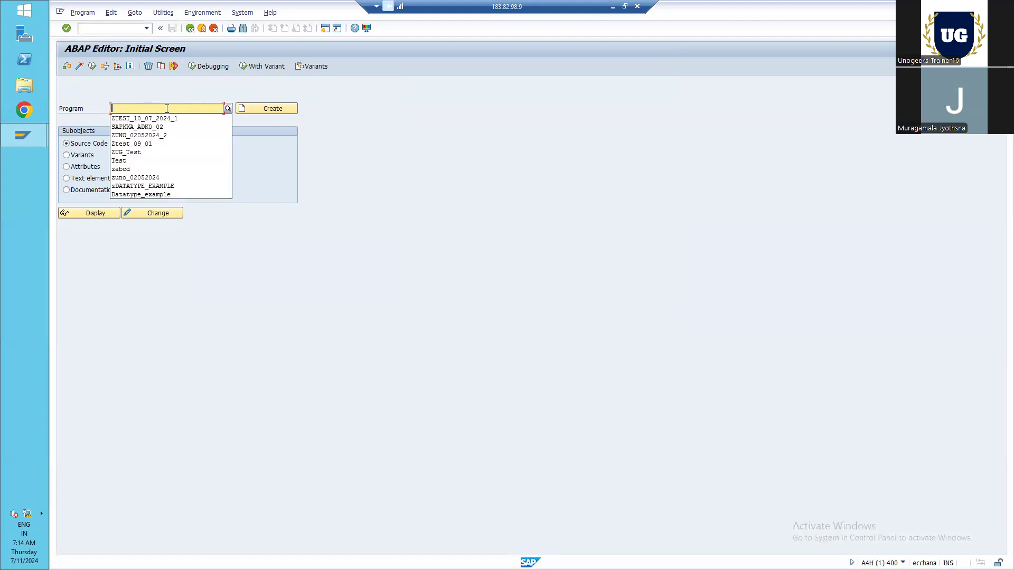
{"action": "mouse_move", "coordinate": [171, 119]}
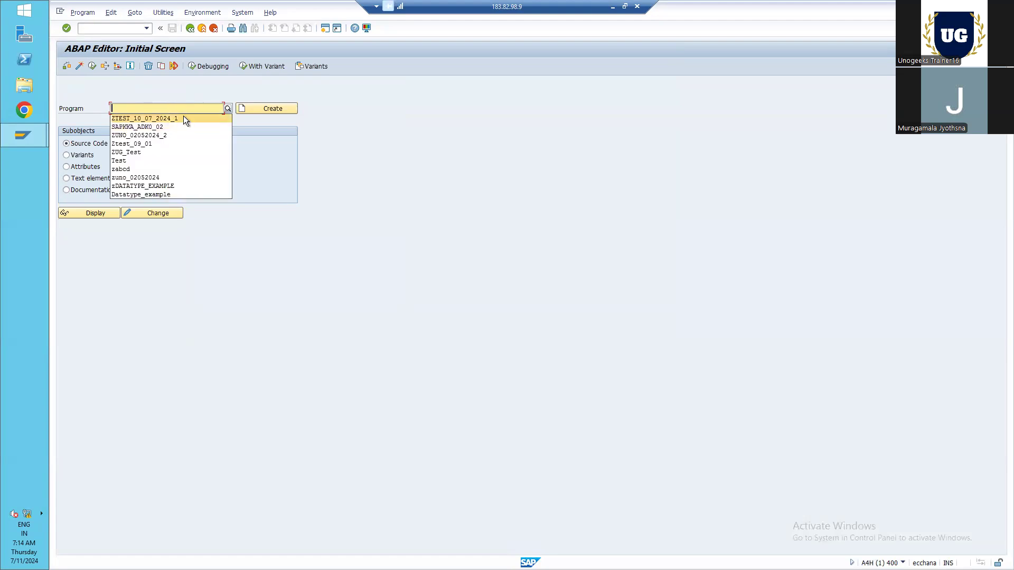
{"action": "left_click", "coordinate": [144, 118]}
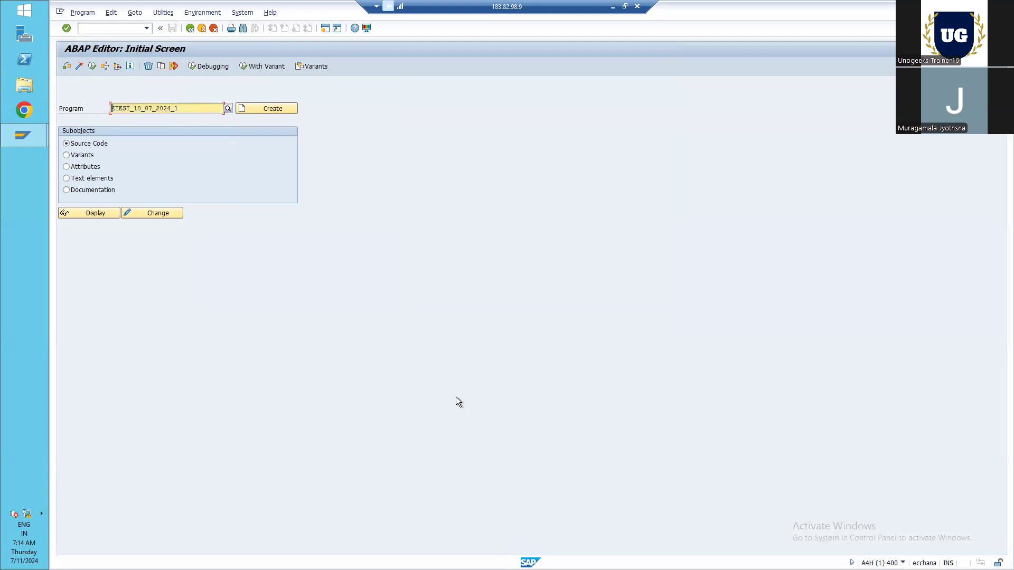
{"action": "mouse_move", "coordinate": [488, 429]}
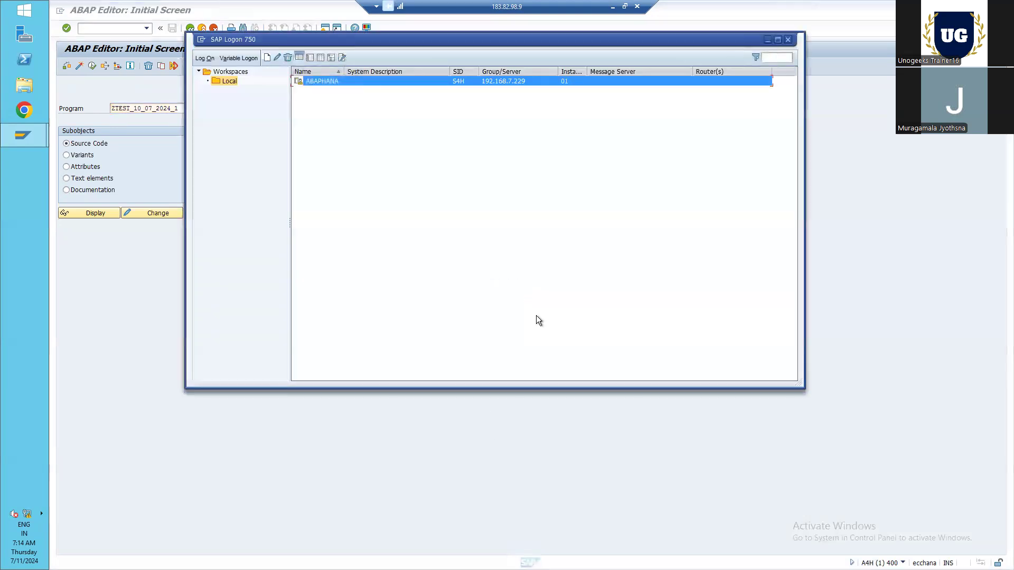
{"action": "mouse_move", "coordinate": [606, 27]}
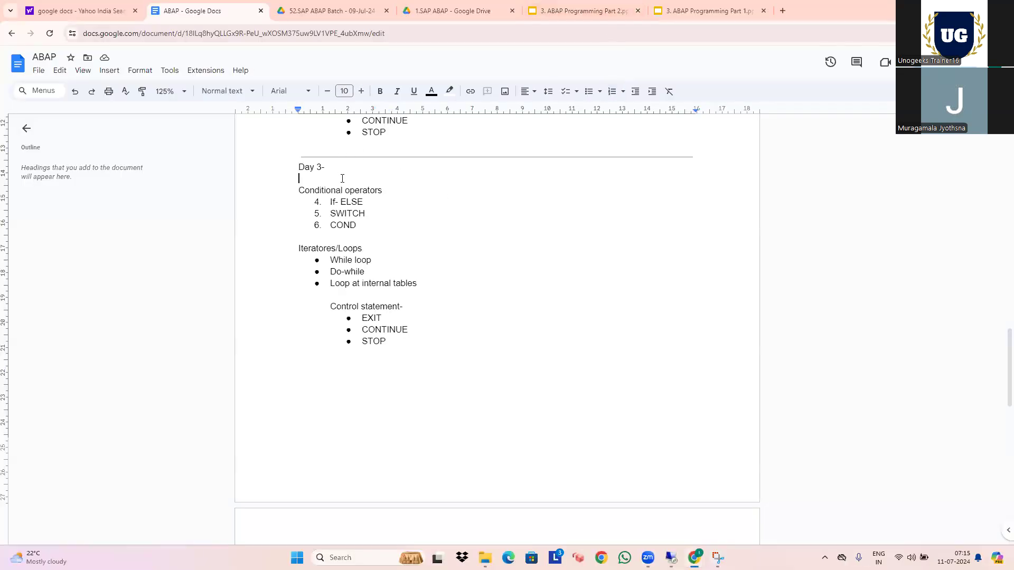
{"action": "scroll", "scroll_direction": "down", "scroll_amount": 3}
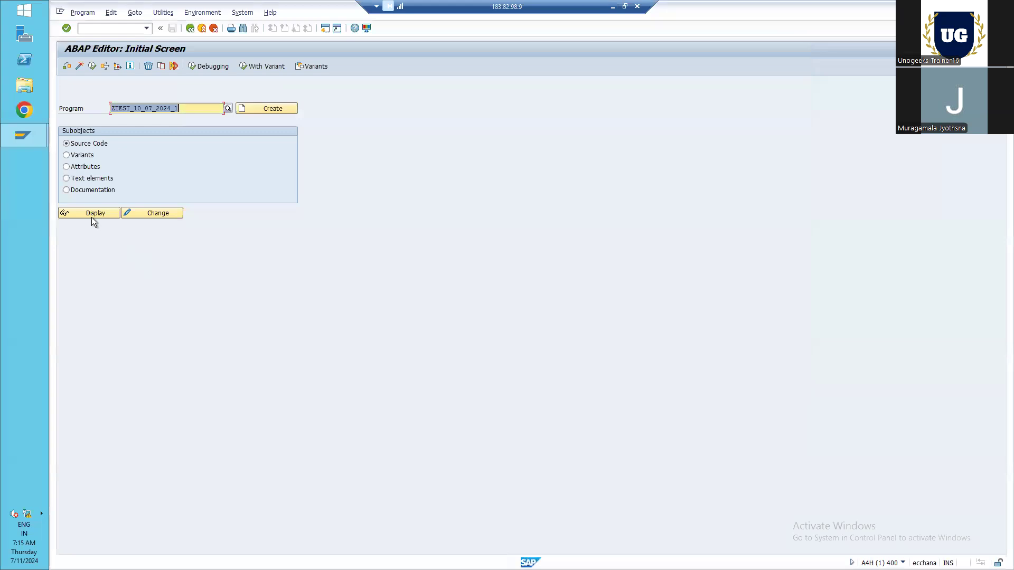
- Display the source code of report ZTEST_10_07_2024_1 in read-only mode
{"action": "left_click", "coordinate": [89, 212]}
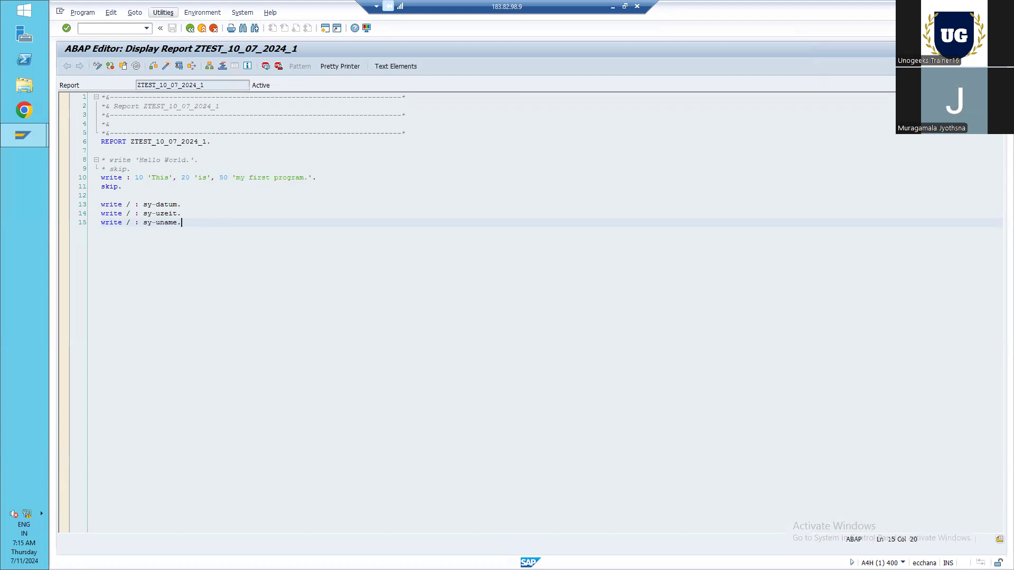
{"action": "mouse_move", "coordinate": [690, 256]}
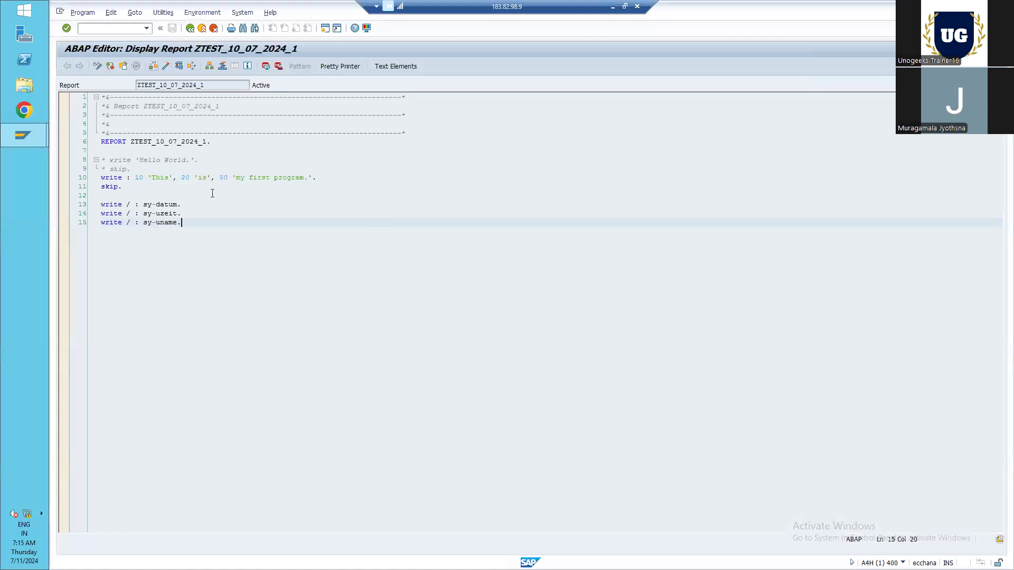
{"action": "mouse_move", "coordinate": [325, 326]}
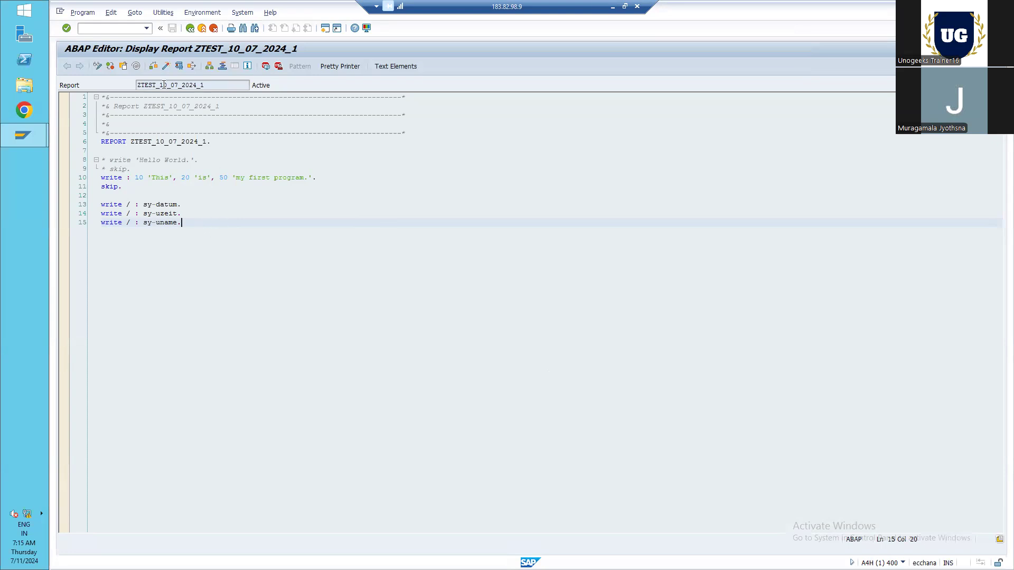
{"action": "mouse_move", "coordinate": [96, 66]}
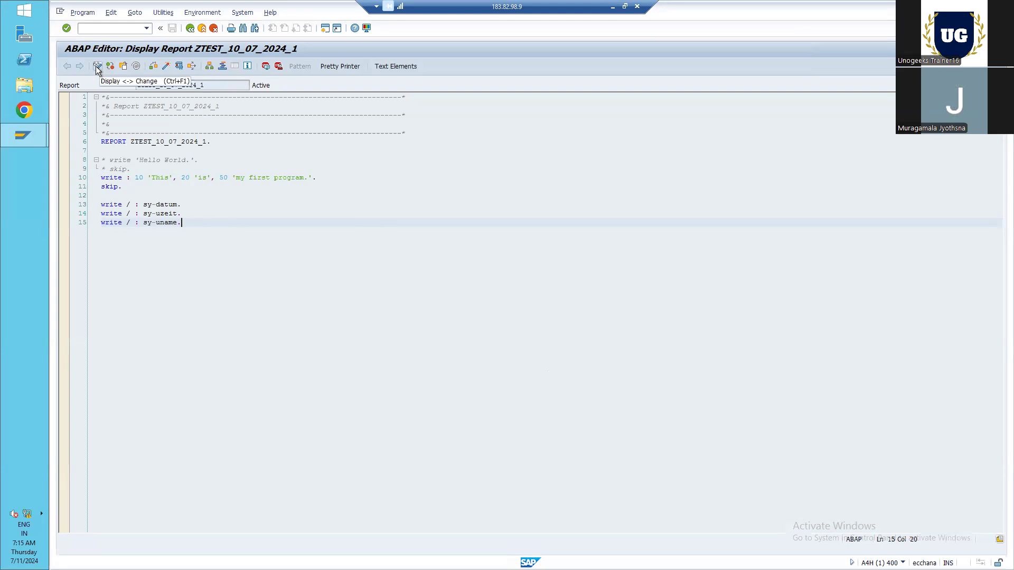
- Switch to change mode and add comment lines '* Conditional operators' and '* 1. If -Else'
{"action": "left_click", "coordinate": [96, 65]}
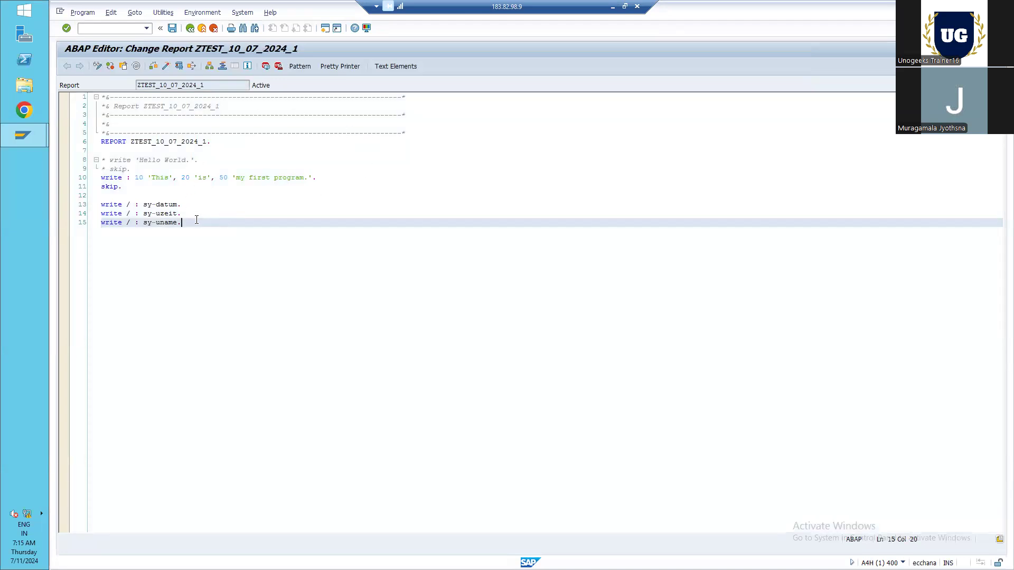
{"action": "key", "text": "enter"}
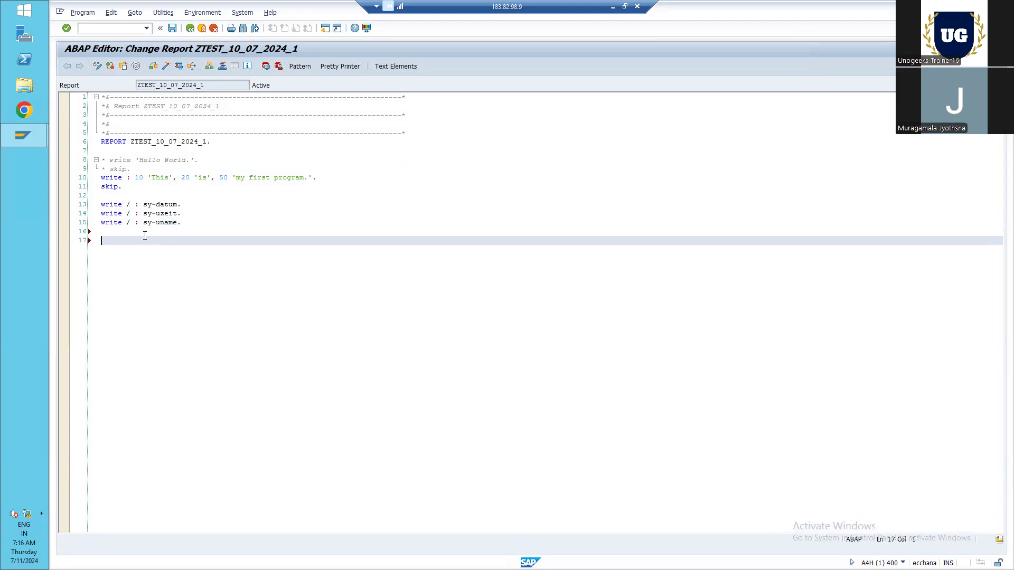
{"action": "mouse_move", "coordinate": [155, 246]}
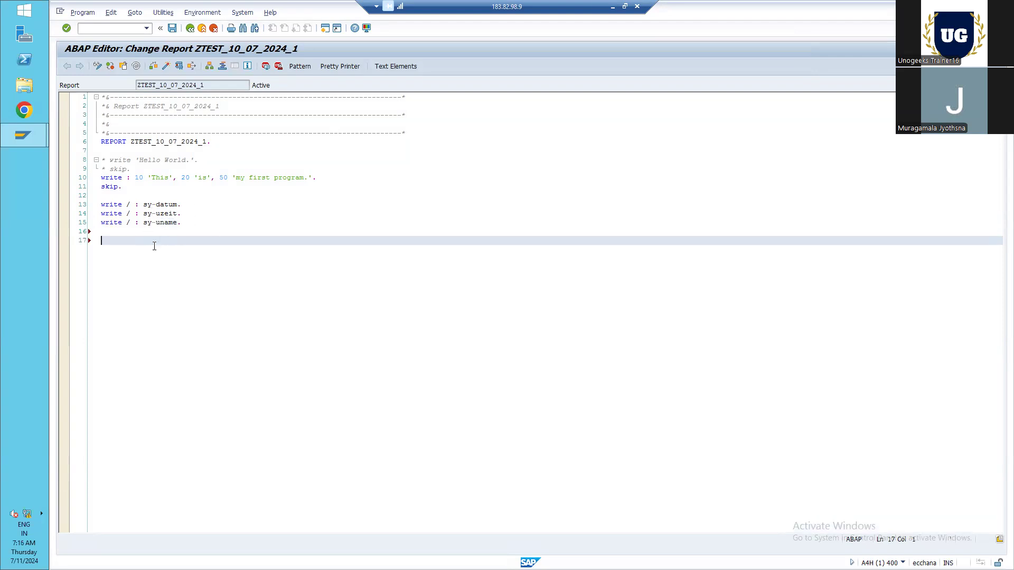
{"action": "type", "text": "\" Conditional"}
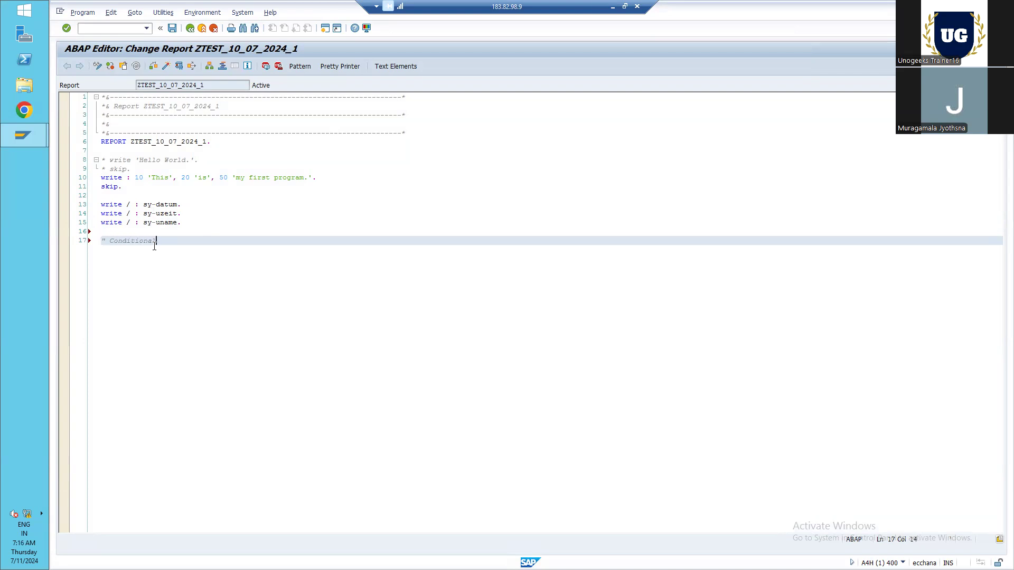
{"action": "type", "text": "operators"}
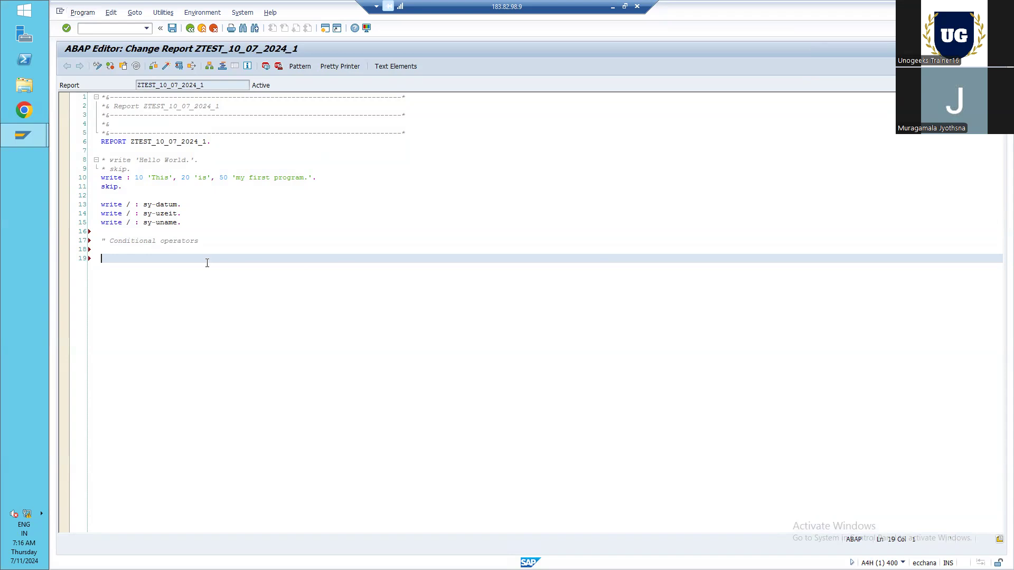
{"action": "type", "text": "1."}
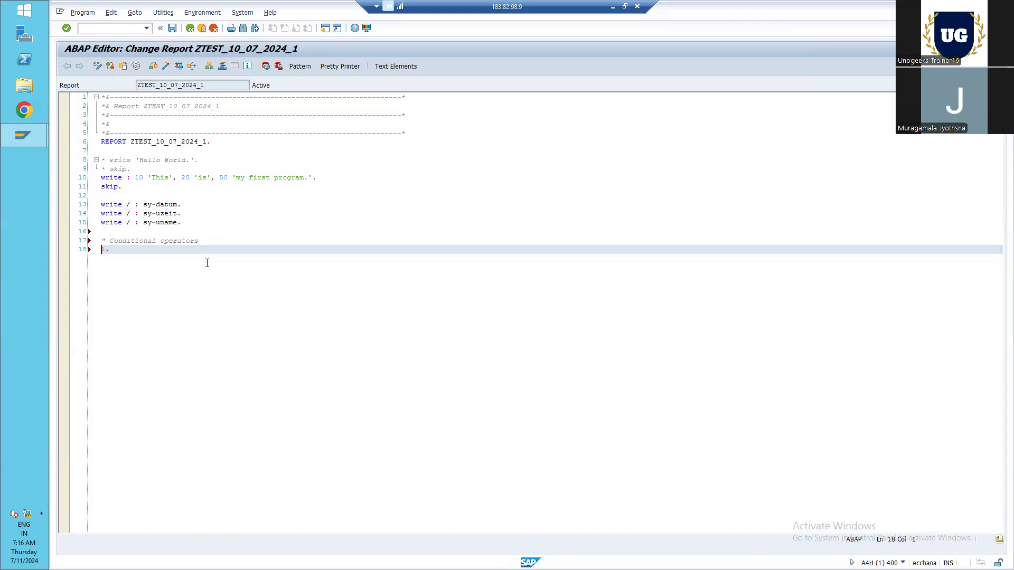
{"action": "type", "text": "\""}
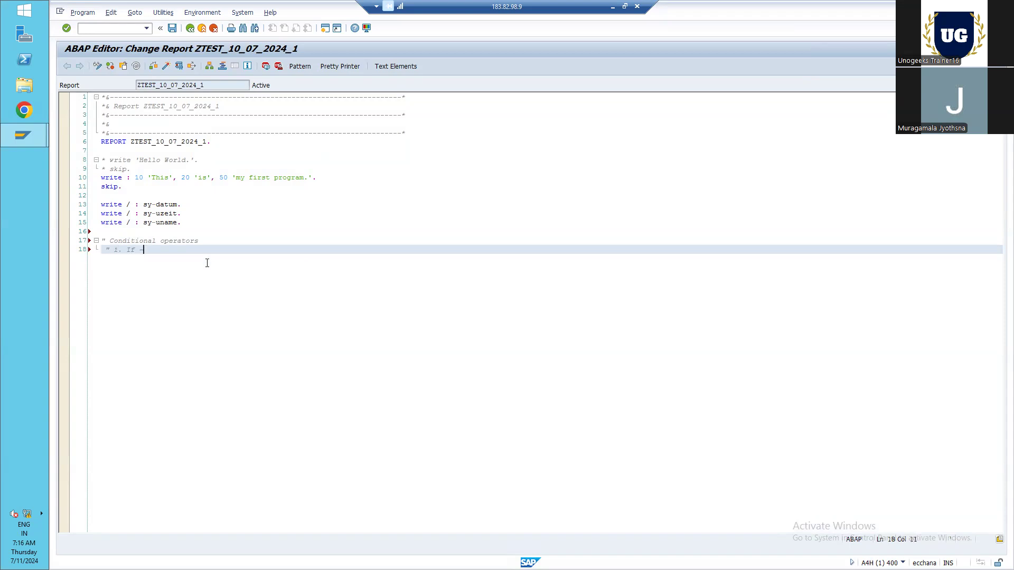
{"action": "type", "text": "Else"}
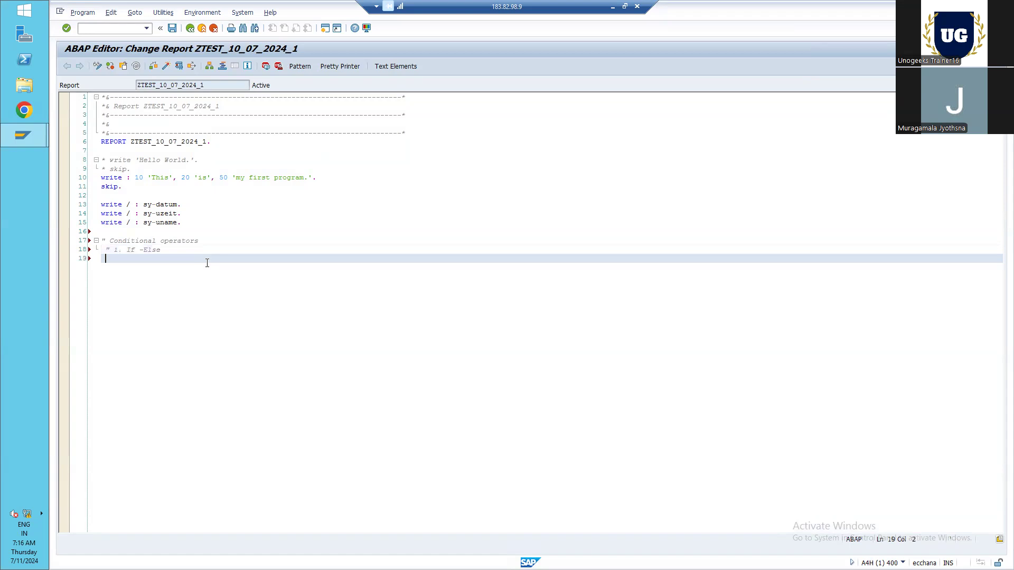
{"action": "key", "text": "enter"}
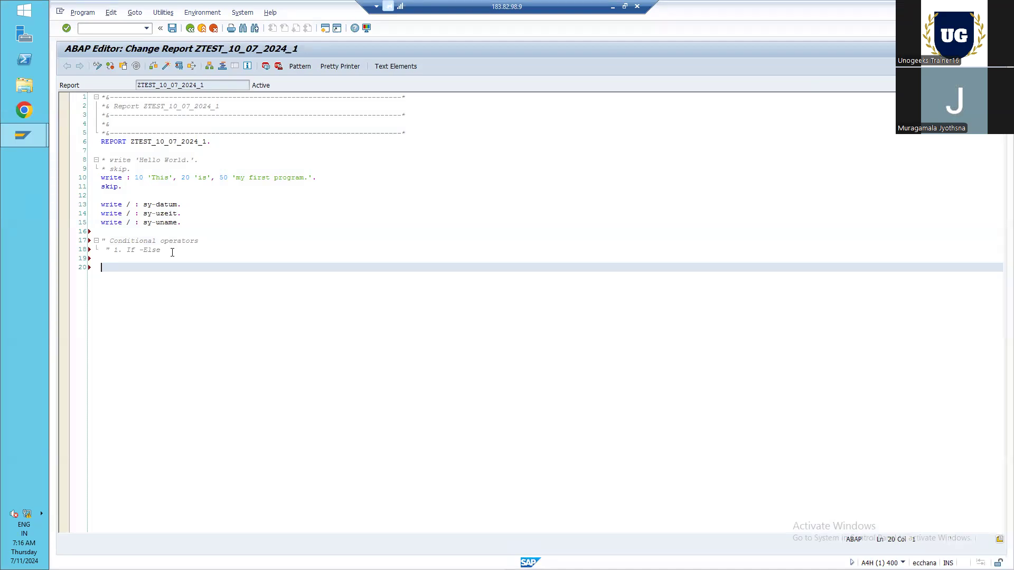
{"action": "mouse_move", "coordinate": [347, 181]}
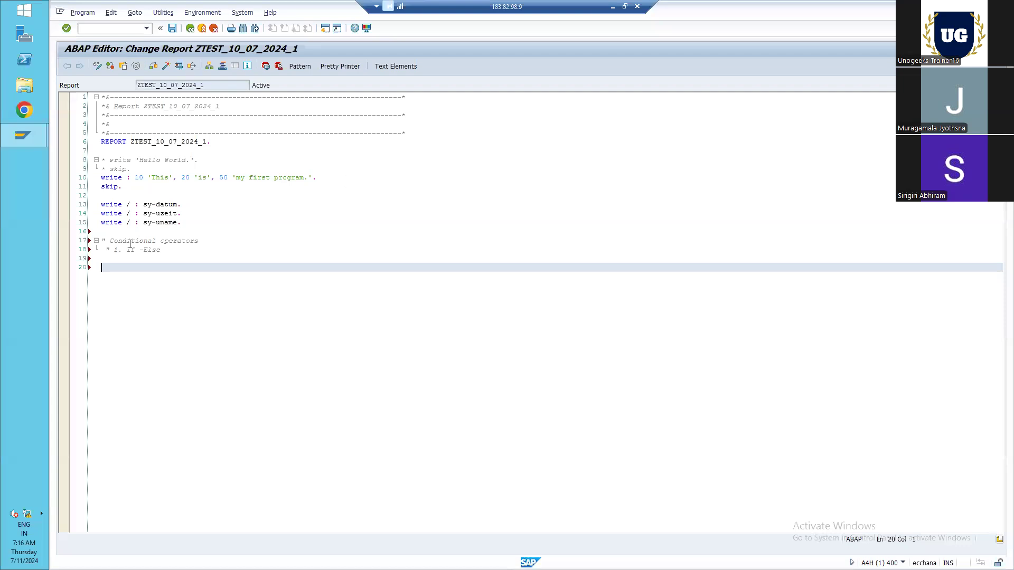
{"action": "mouse_move", "coordinate": [134, 272]}
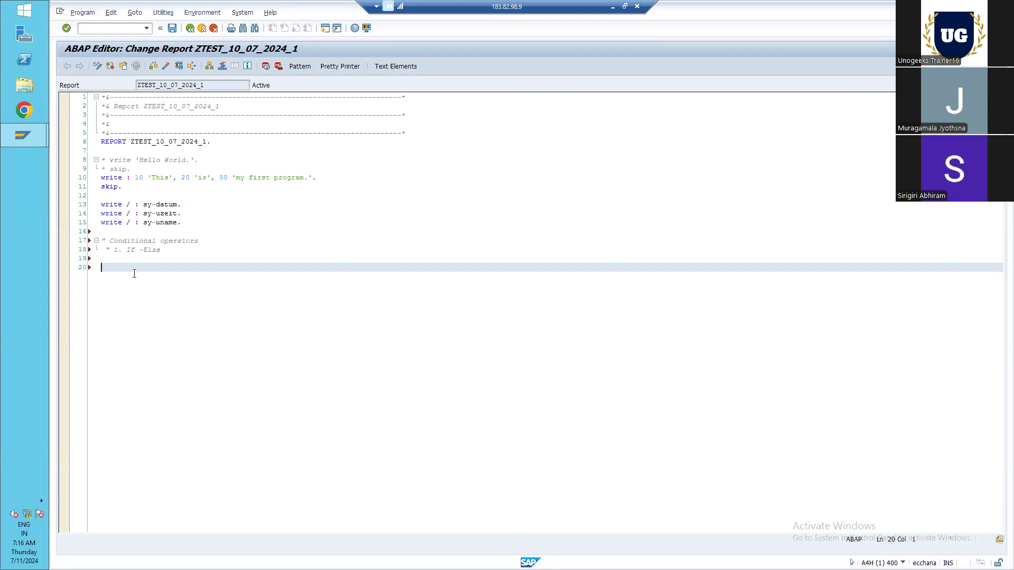
- Insert an IF/ENDIF block with condition sy-uname eq 'BEST'
{"action": "type", "text": "if"}
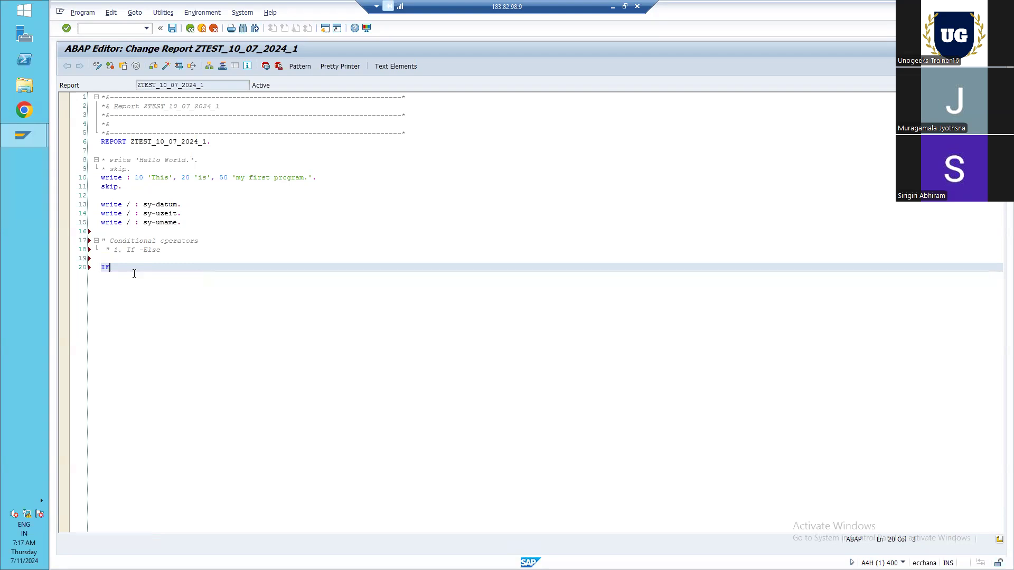
{"action": "type", "text": "IF"}
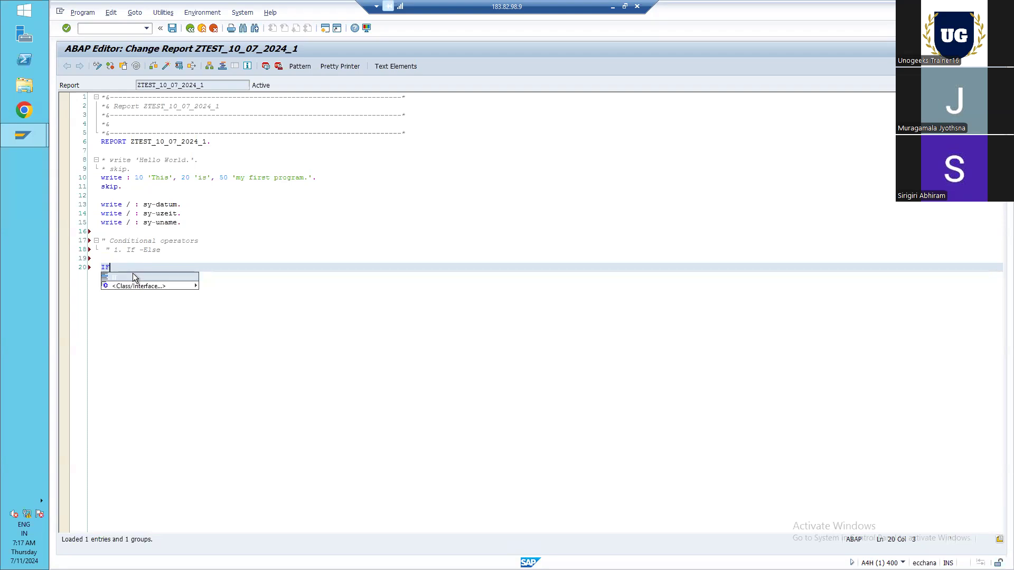
{"action": "key", "text": "backspace"}
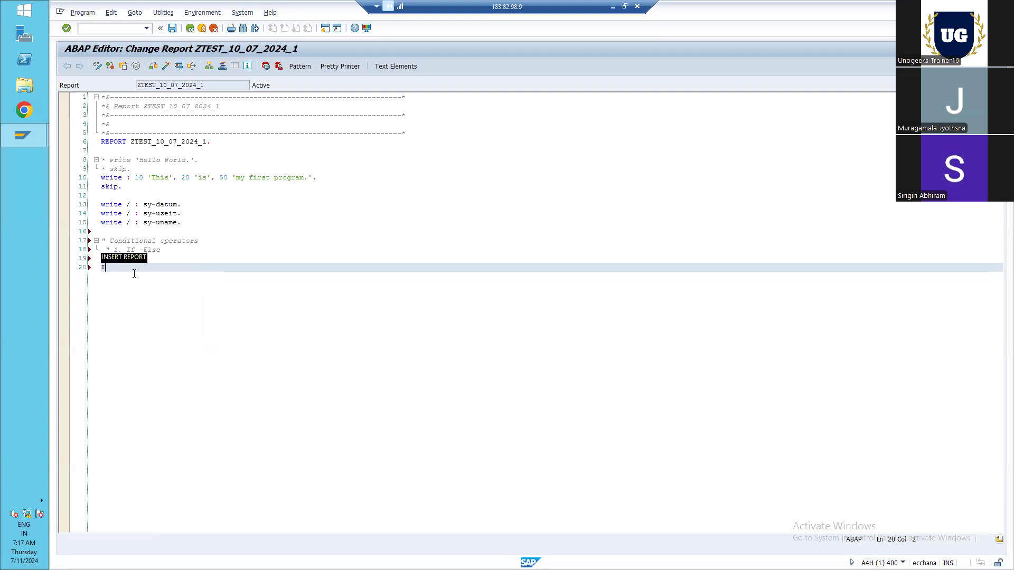
{"action": "type", "text": "IF ."}
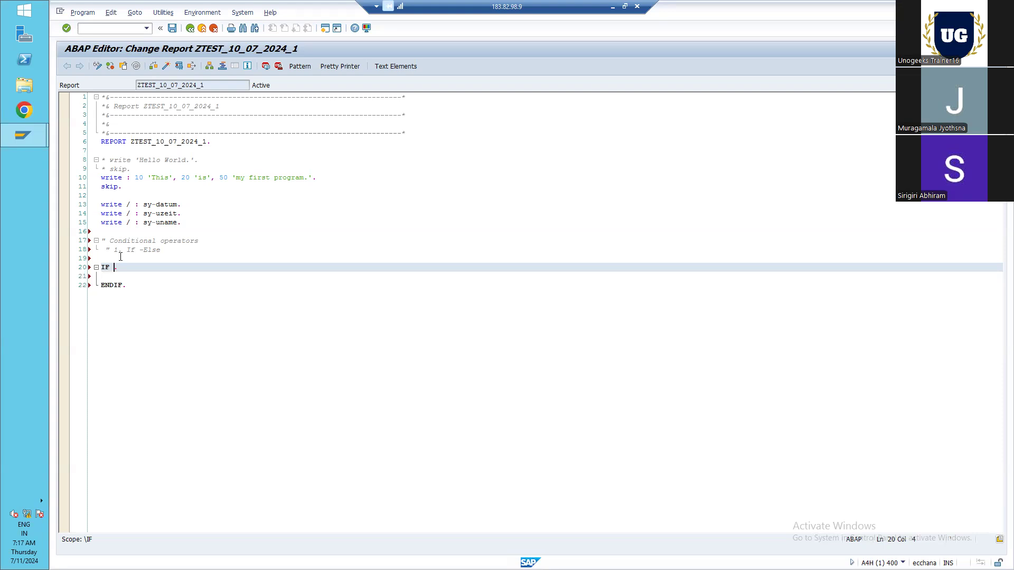
{"action": "mouse_move", "coordinate": [889, 551]}
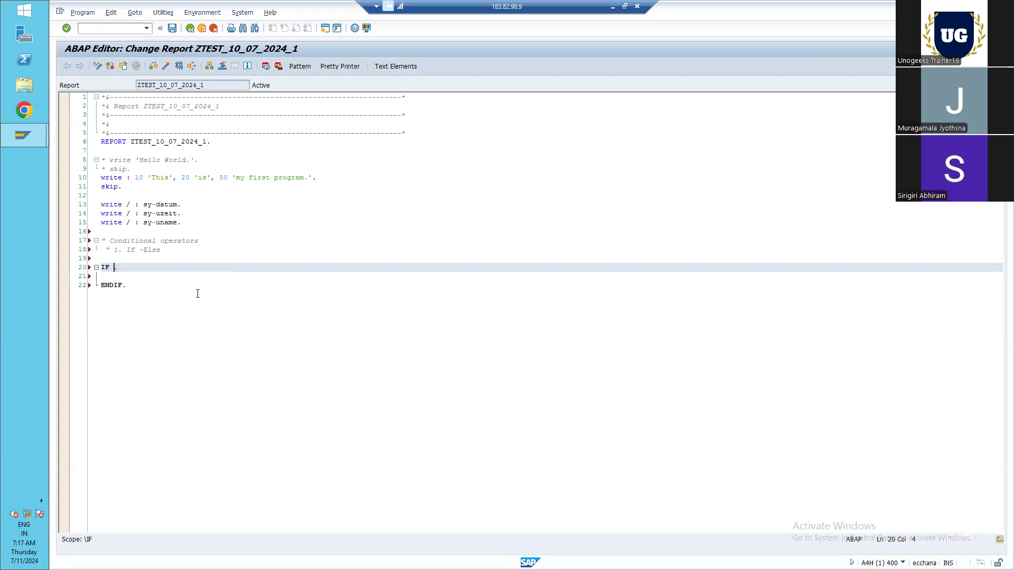
{"action": "type", "text": "sy"}
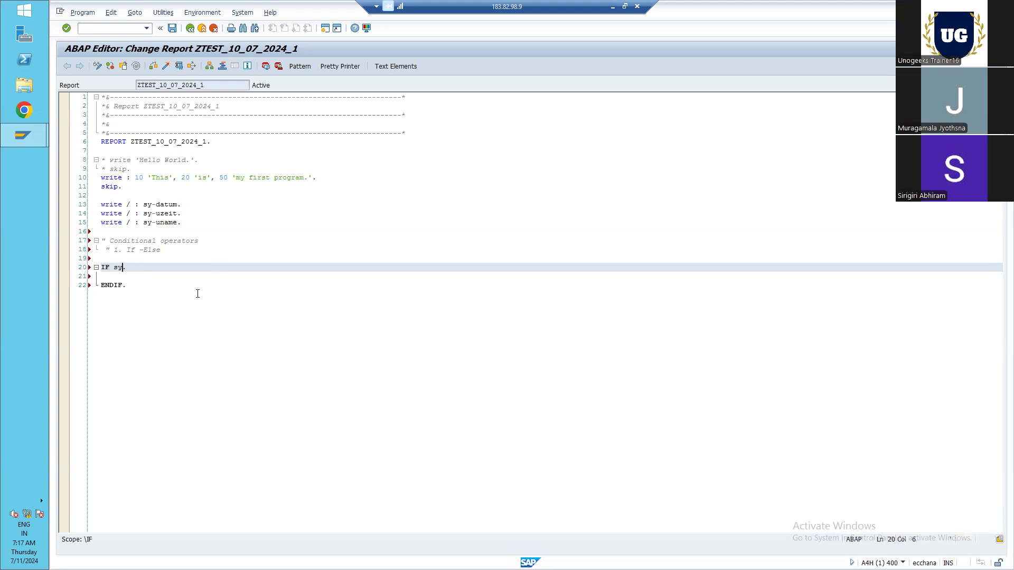
{"action": "type", "text": "-uname"}
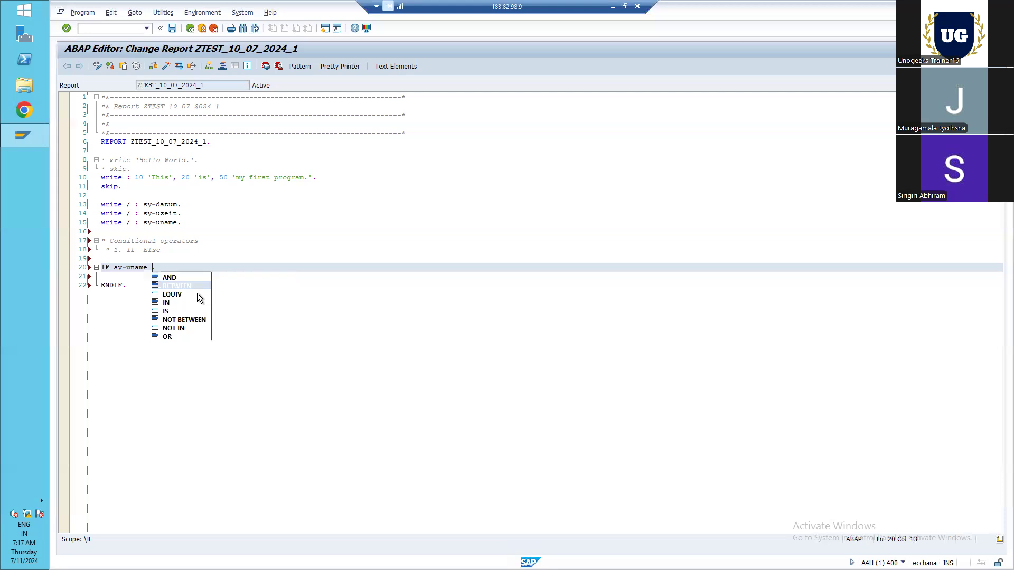
{"action": "mouse_move", "coordinate": [166, 310]}
{"action": "type", "text": "eq '' "}
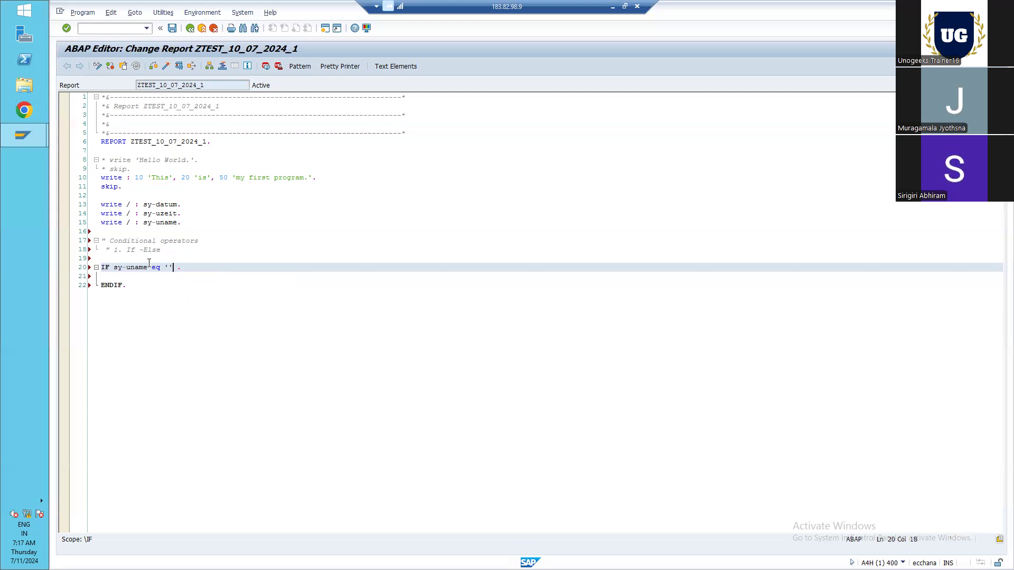
{"action": "type", "text": "BEST"}
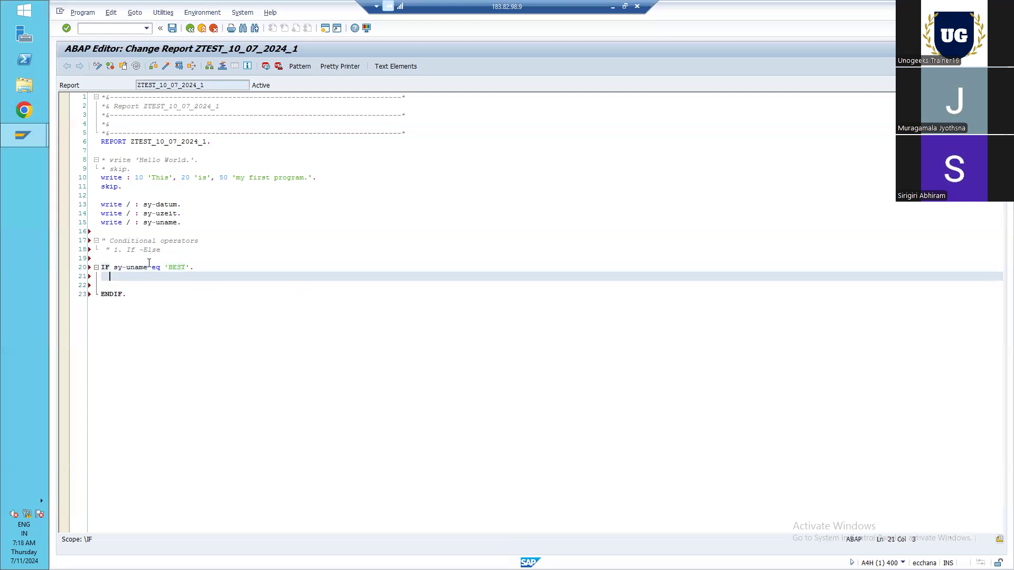
- Inside the IF block write: 'Best user is logged in.'
{"action": "type", "text": "write:"}
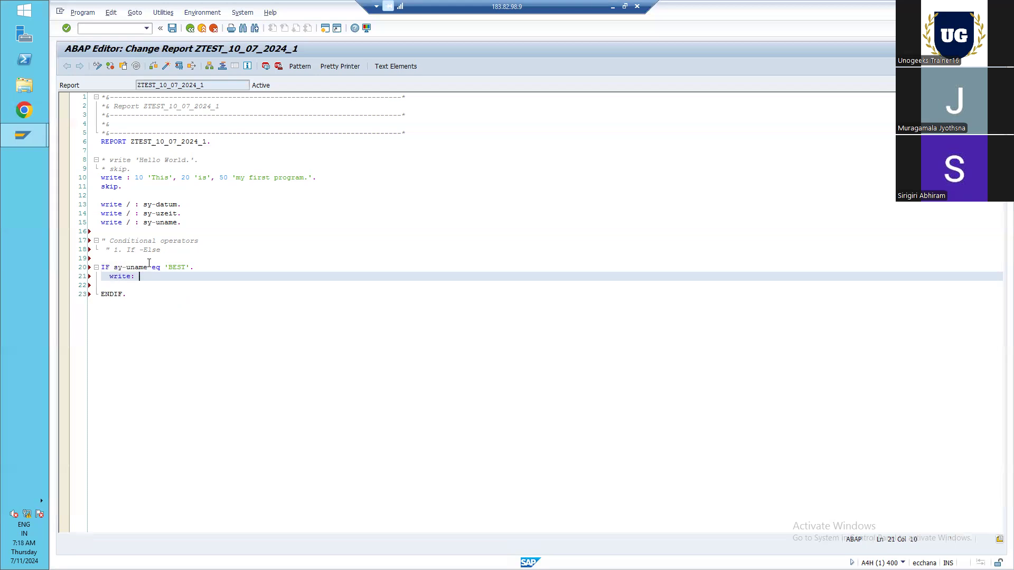
{"action": "type", "text": "''."}
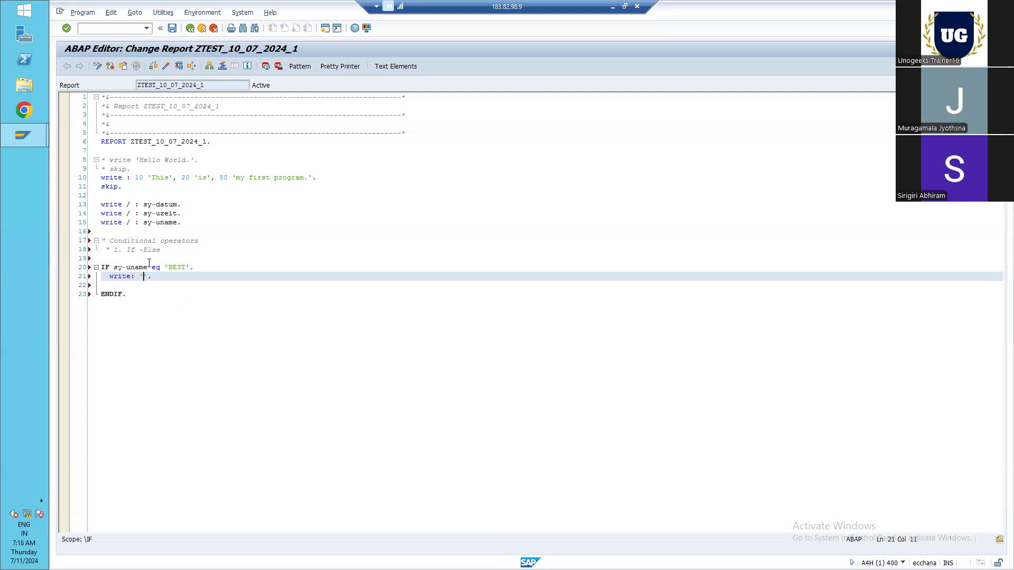
{"action": "type", "text": "Best"}
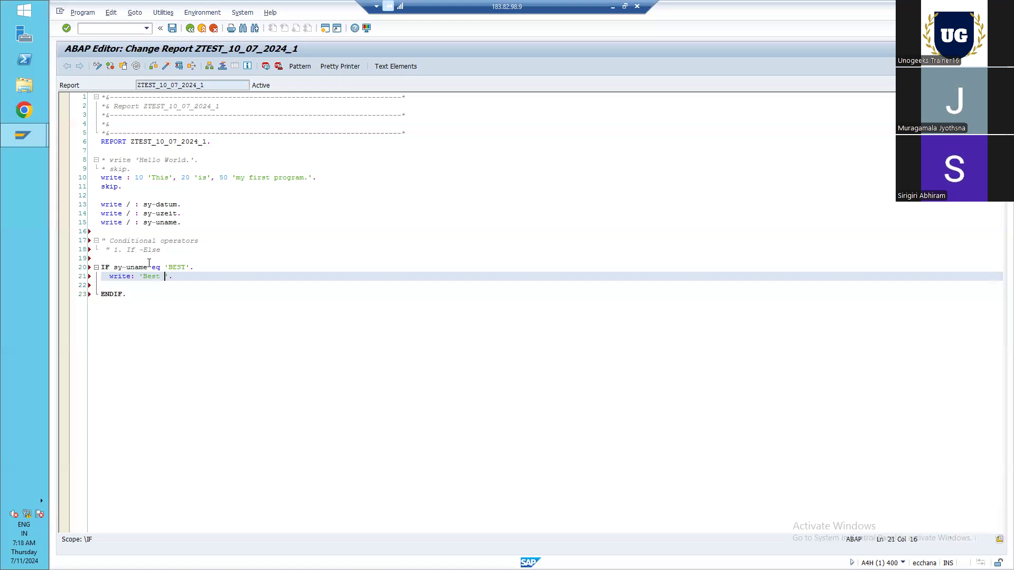
{"action": "type", "text": "user is loo"}
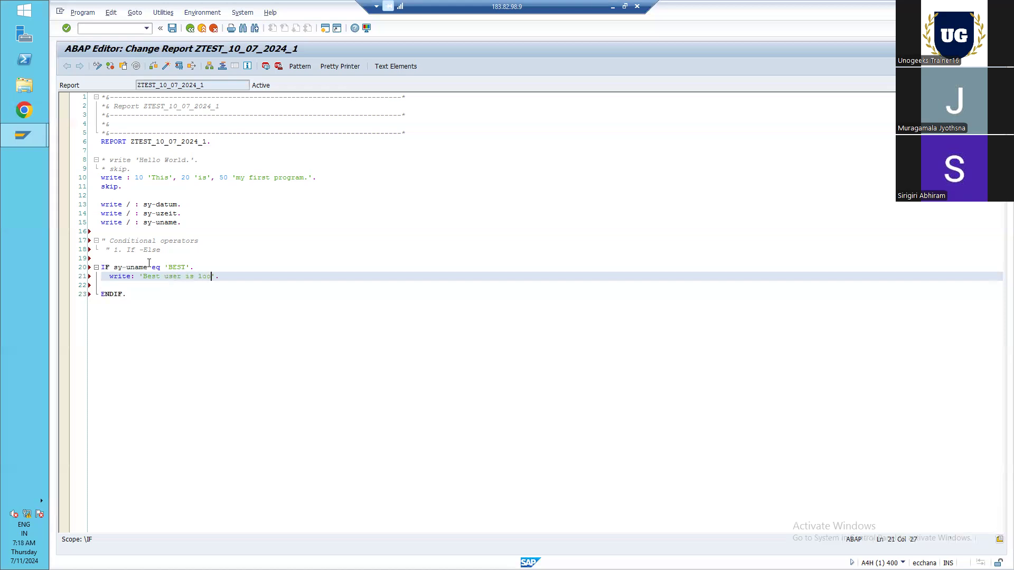
{"action": "type", "text": "geid"}
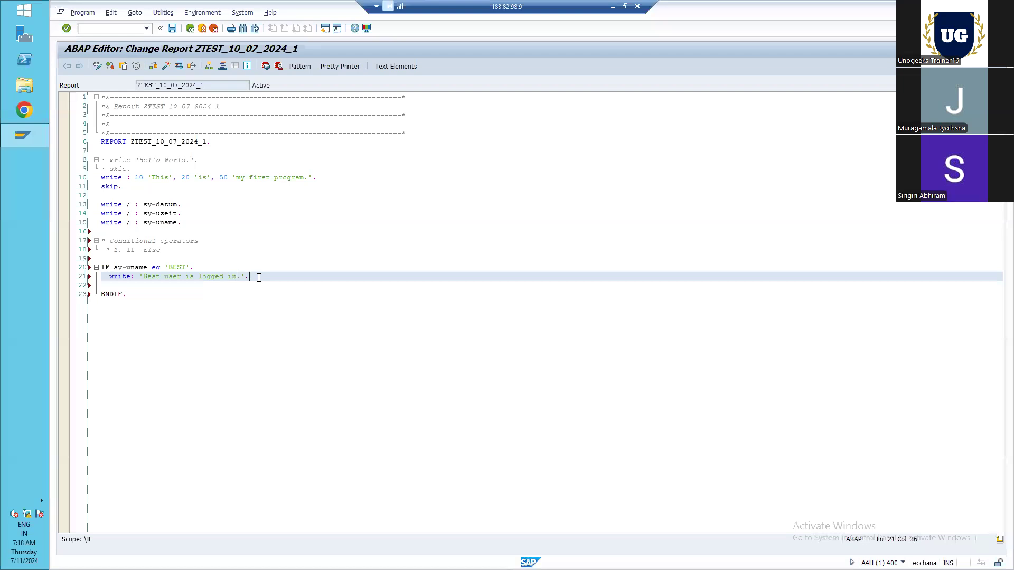
- Add an else branch writing 'Other user is logged in.'
{"action": "type", "text": "else."}
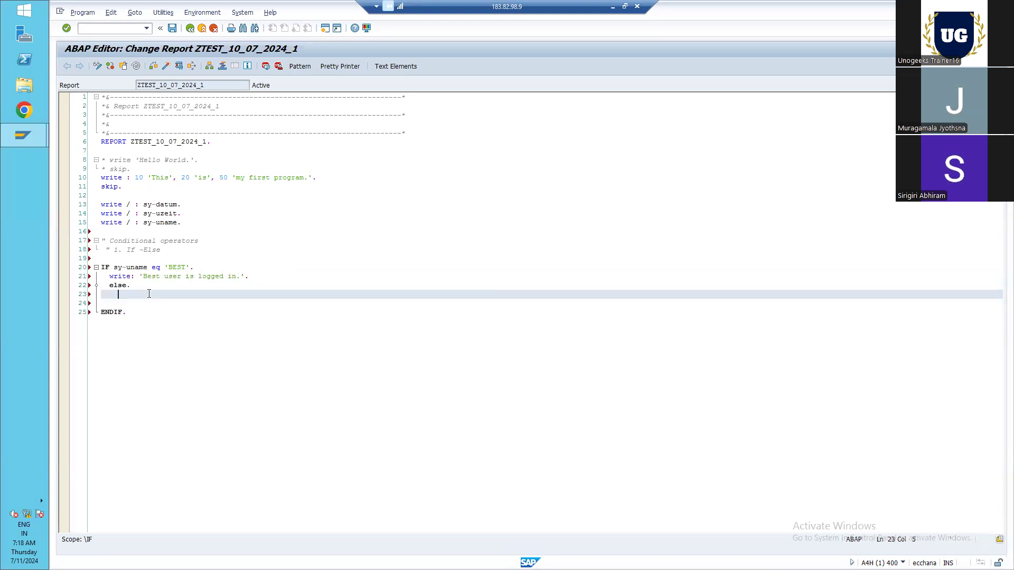
{"action": "type", "text": "write: 'Best user is logged in.'."}
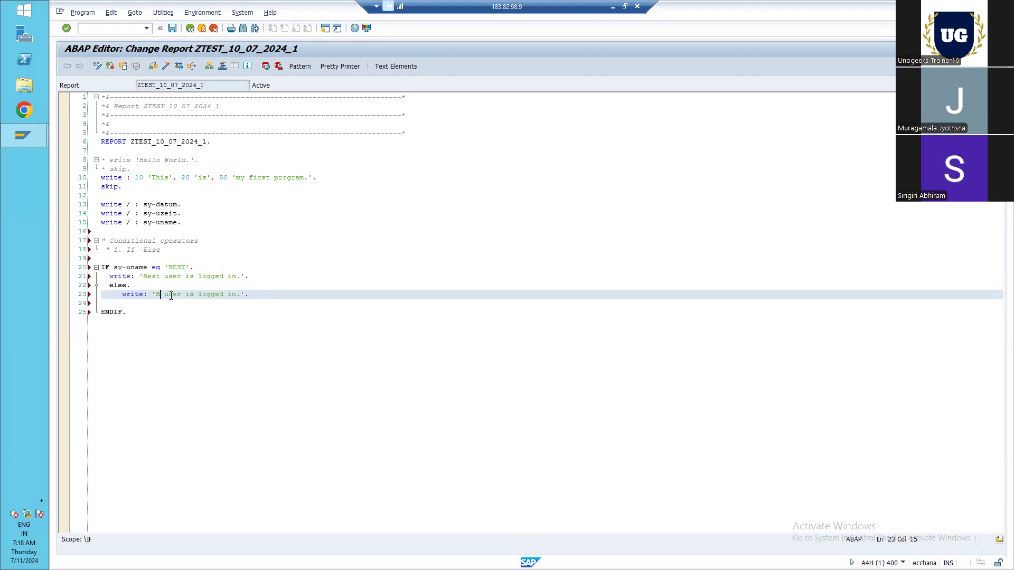
{"action": "type", "text": "Other"}
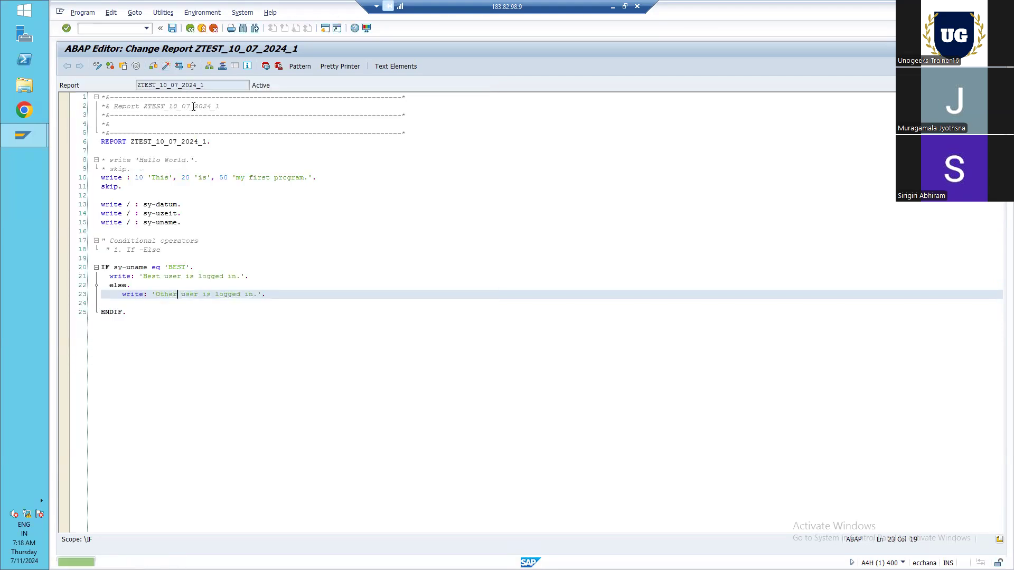
- Activate the report, execute it via Direct Processing to see 'Best user is logged in.', and return to the editor
{"action": "left_click", "coordinate": [179, 66]}
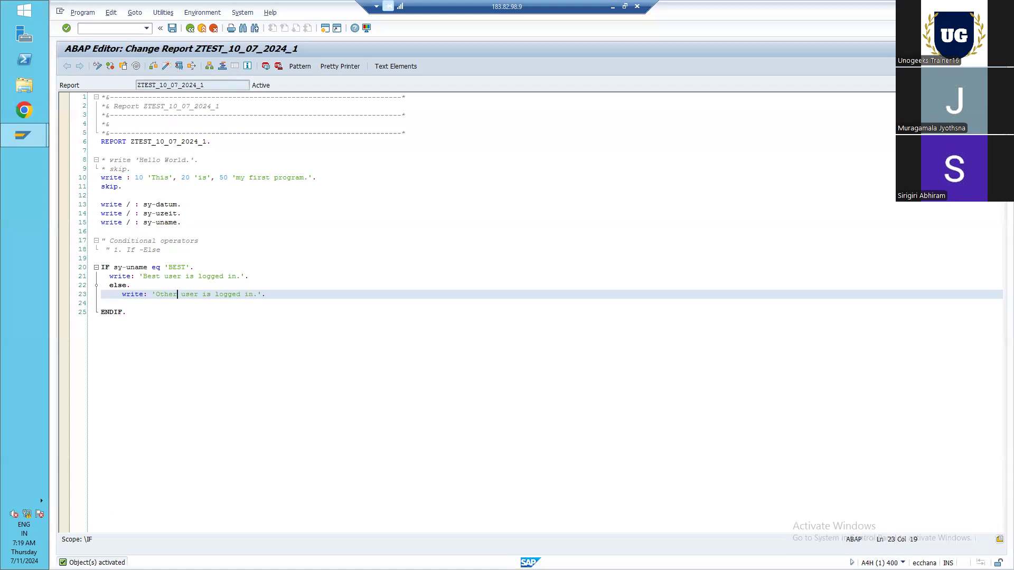
{"action": "mouse_move", "coordinate": [219, 211]}
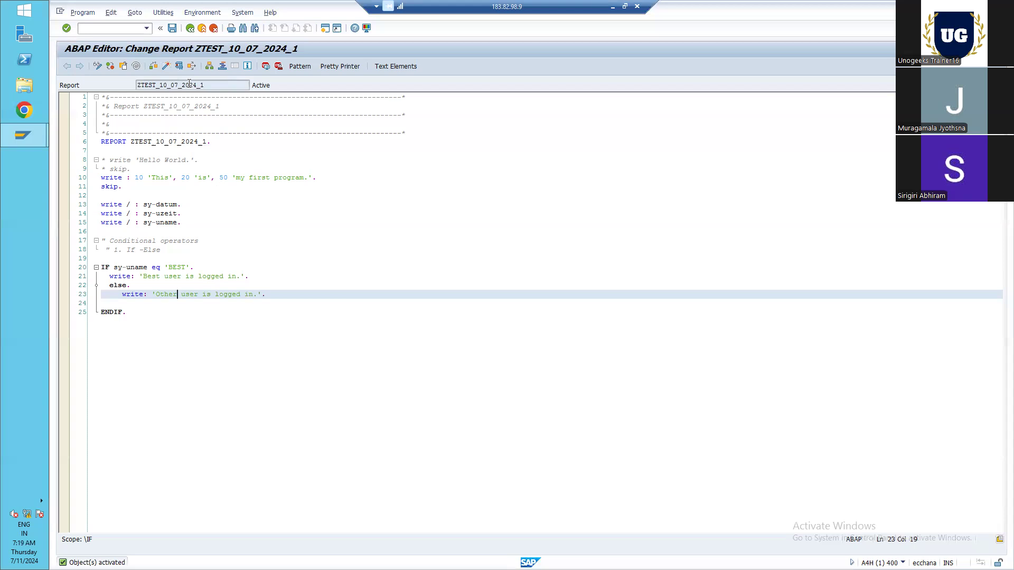
{"action": "mouse_move", "coordinate": [179, 65]}
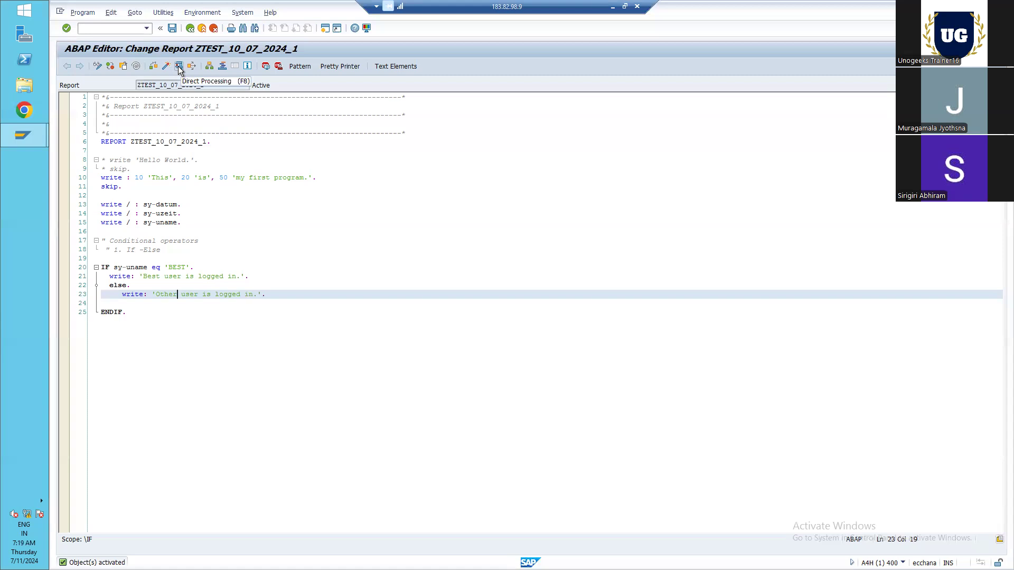
{"action": "left_click", "coordinate": [82, 12]}
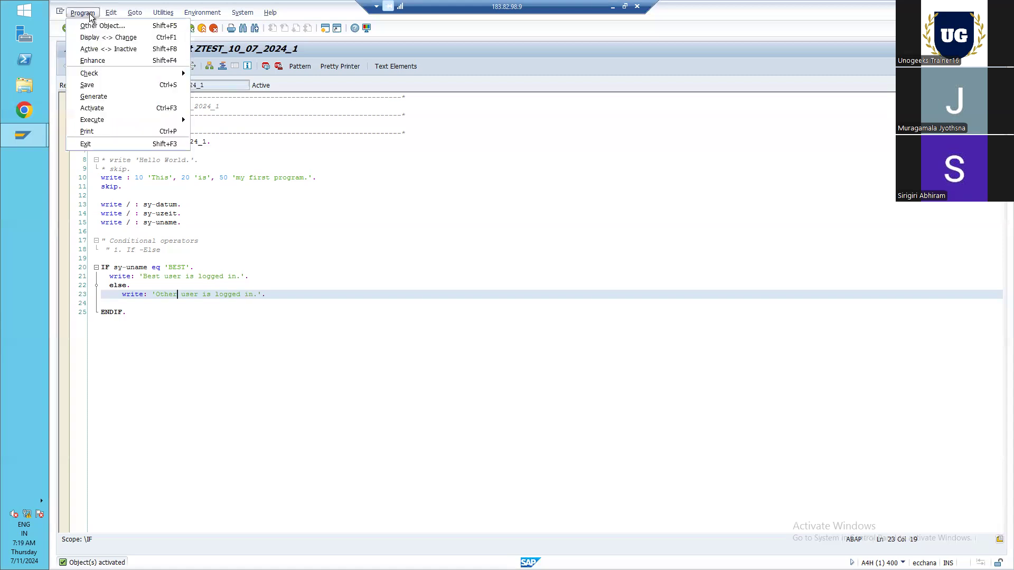
{"action": "mouse_move", "coordinate": [93, 96]}
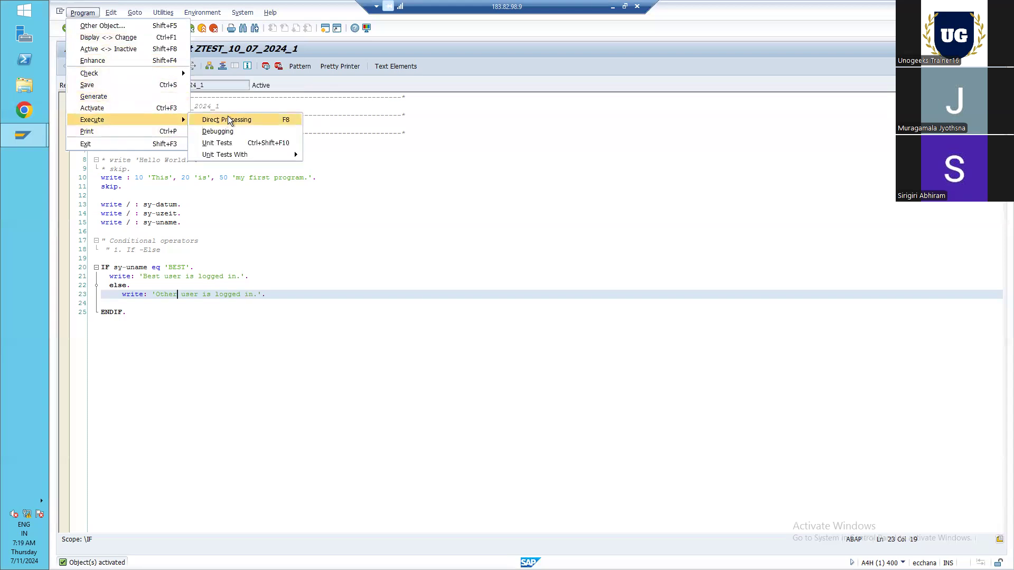
{"action": "left_click", "coordinate": [226, 119]}
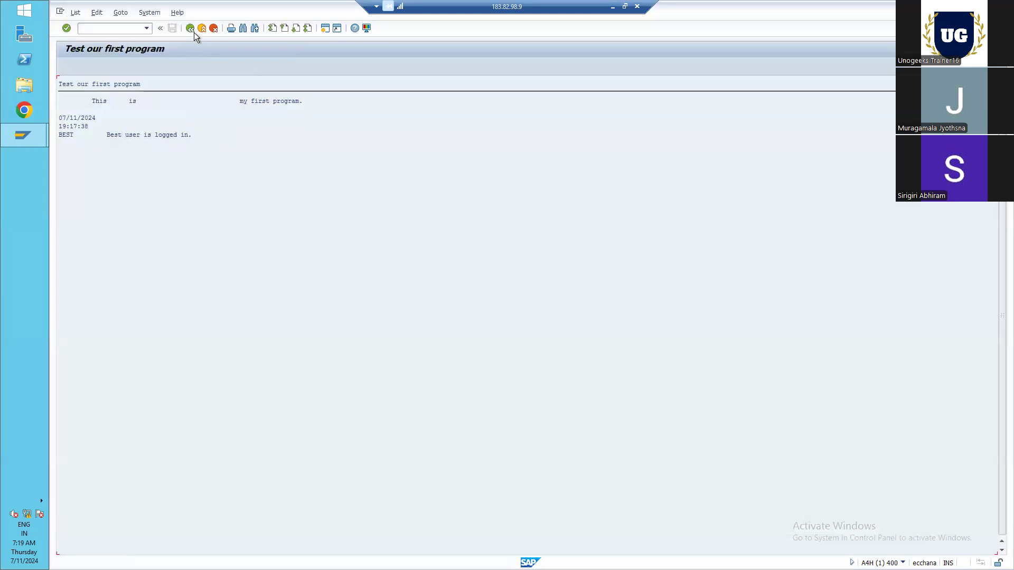
{"action": "left_click", "coordinate": [189, 27]}
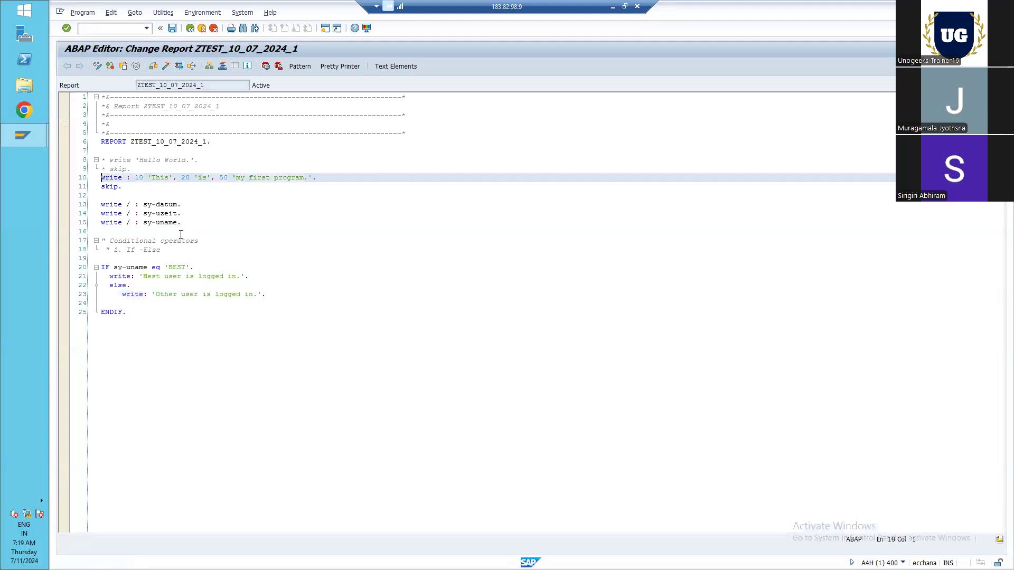
- Comment out the old write and skip statements (lines 8–15) and reactivate the report
{"action": "left_click_drag", "start_coordinate": [102, 159], "coordinate": [181, 222]}
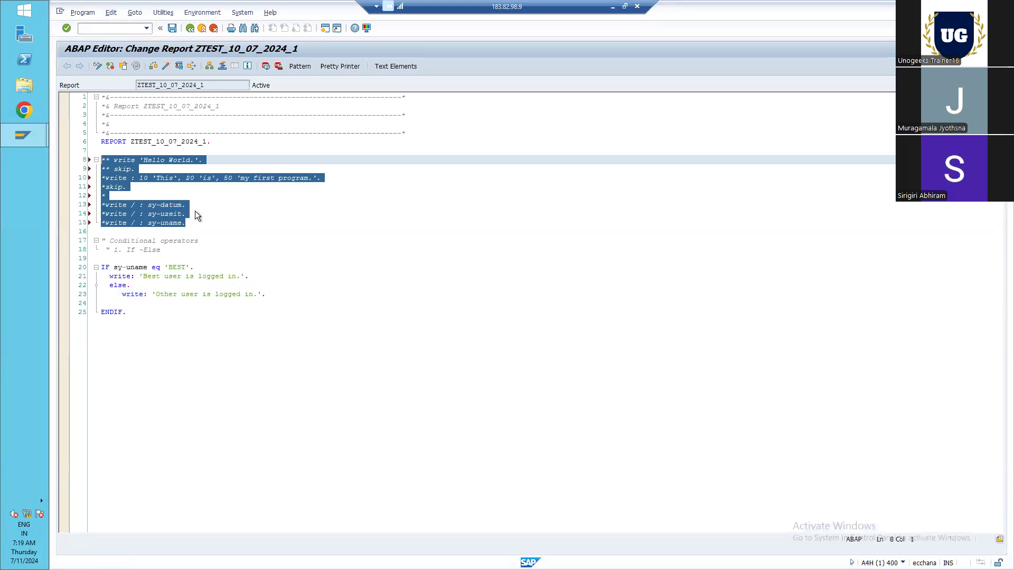
{"action": "left_click", "coordinate": [186, 223]}
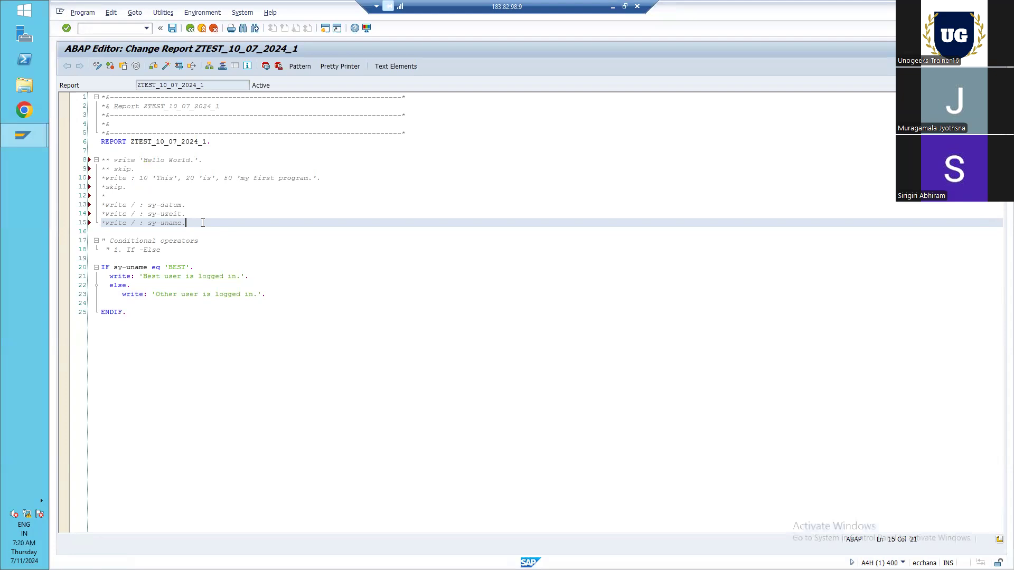
{"action": "mouse_move", "coordinate": [210, 134]}
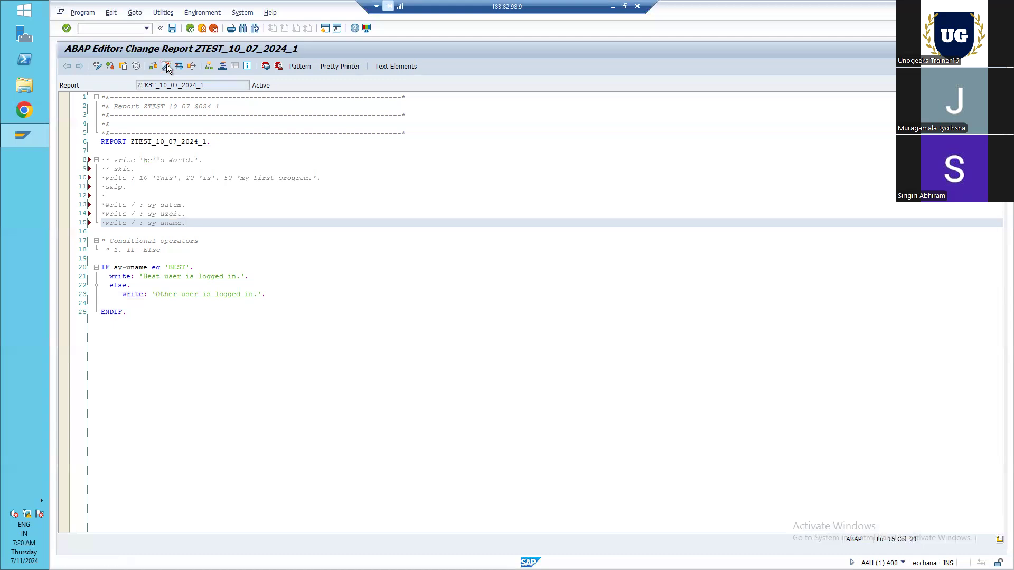
{"action": "left_click", "coordinate": [167, 67]}
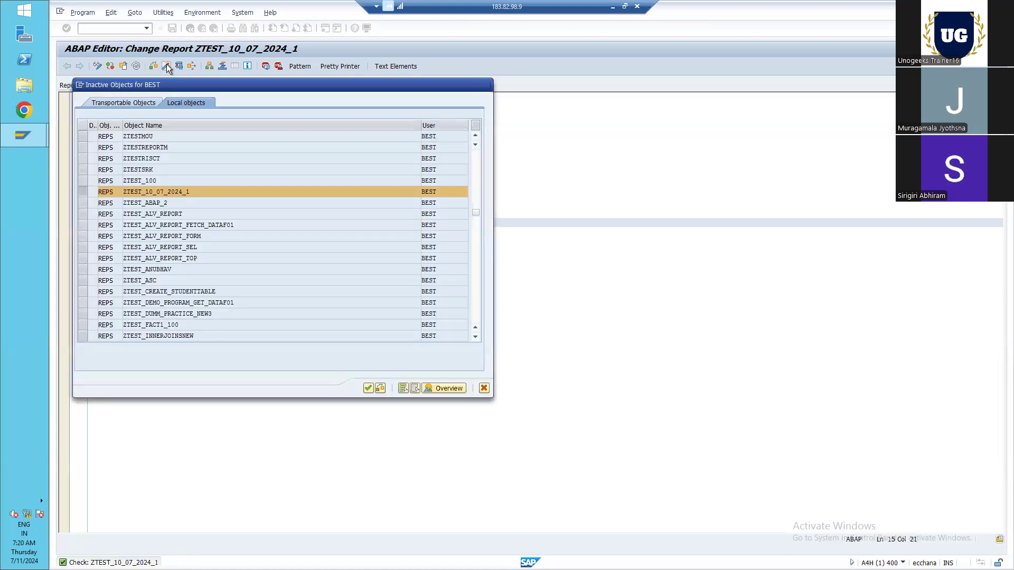
{"action": "left_click", "coordinate": [368, 388]}
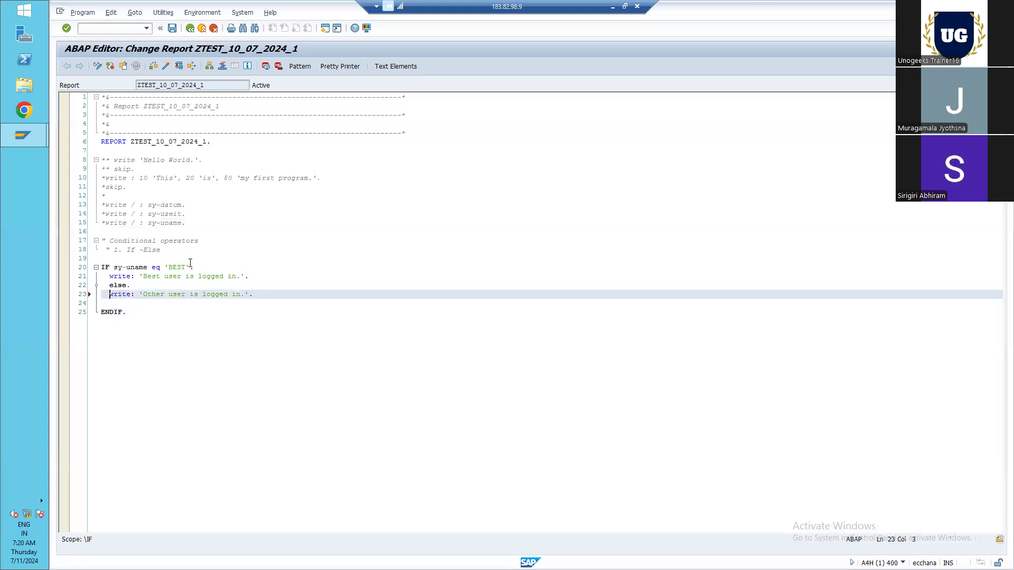
- Change the IF condition to 1 gt 2 and activate the report
{"action": "left_click", "coordinate": [188, 268]}
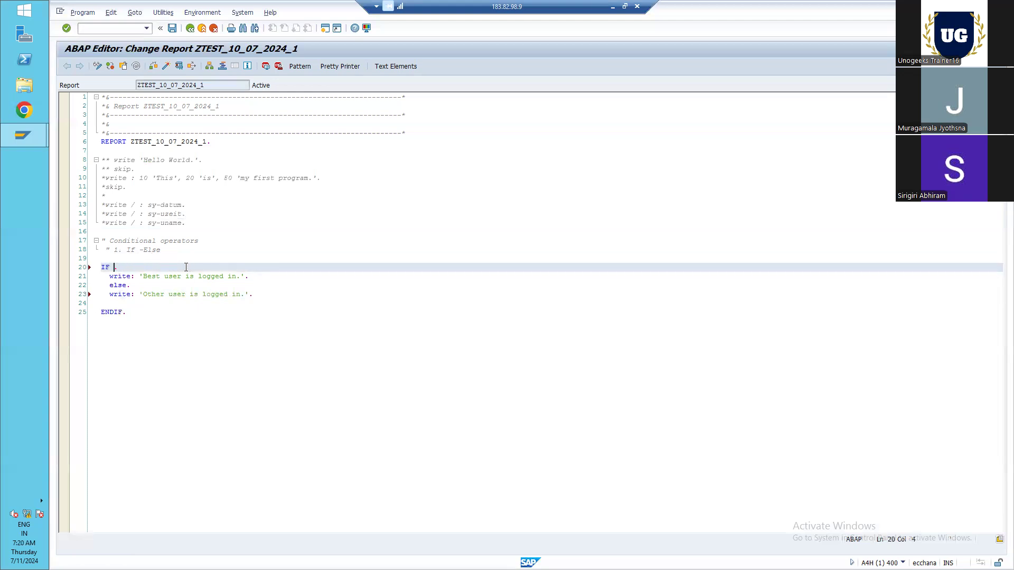
{"action": "type", "text": "1"}
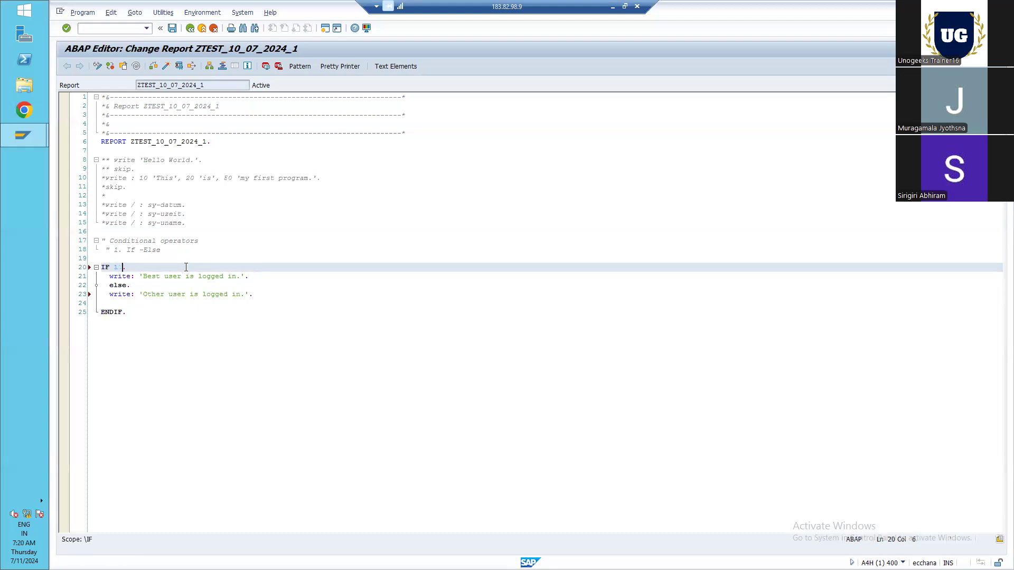
{"action": "type", "text": "gt 2"}
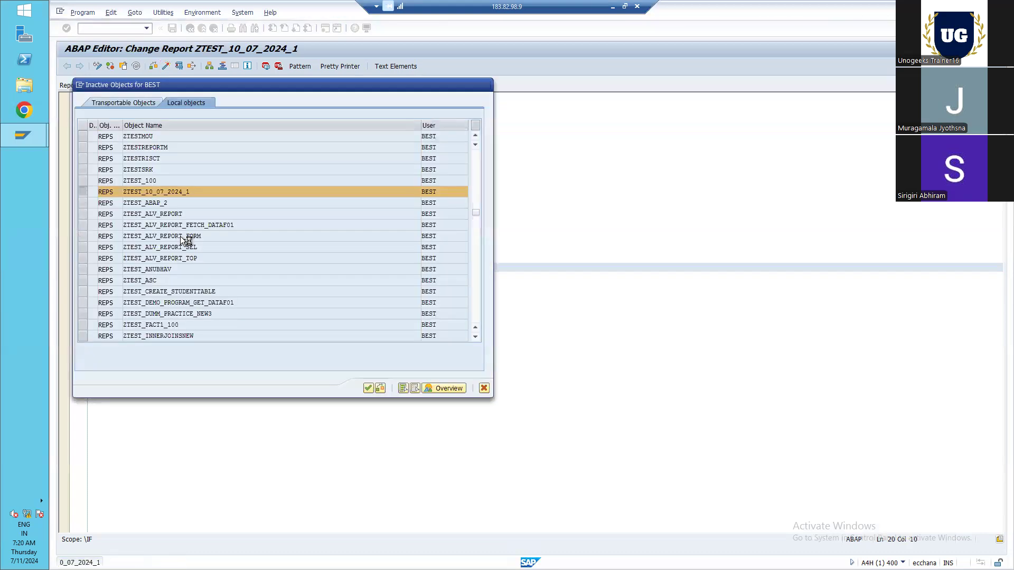
{"action": "left_click", "coordinate": [367, 387]}
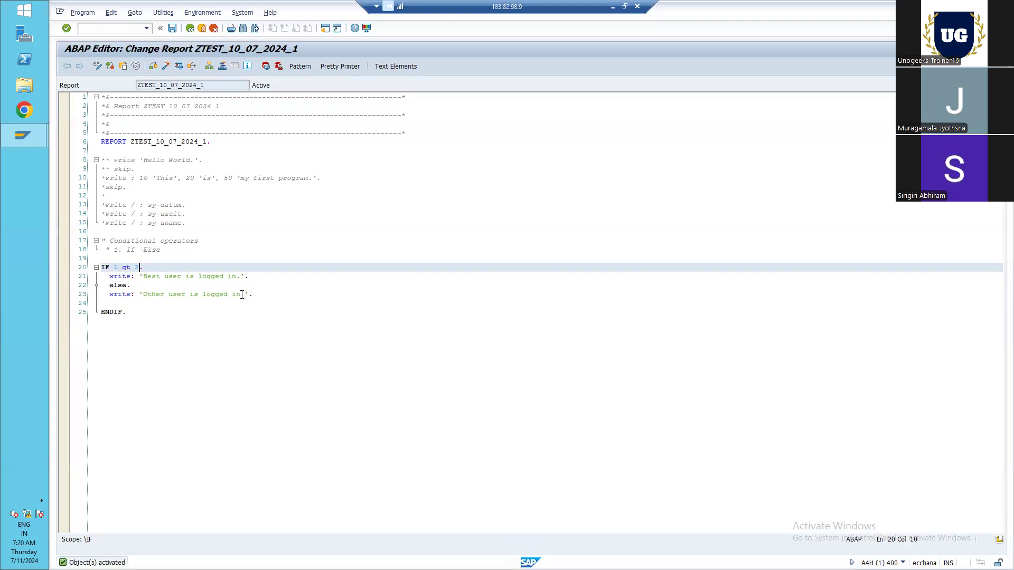
- Replace the branch texts with 'True' and 'false' and reactivate the report
{"action": "double_click", "coordinate": [191, 294]}
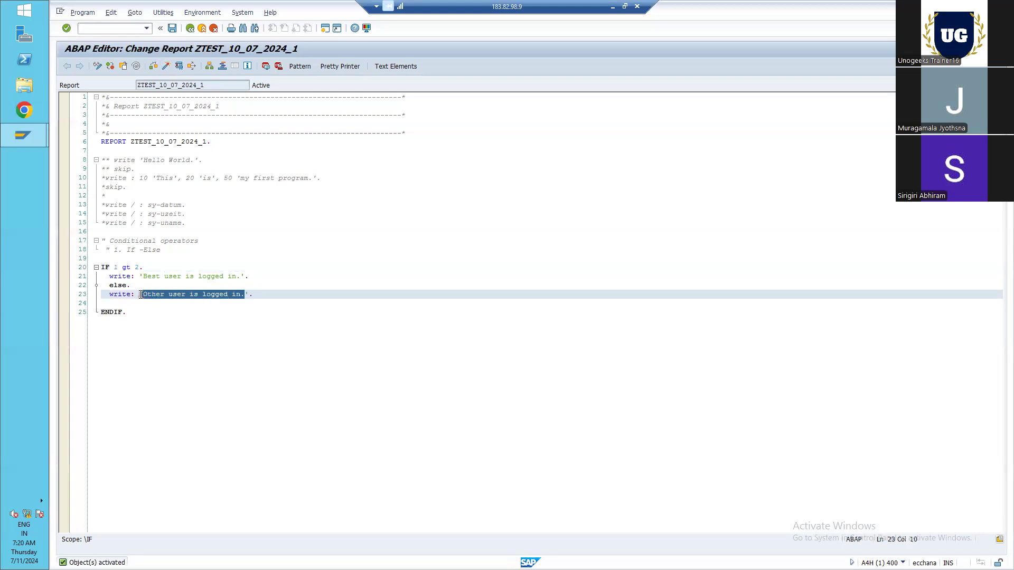
{"action": "type", "text": "false'."}
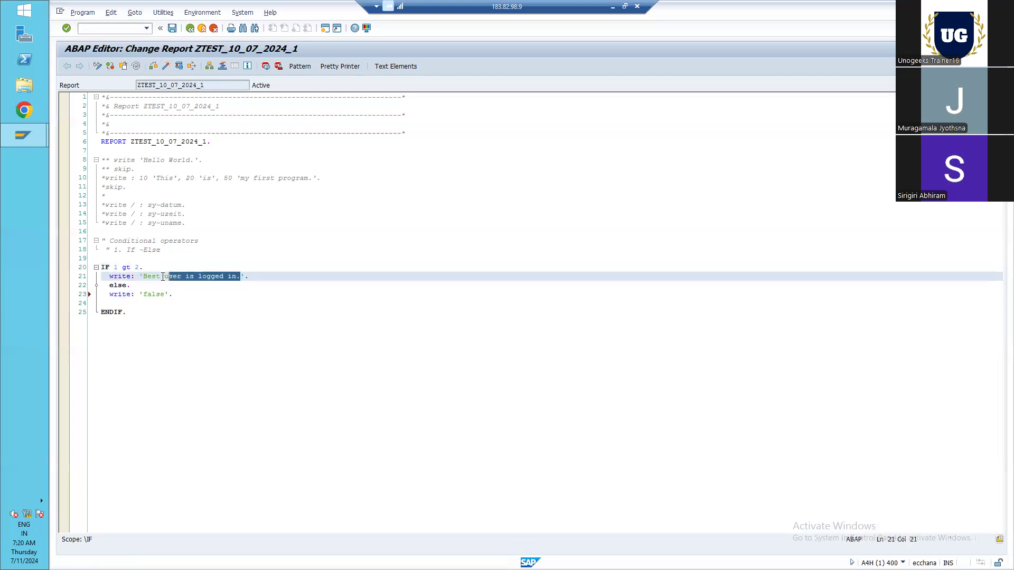
{"action": "type", "text": "els"}
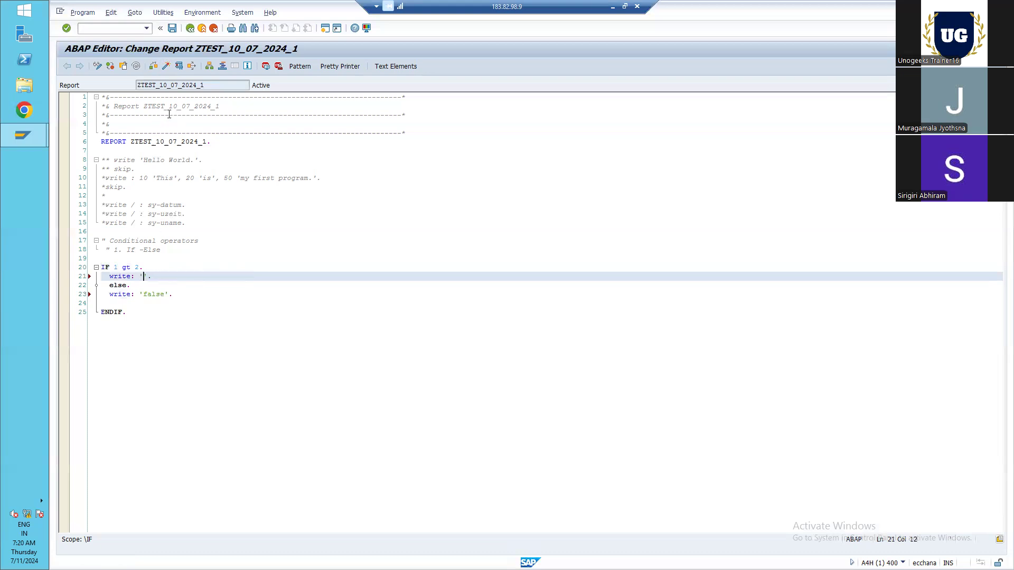
{"action": "type", "text": "True"}
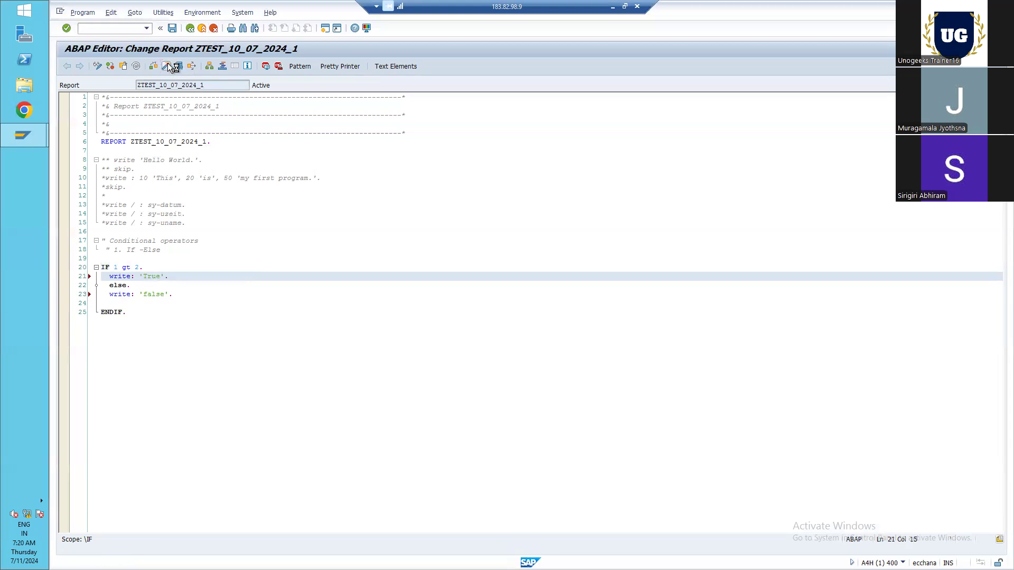
{"action": "left_click", "coordinate": [153, 66]}
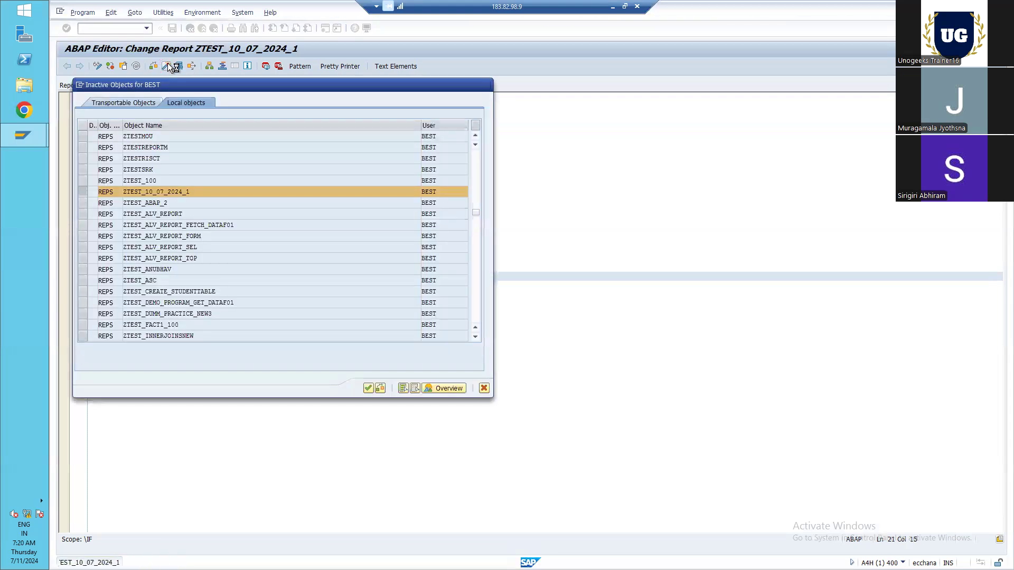
{"action": "left_click", "coordinate": [368, 387]}
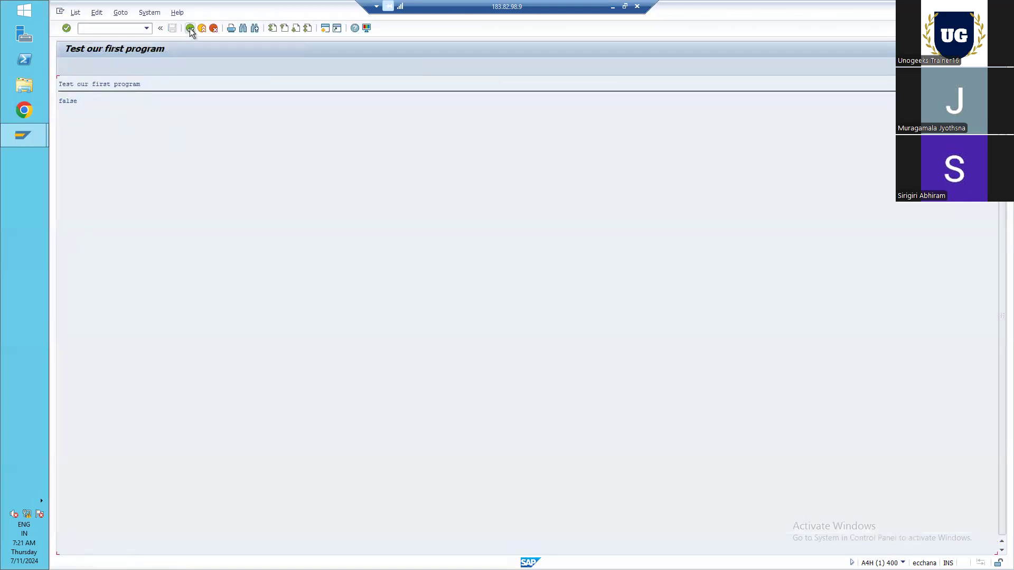
- Back in the editor, add a '* if else if' comment on a new line below the first IF block
{"action": "left_click", "coordinate": [191, 27]}
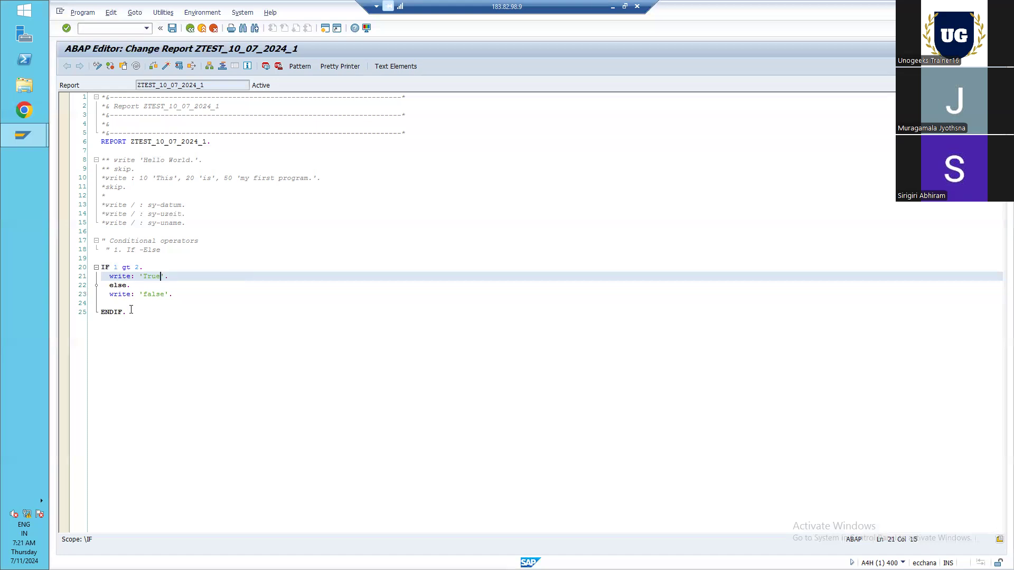
{"action": "left_click_drag", "start_coordinate": [102, 258], "coordinate": [126, 312]}
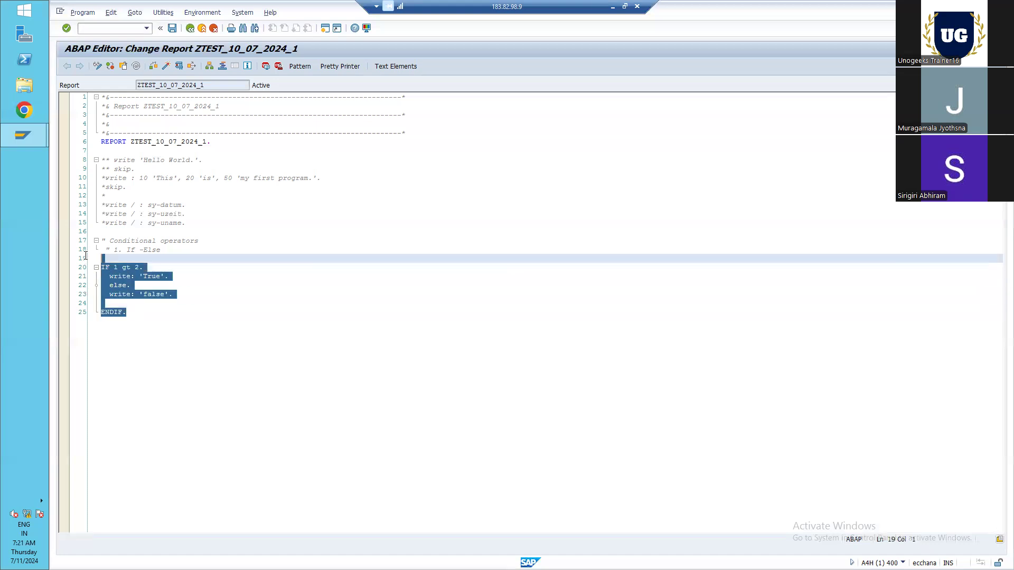
{"action": "mouse_move", "coordinate": [148, 362]}
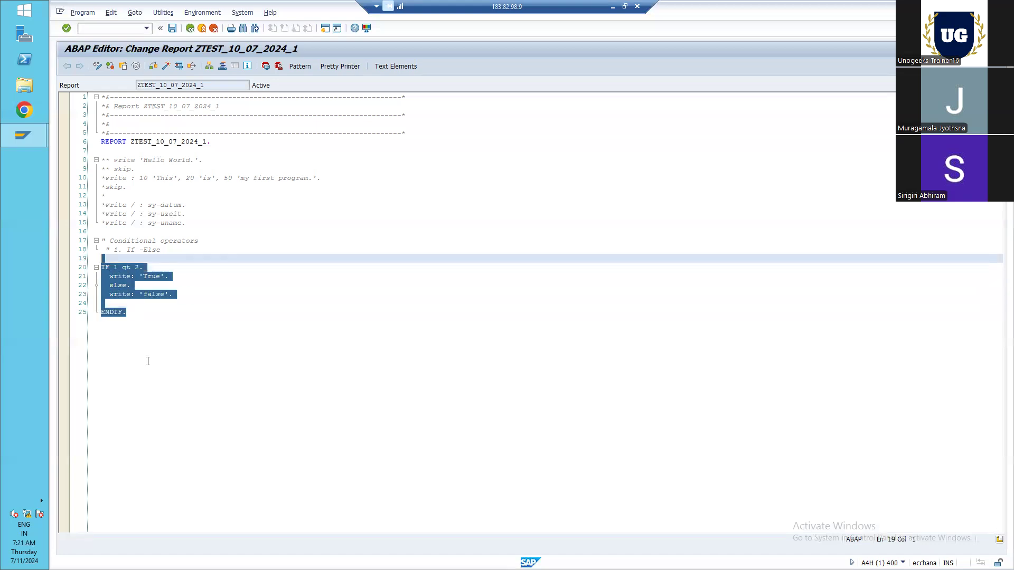
{"action": "left_click", "coordinate": [127, 313]}
{"action": "type", "text": "\""}
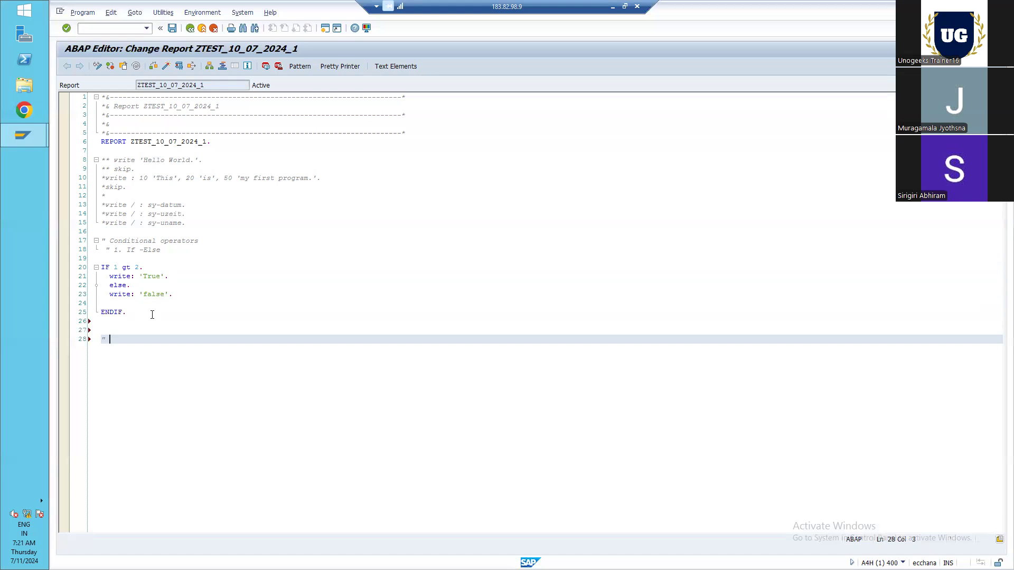
{"action": "type", "text": "if e"}
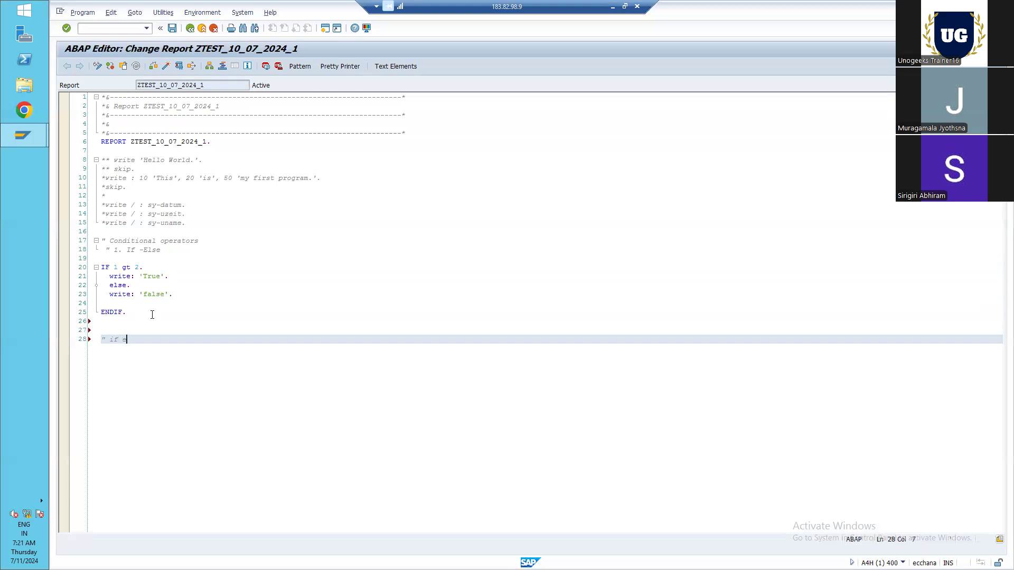
{"action": "type", "text": "lse if"}
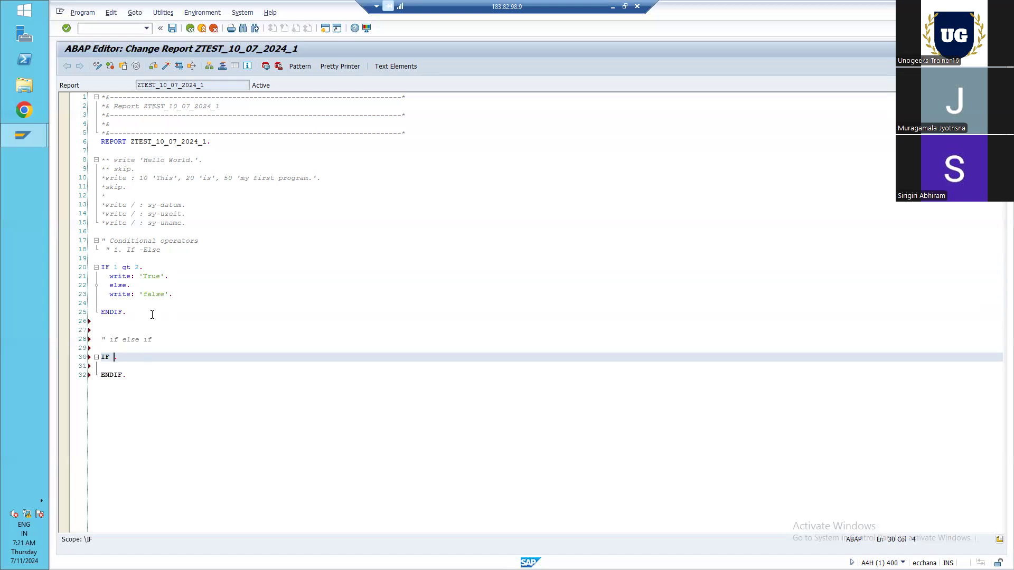
{"action": "type", "text": "sa"}
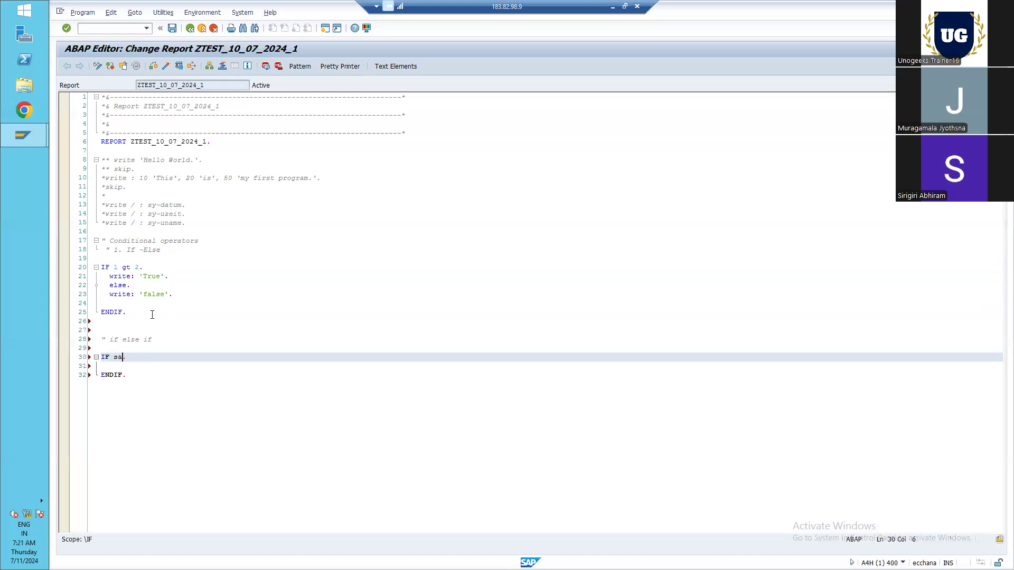
{"action": "type", "text": "age"}
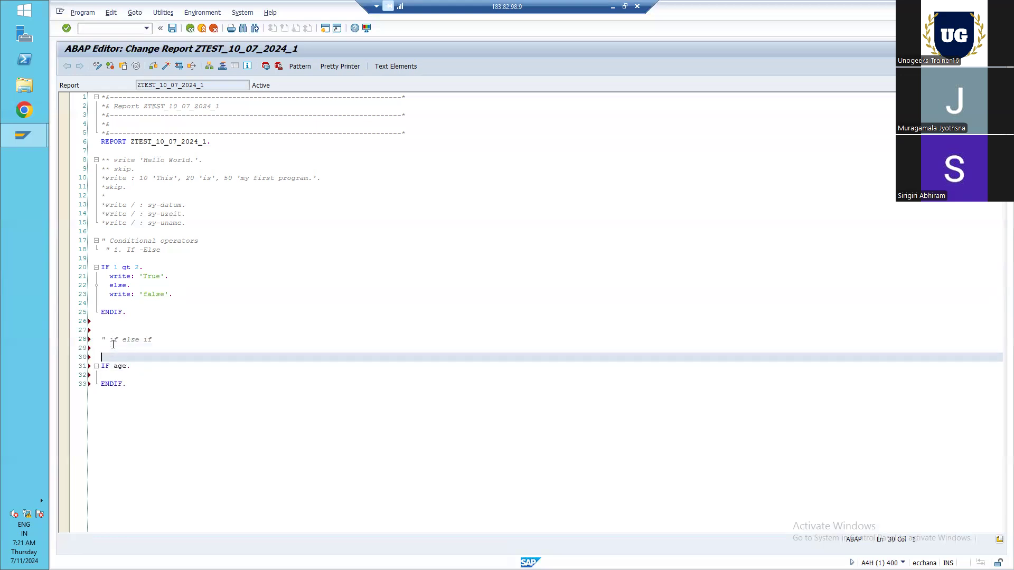
- Declare 'data: age type int4.' and start retyping the type as int
{"action": "key", "text": "enter"}
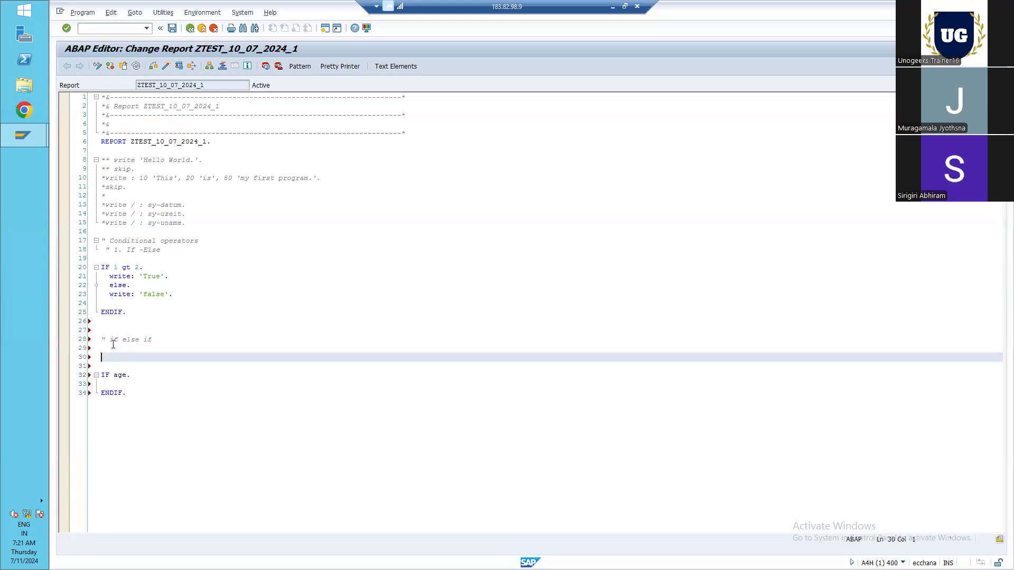
{"action": "type", "text": "data"}
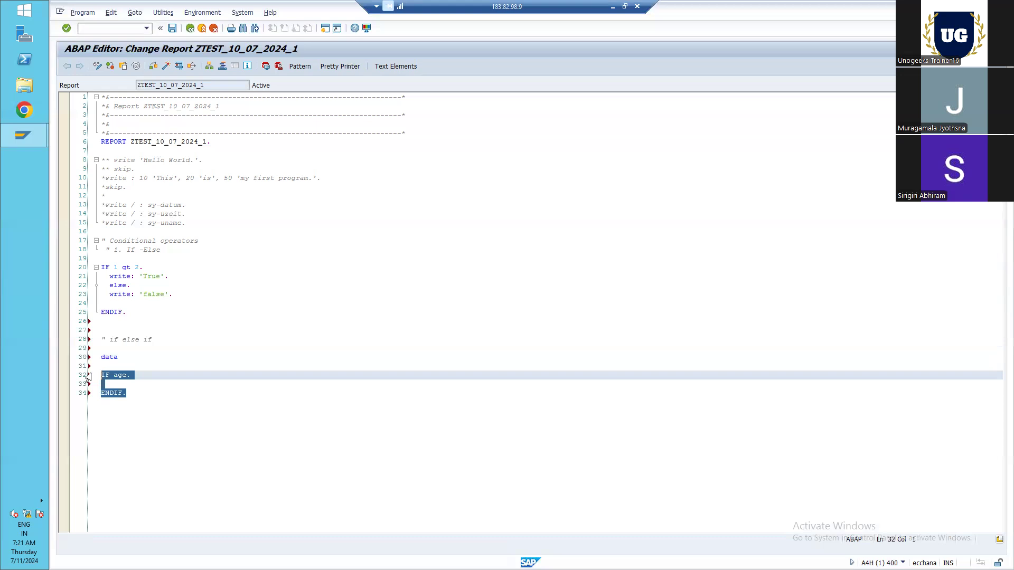
{"action": "key", "text": "Delete"}
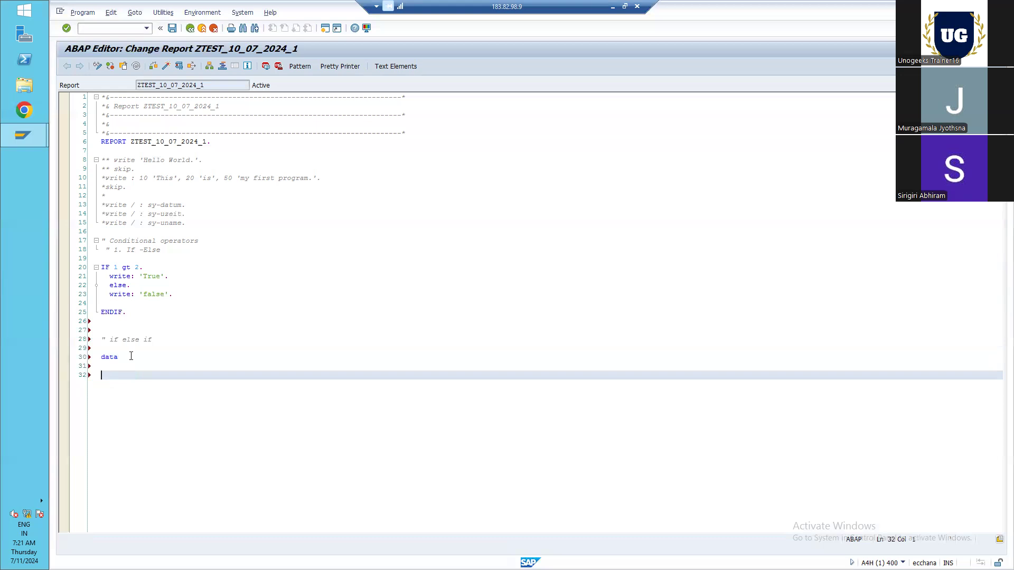
{"action": "type", "text": ":"}
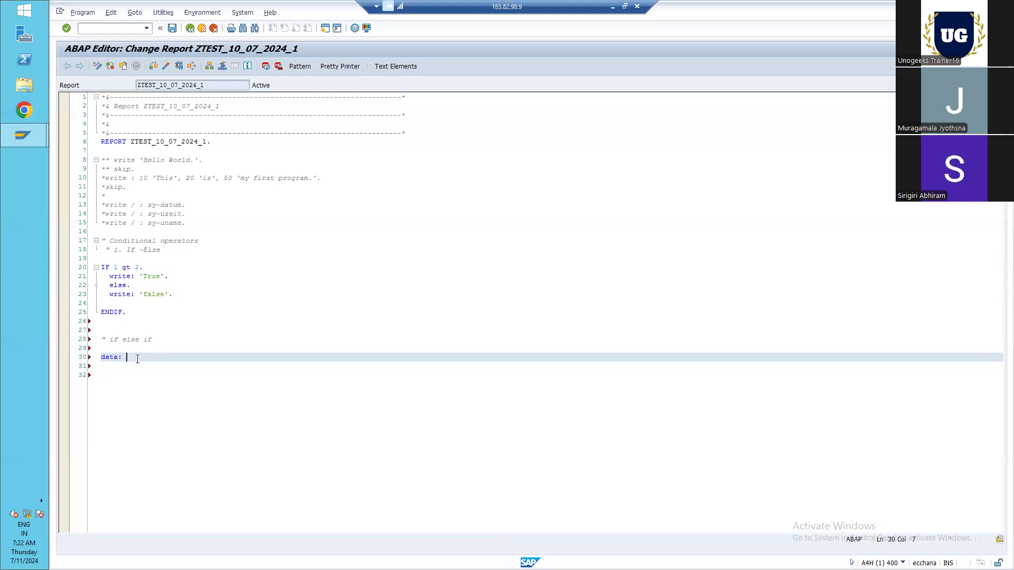
{"action": "type", "text": "age"}
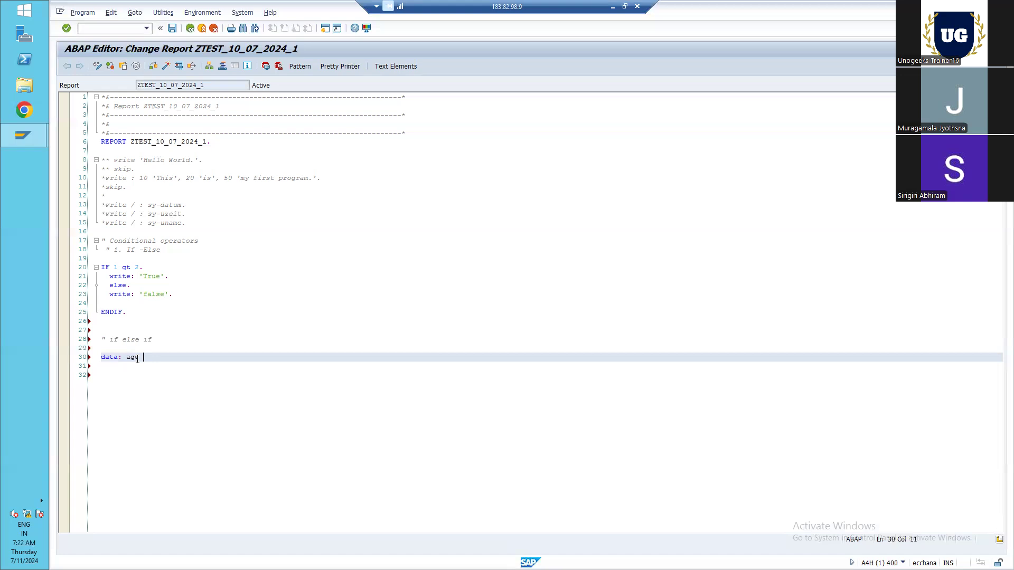
{"action": "type", "text": "type"}
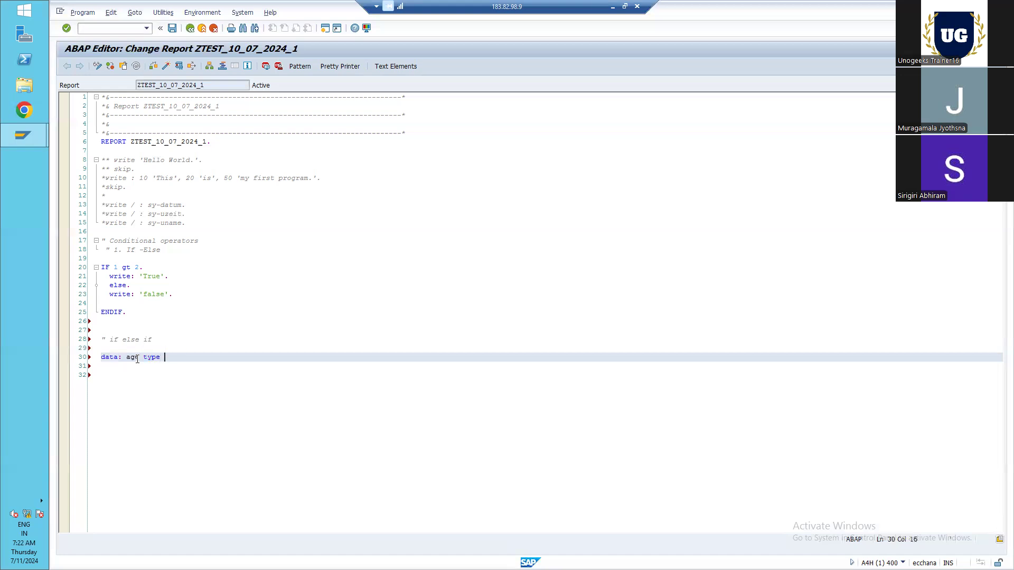
{"action": "type", "text": "int4"}
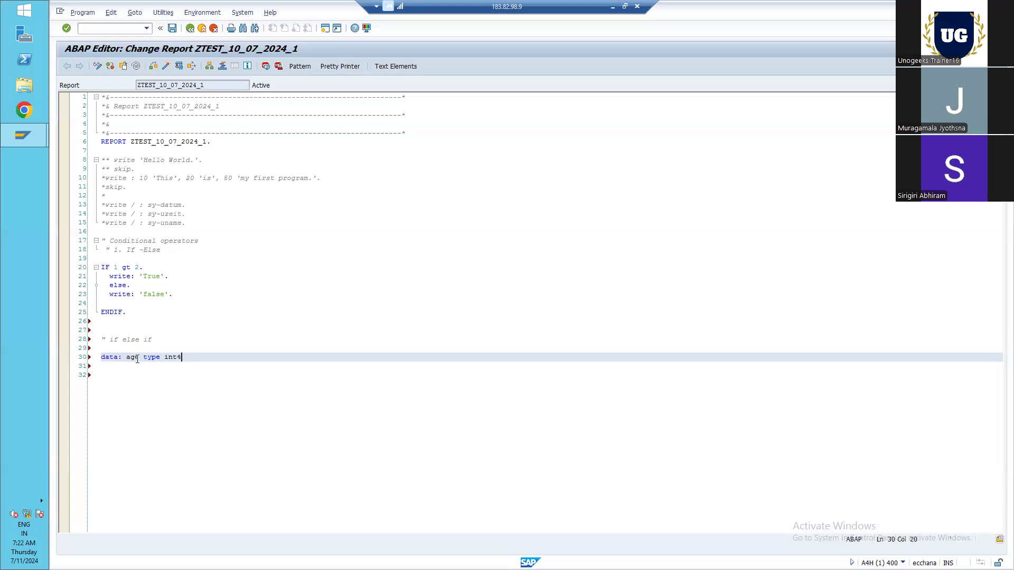
{"action": "type", "text": "."}
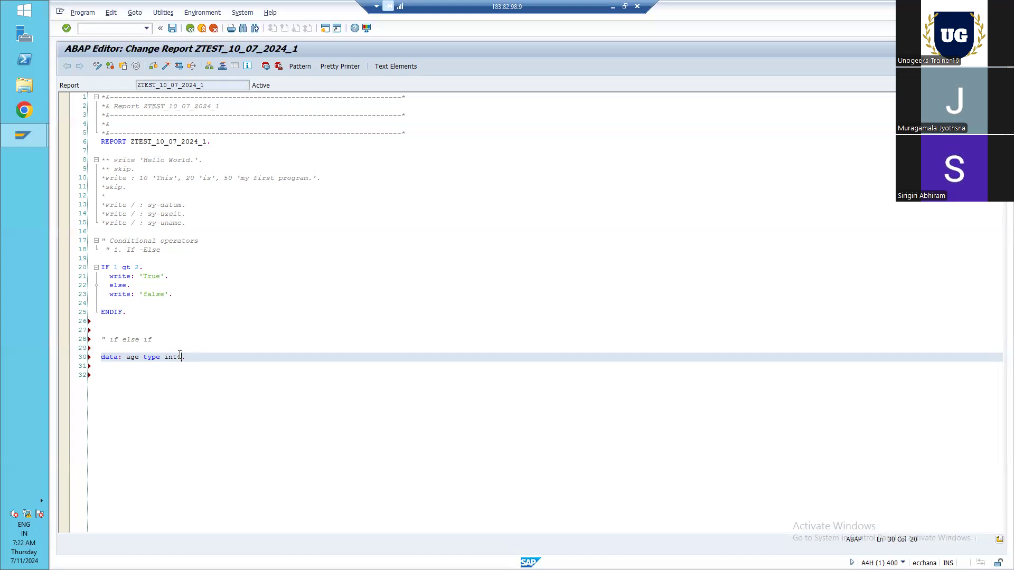
{"action": "type", "text": "int"}
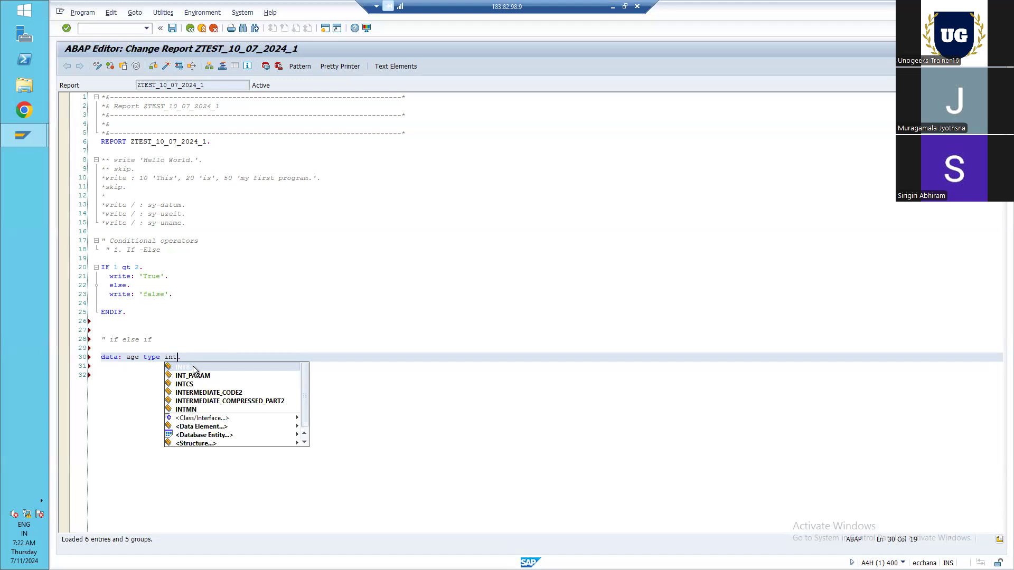
{"action": "mouse_move", "coordinate": [187, 348]}
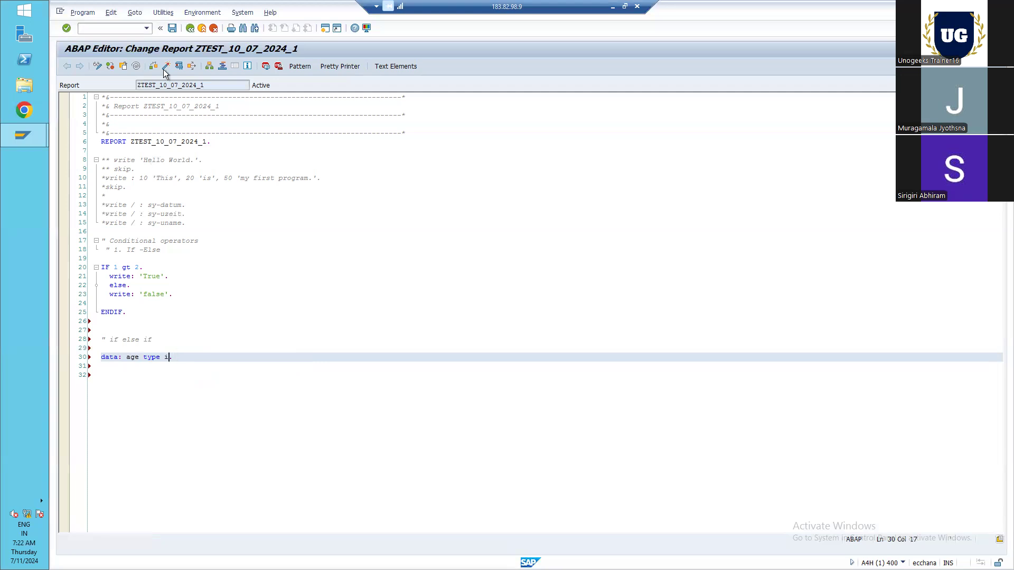
- Syntax-check the report, choosing ZTEST_10_07_2024_1 among the inactive objects and confirming
{"action": "left_click", "coordinate": [165, 65]}
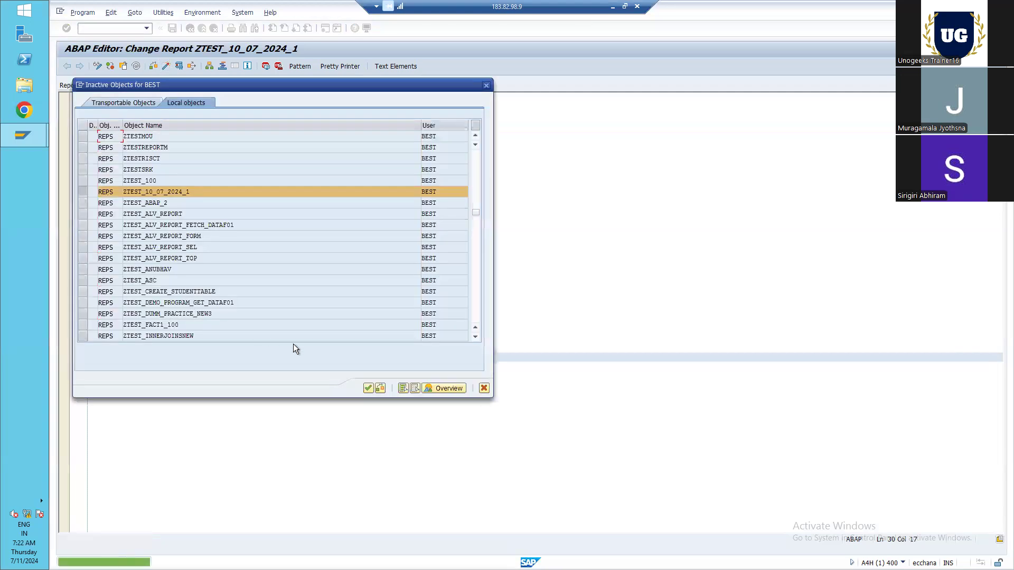
{"action": "left_click", "coordinate": [368, 388]}
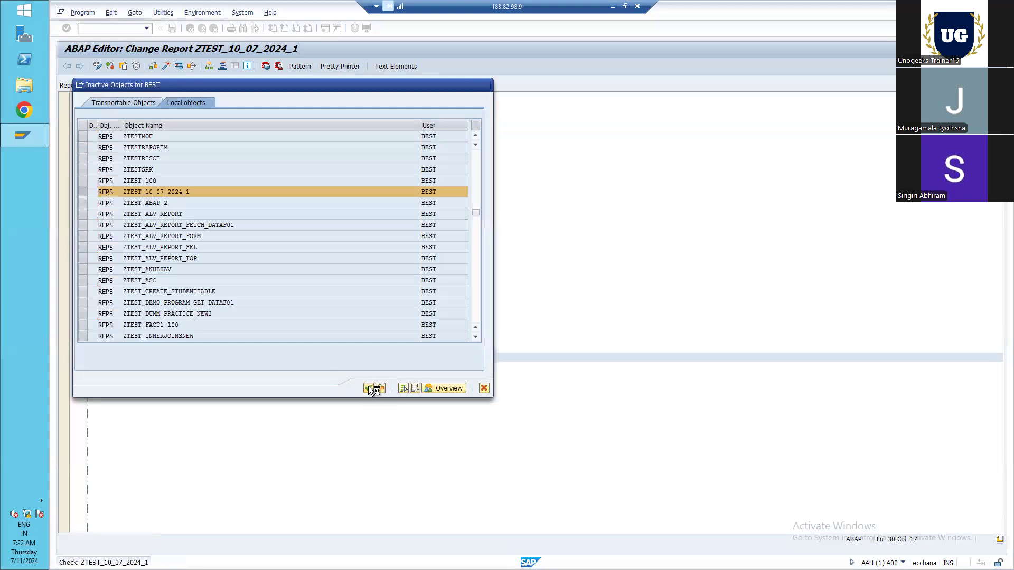
{"action": "left_click", "coordinate": [374, 388]}
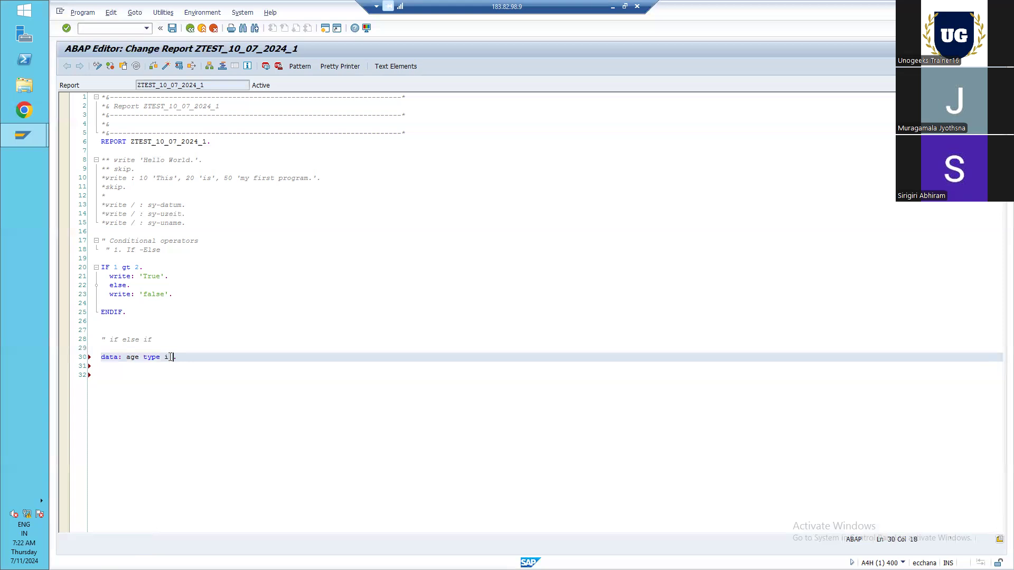
- Give the age declaration 'VALUE 15' and assign 'age = 17.' on the next line
{"action": "type", "text": "VALUE"}
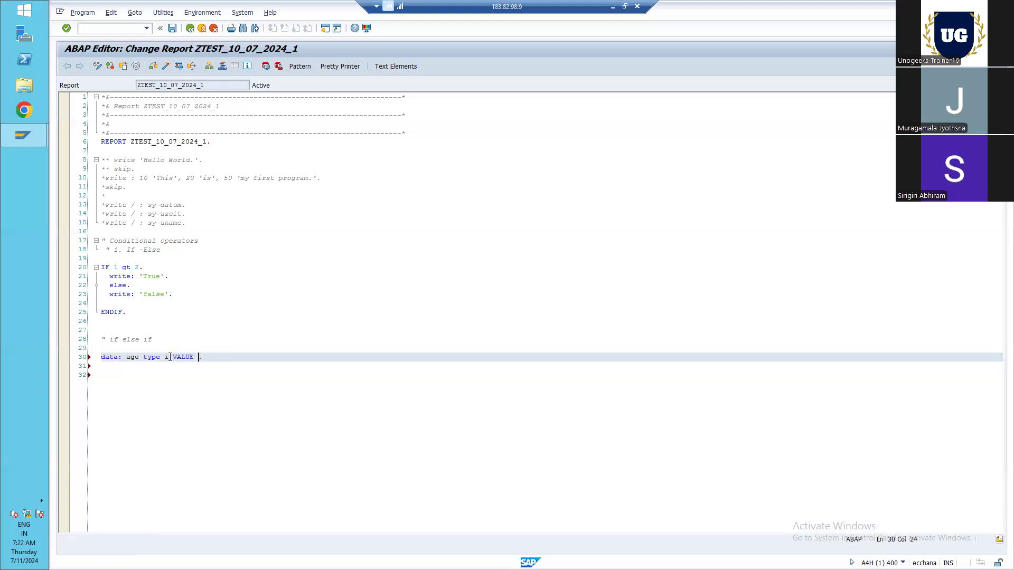
{"action": "type", "text": "15"}
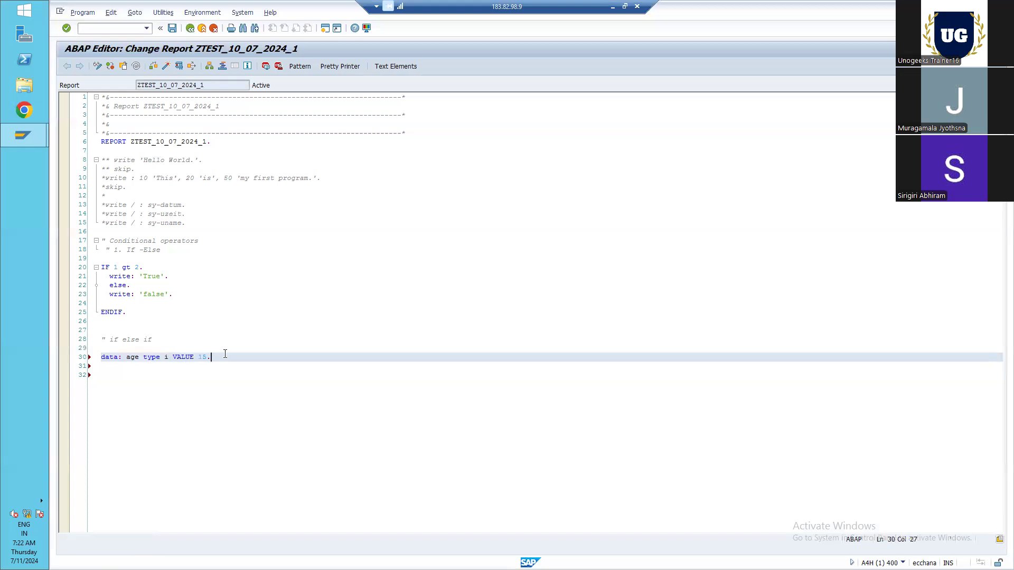
{"action": "key", "text": "enter"}
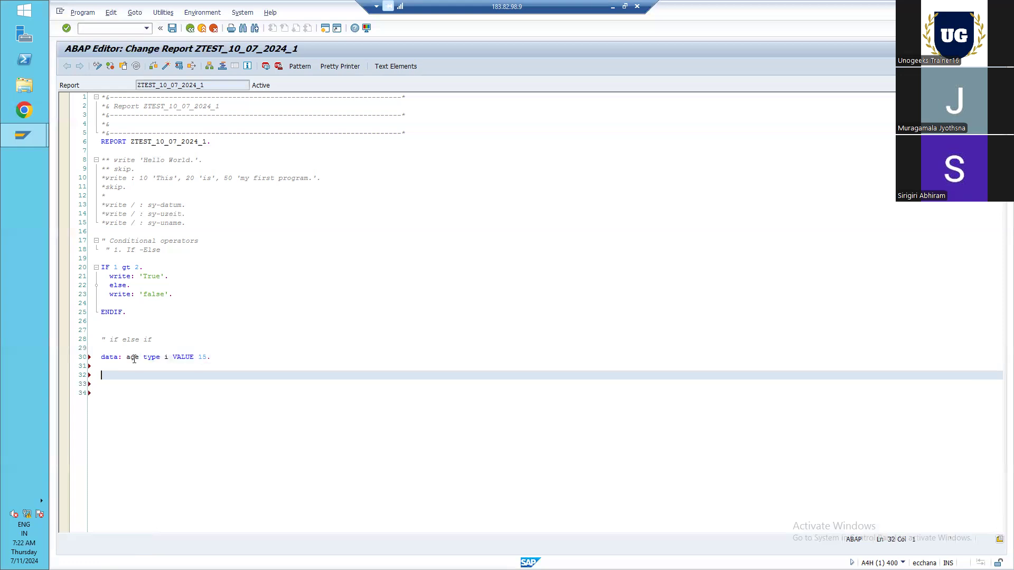
{"action": "type", "text": "age ="}
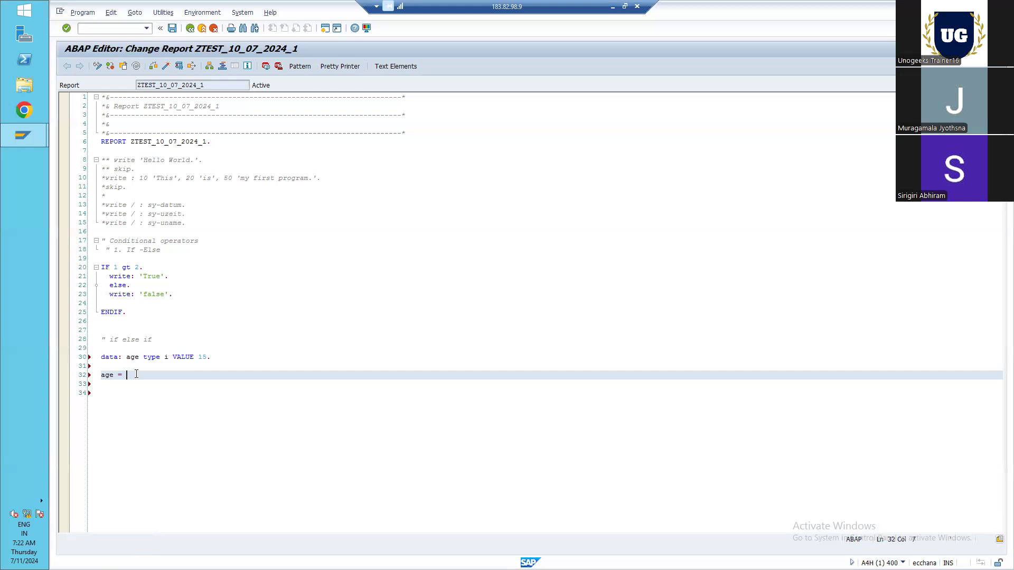
{"action": "type", "text": "17."}
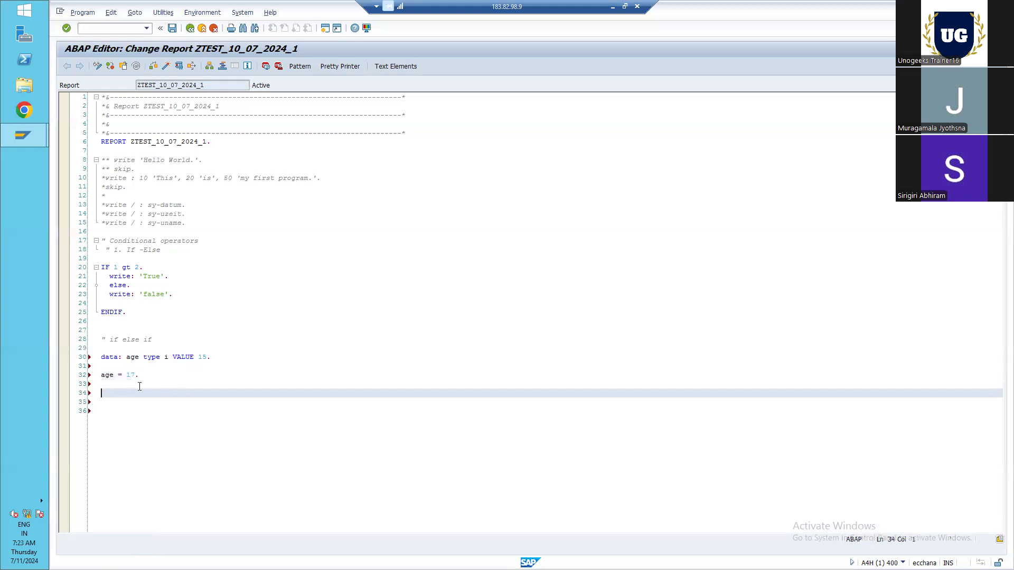
- Write 'IF age le 20.' with a branch writing 'Low'
{"action": "type", "text": "if"}
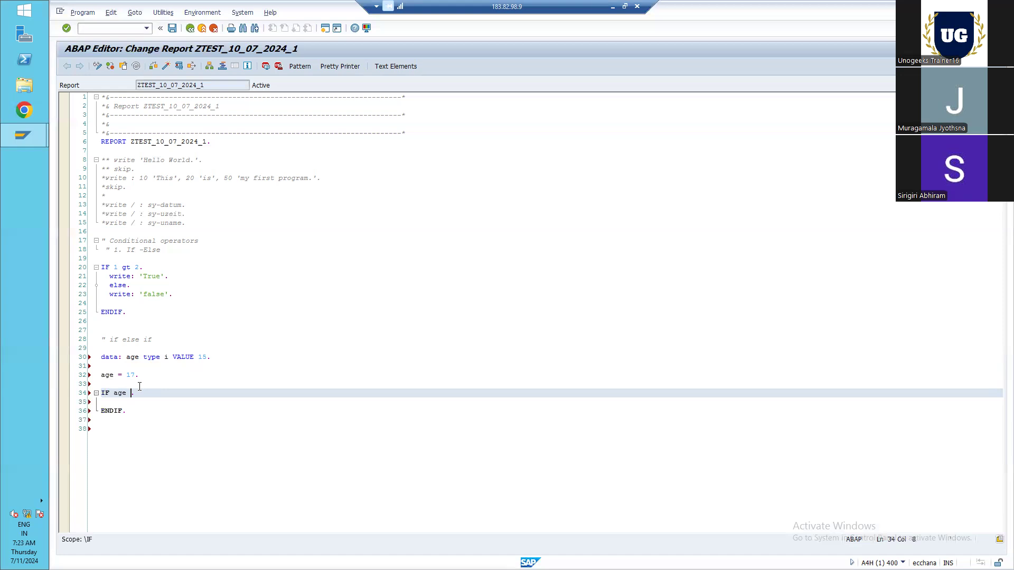
{"action": "type", "text": "le"}
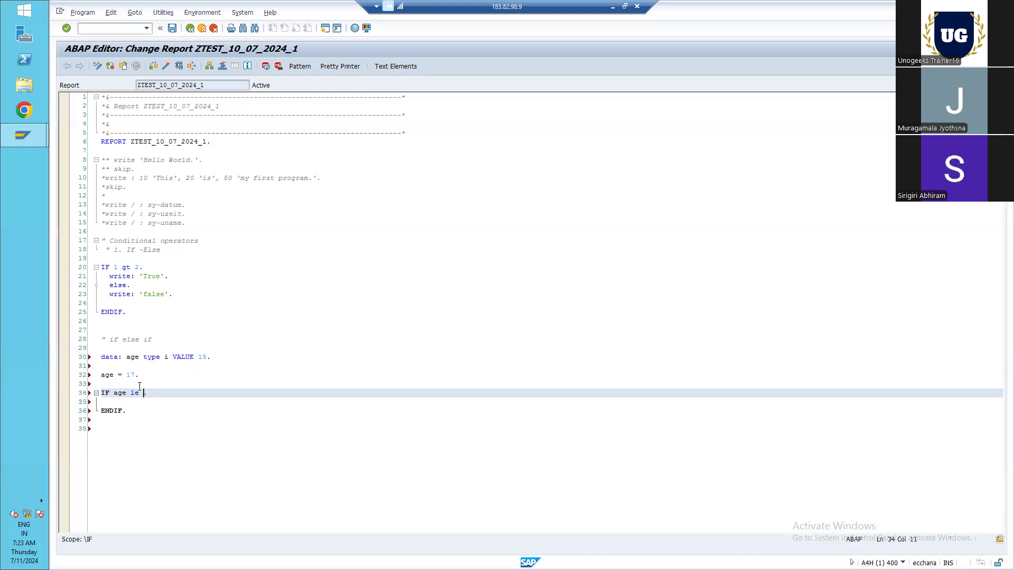
{"action": "type", "text": "20"}
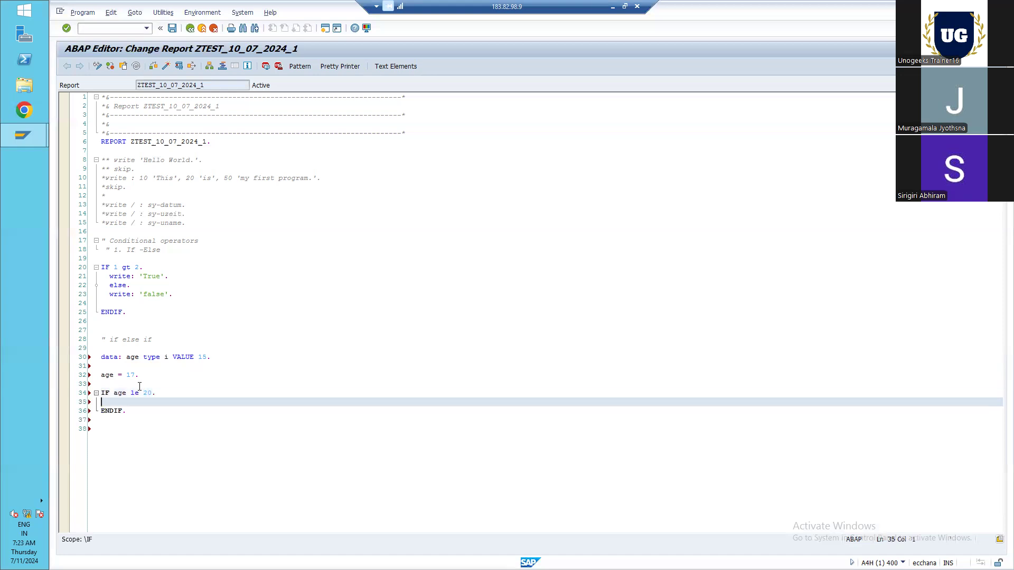
{"action": "type", "text": "write"}
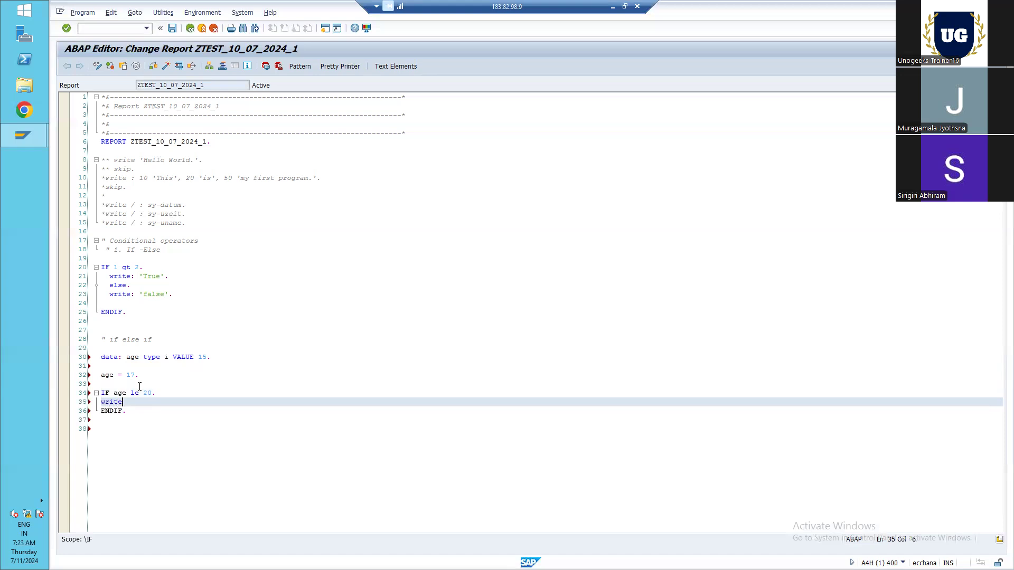
{"action": "type", "text": ": ''"}
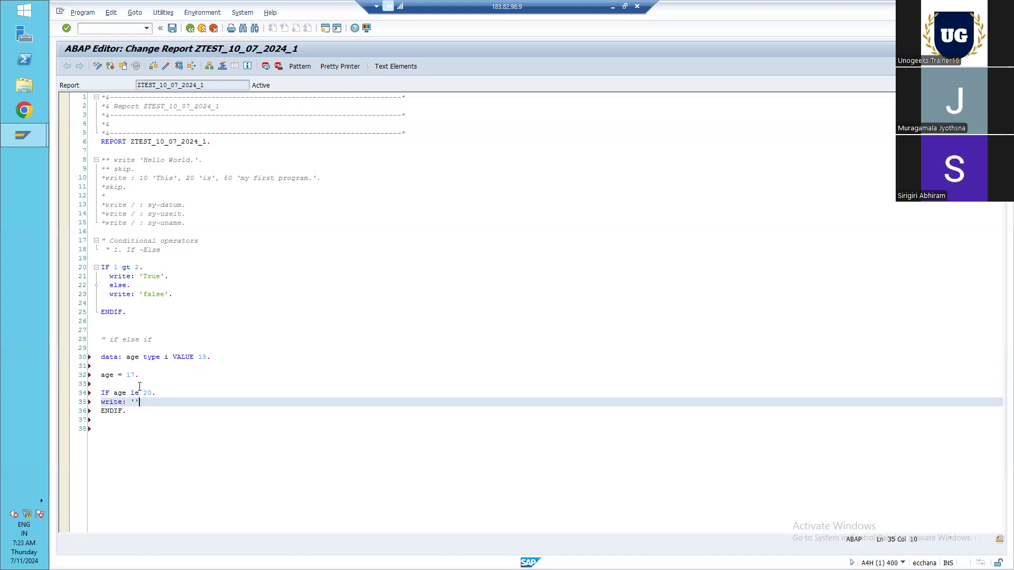
{"action": "type", "text": "Low"}
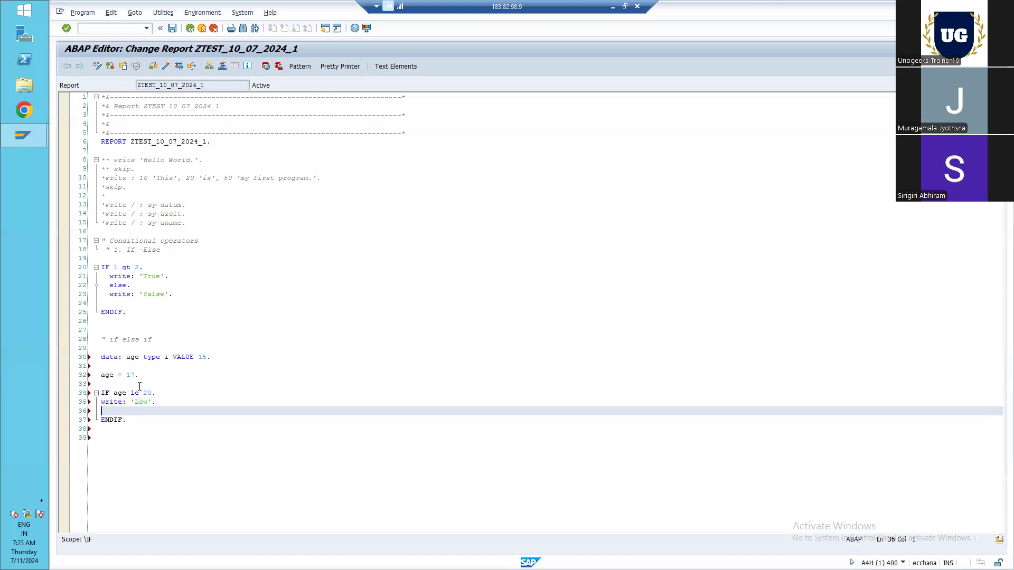
- Add 'elseif age le 40.' writing 'Medium'
{"action": "type", "text": "elseif"}
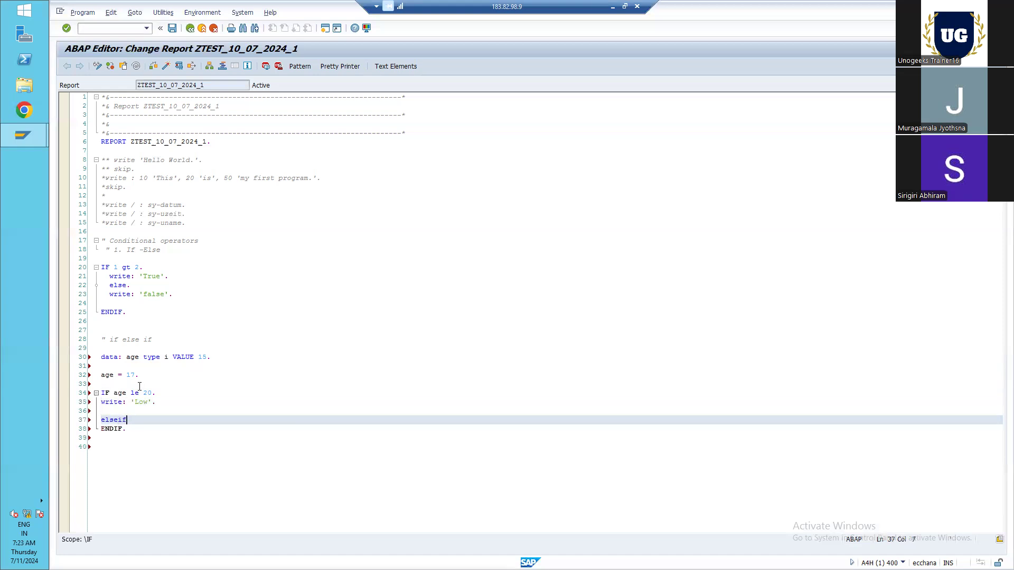
{"action": "type", "text": "age"}
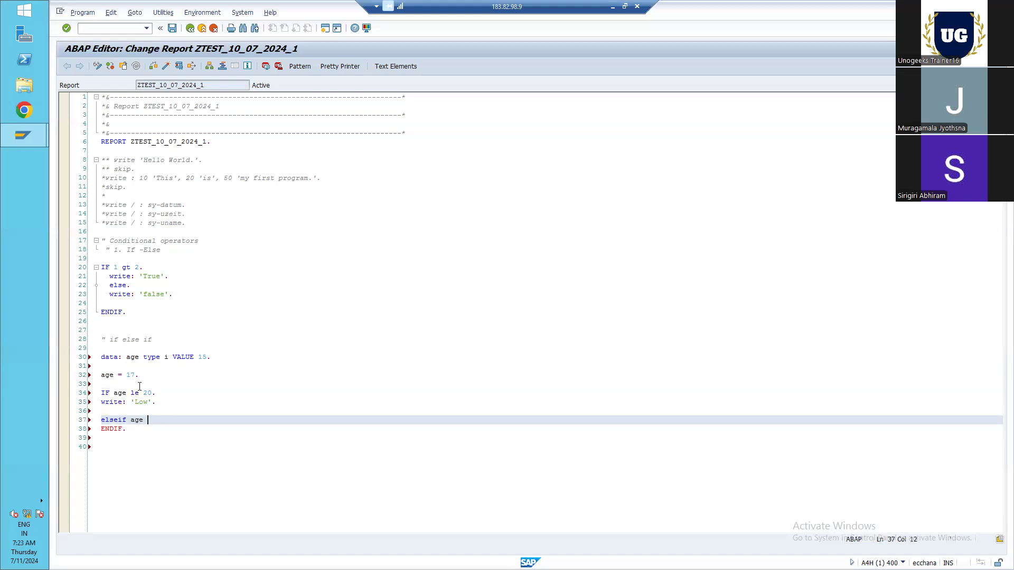
{"action": "type", "text": "1"}
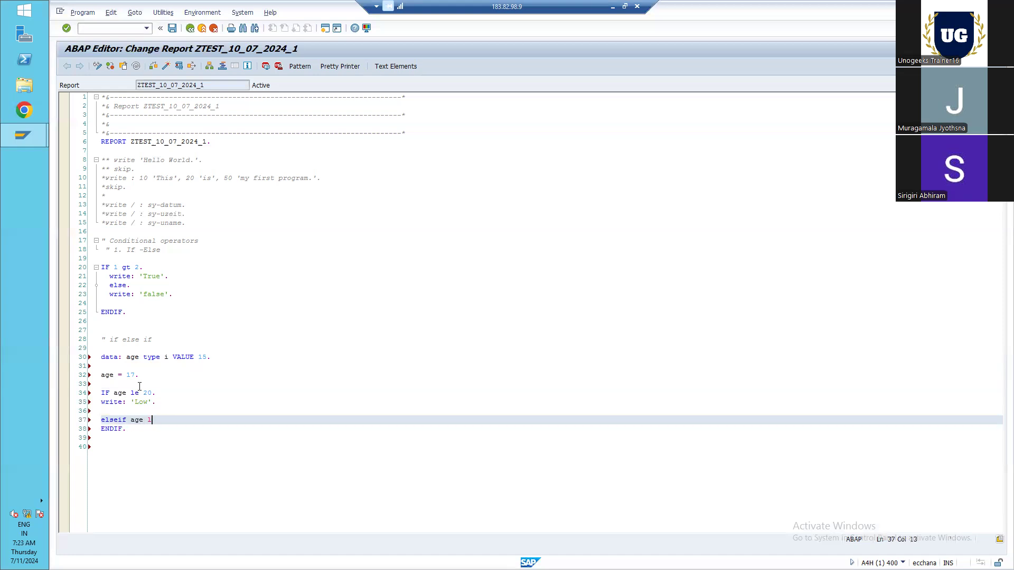
{"action": "type", "text": "le"}
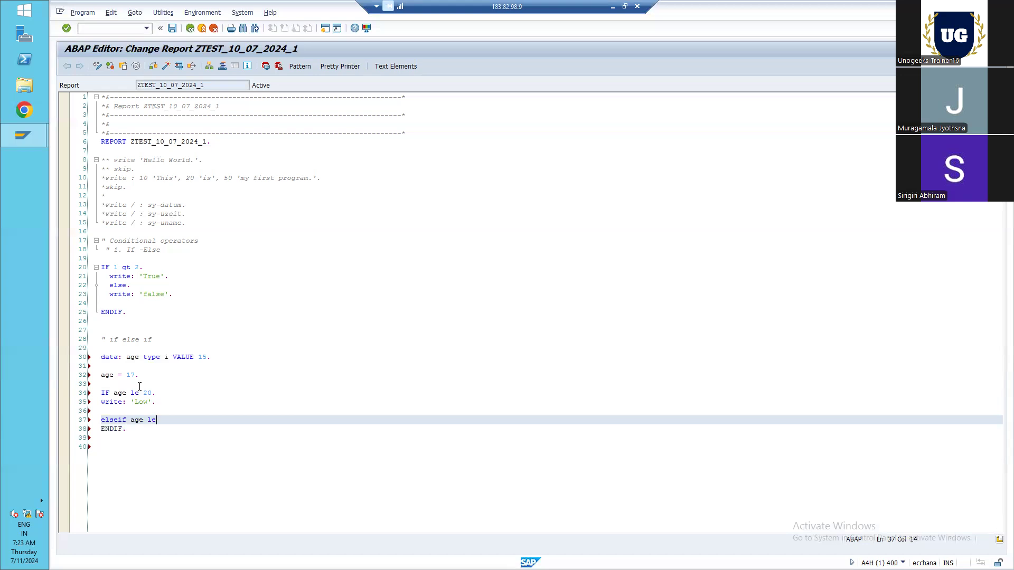
{"action": "type", "text": "40."}
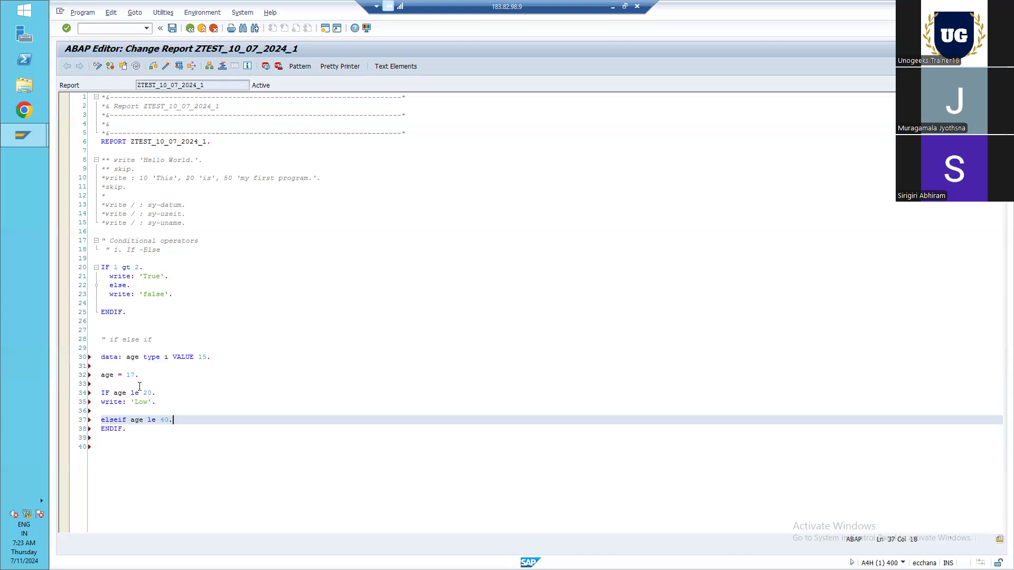
{"action": "type", "text": "write: '"}
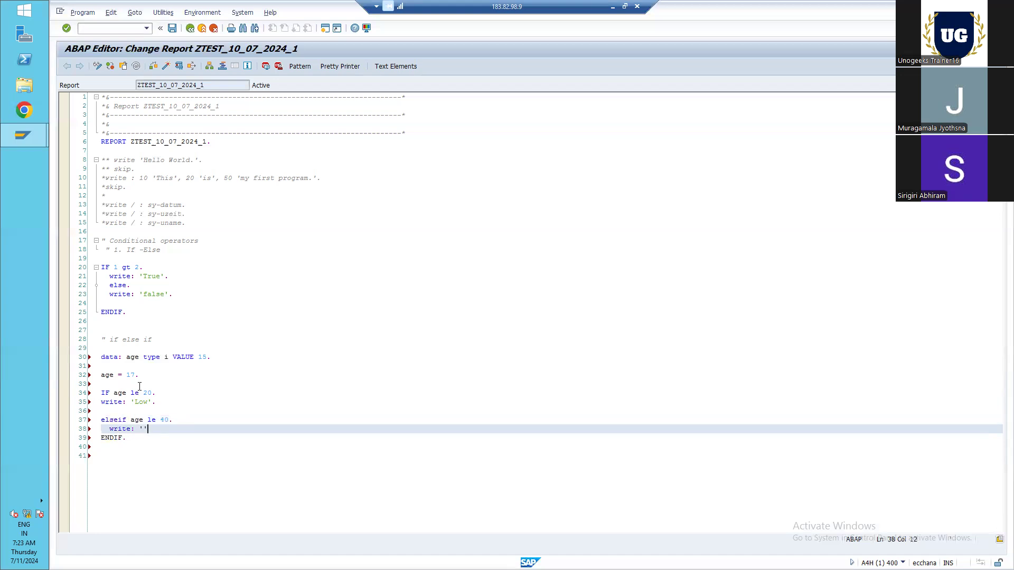
{"action": "type", "text": "Me"}
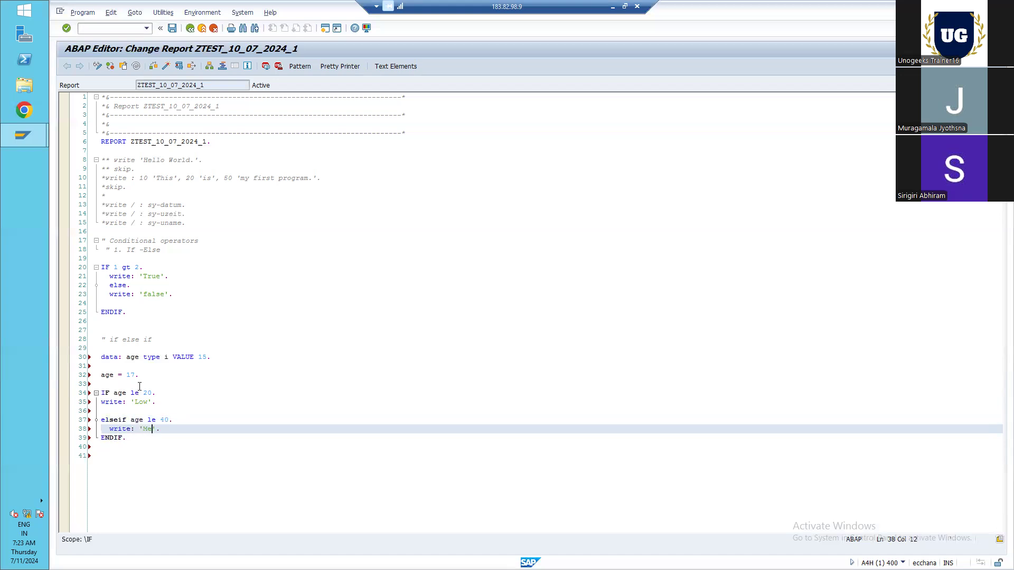
{"action": "type", "text": "dium"}
{"action": "type", "text": "else."}
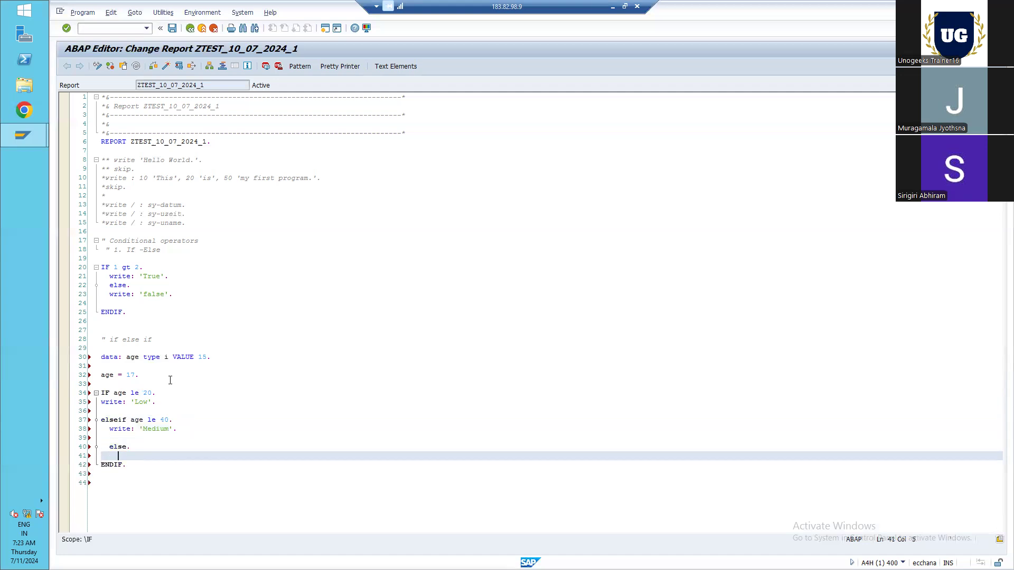
- Rename age to temp in the declaration, the assignment of 17 and both conditions
{"action": "left_click", "coordinate": [134, 358]}
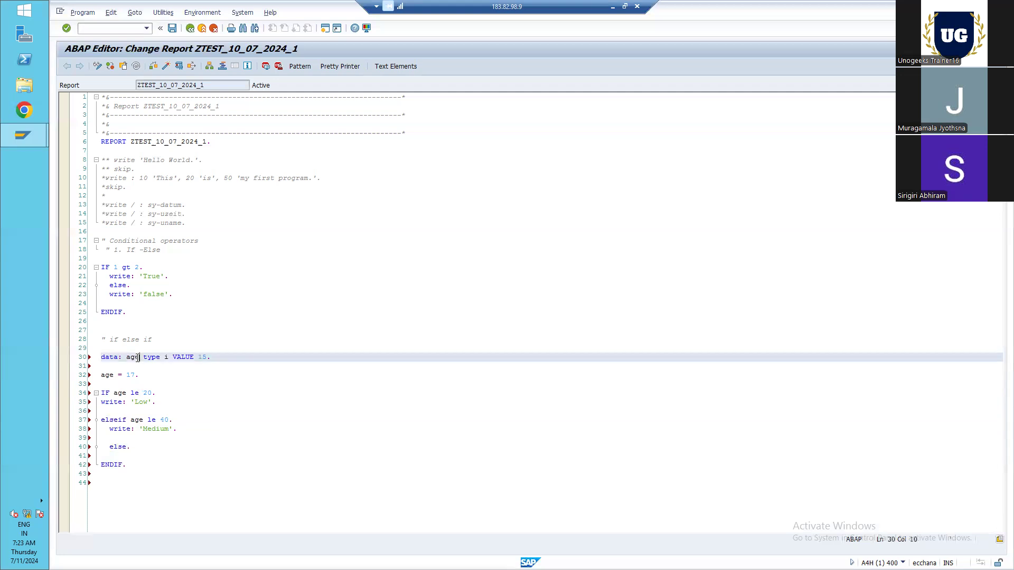
{"action": "key", "text": "BackSpace"}
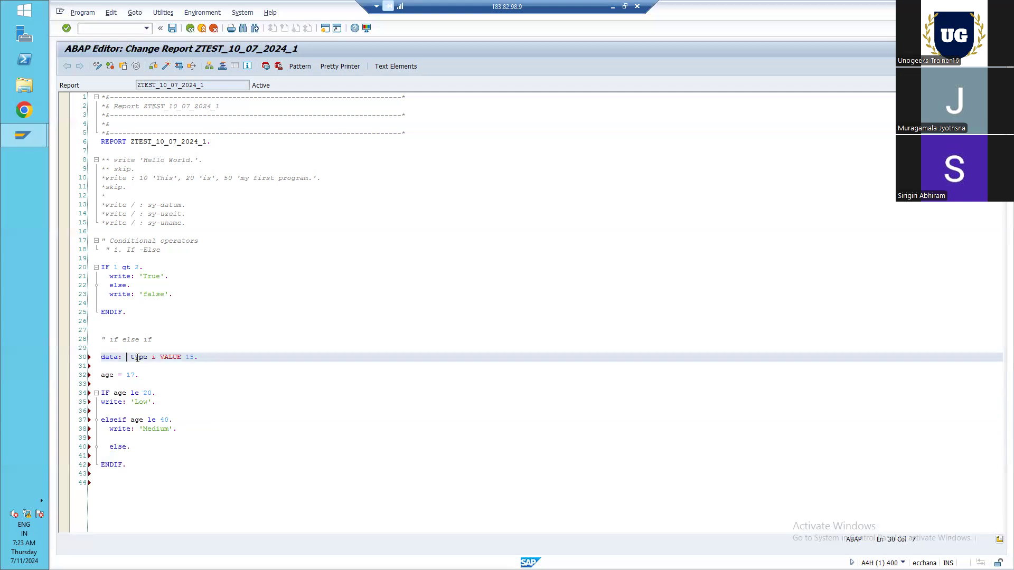
{"action": "type", "text": "t"}
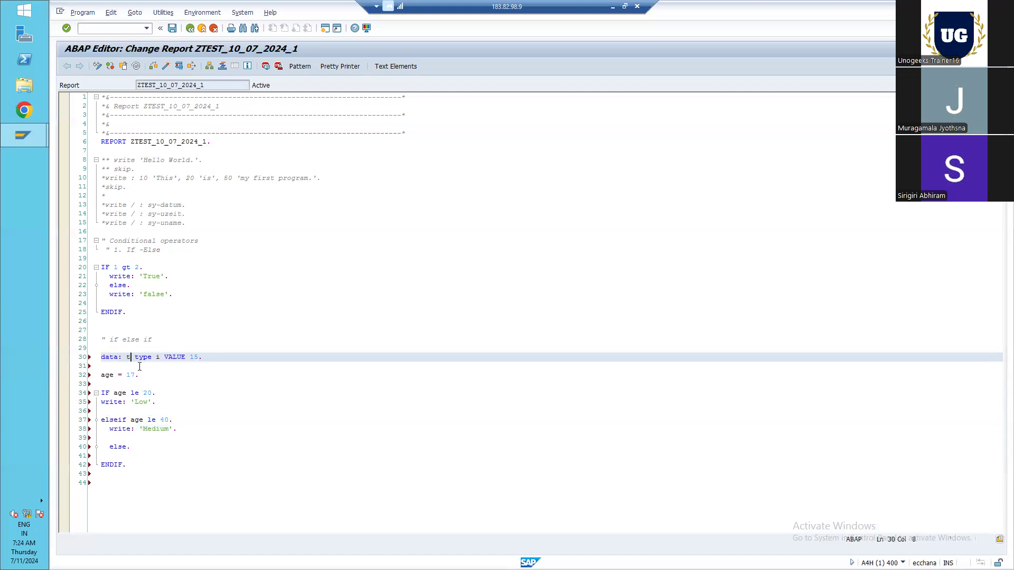
{"action": "type", "text": "emp"}
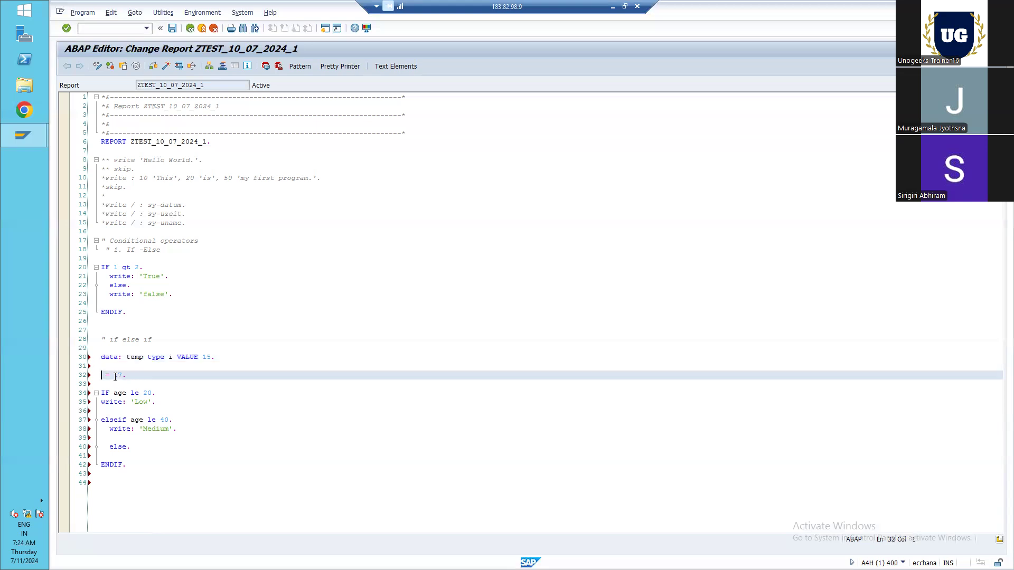
{"action": "type", "text": "temp"}
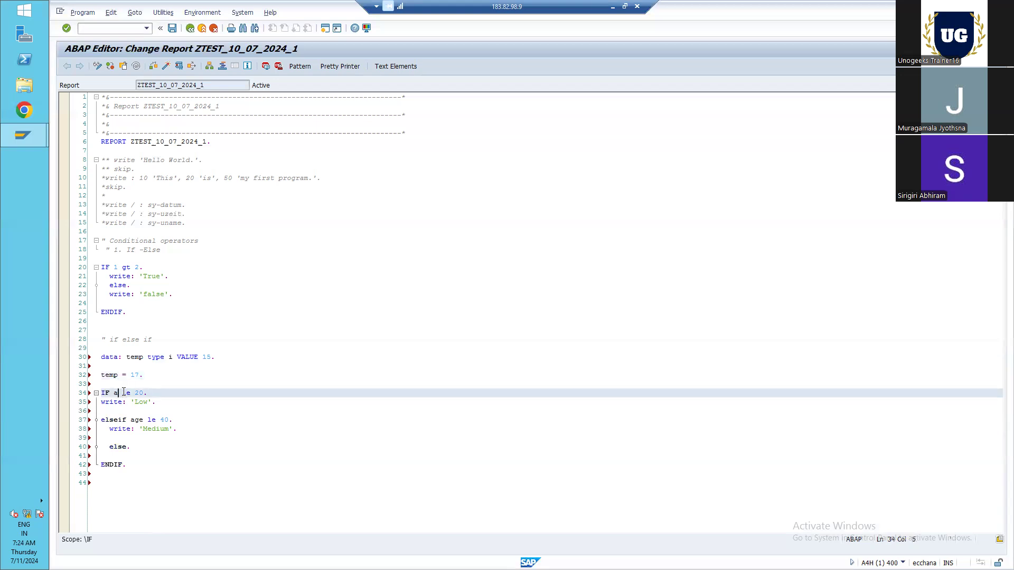
{"action": "type", "text": "temp"}
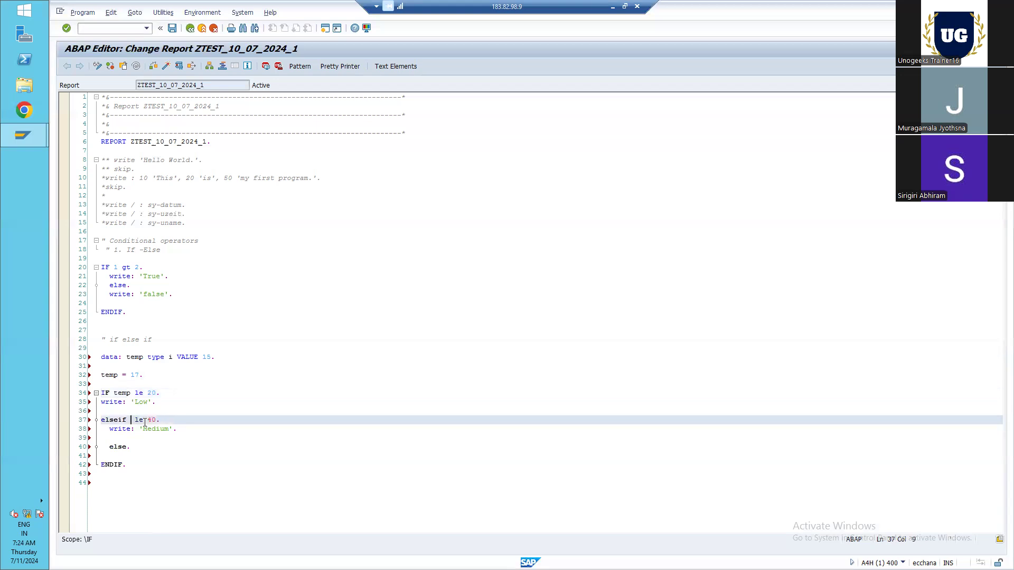
{"action": "type", "text": "temp"}
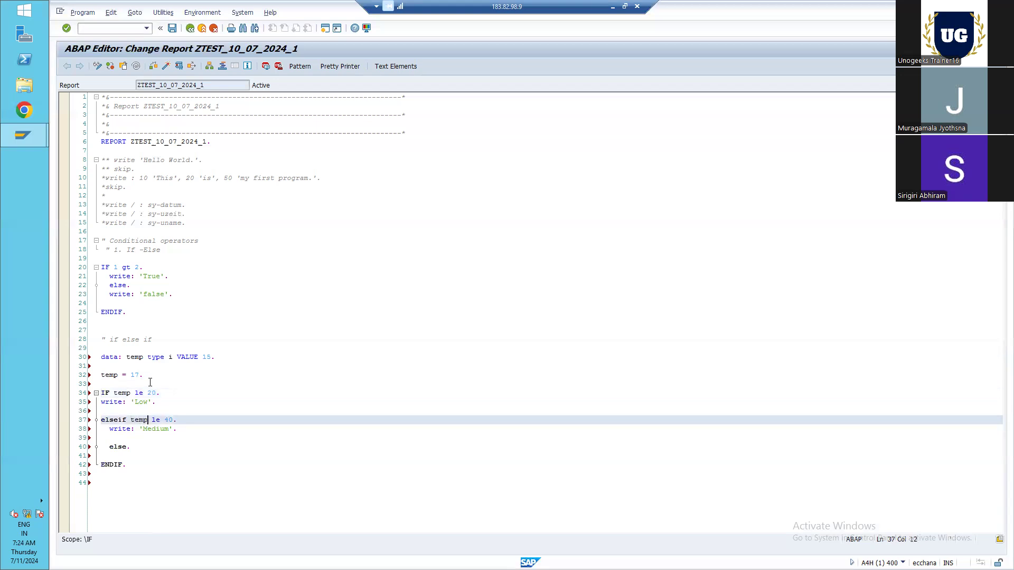
{"action": "mouse_move", "coordinate": [210, 356]}
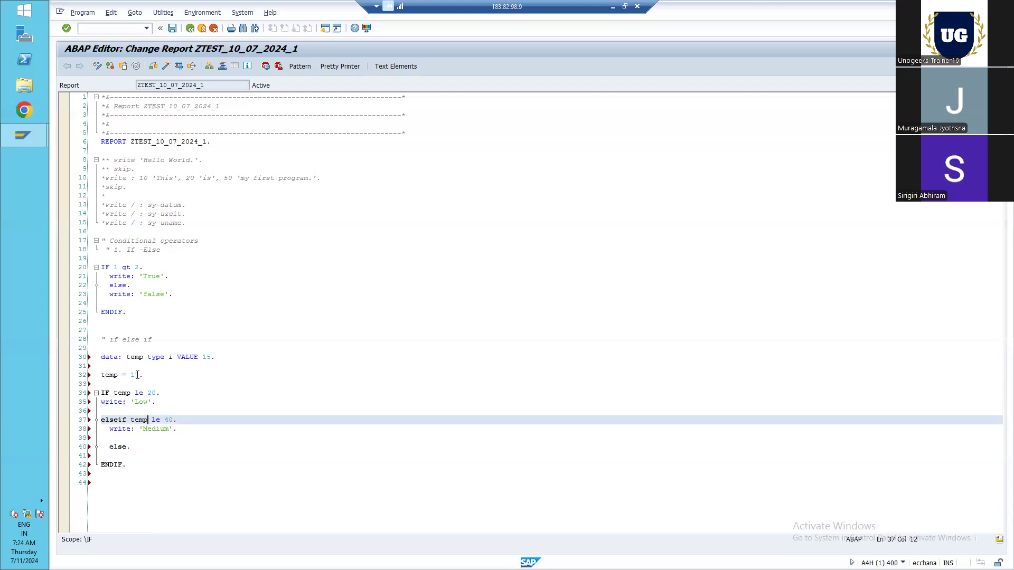
{"action": "type", "text": "7"}
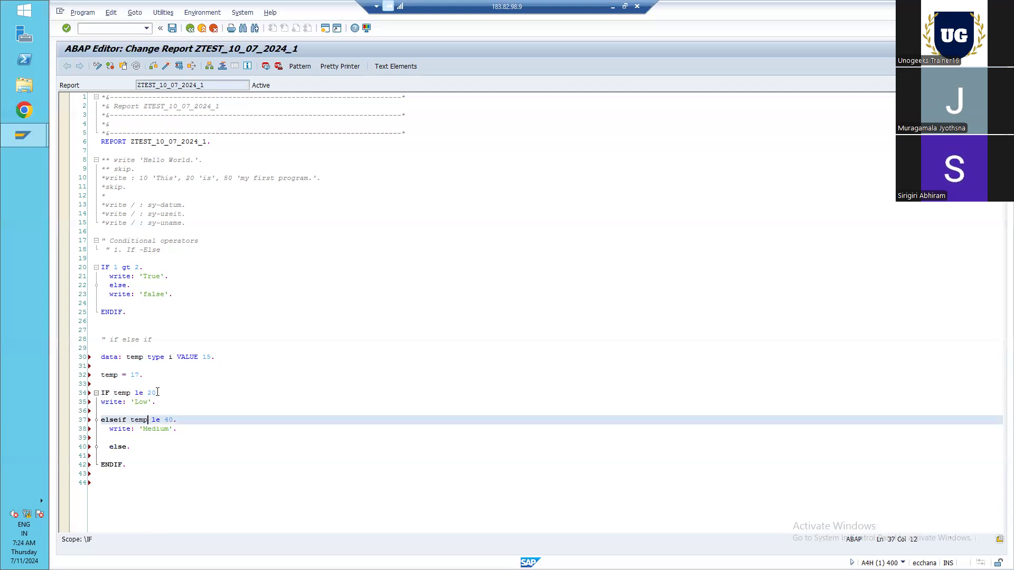
- Change 'Low' to 'Cold', the 40 limit to 30, and write 'Hot' under else
{"action": "left_click", "coordinate": [146, 401]}
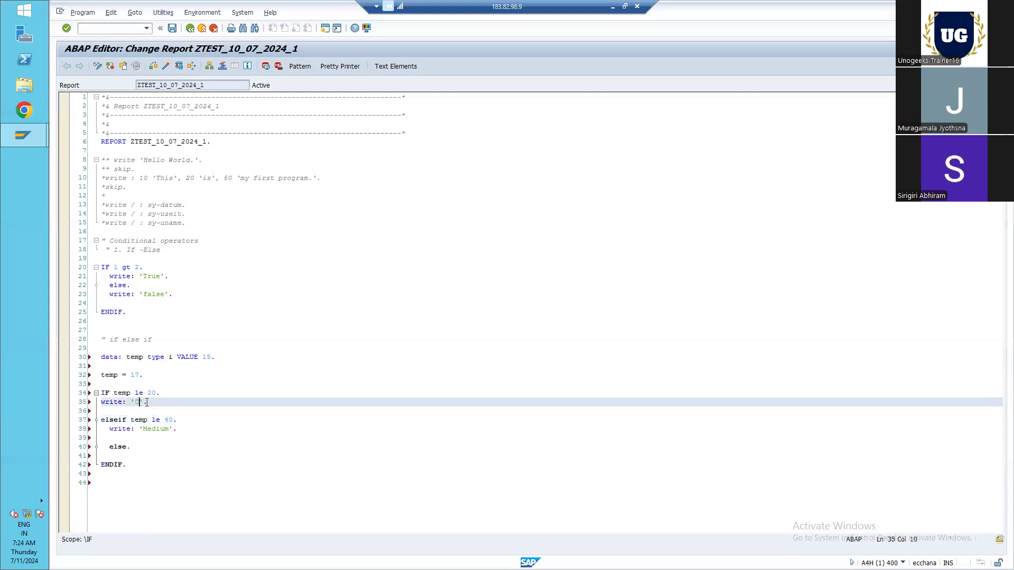
{"action": "type", "text": "old"}
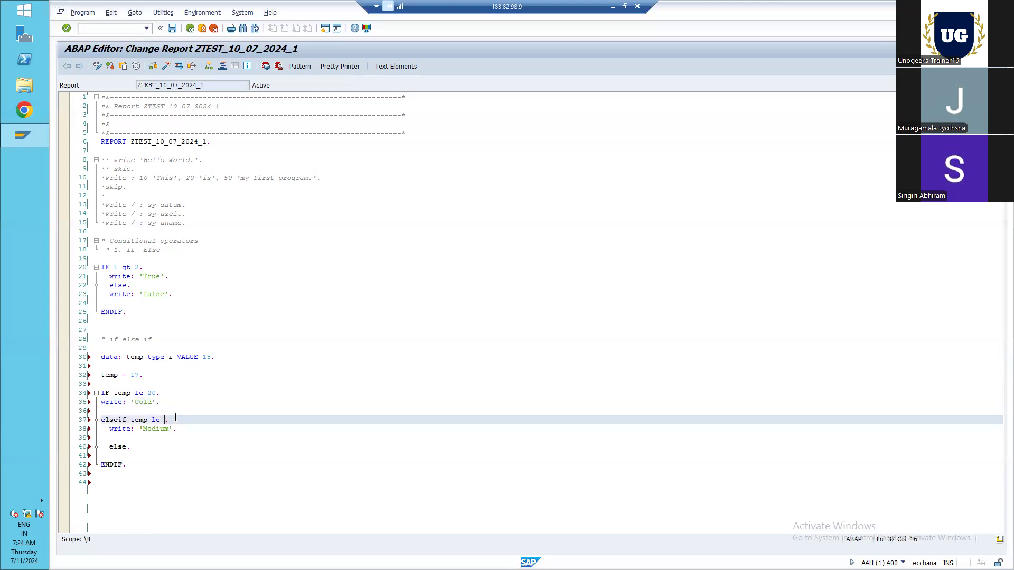
{"action": "type", "text": "30"}
{"action": "left_click", "coordinate": [548, 455]}
{"action": "type", "text": "write:"}
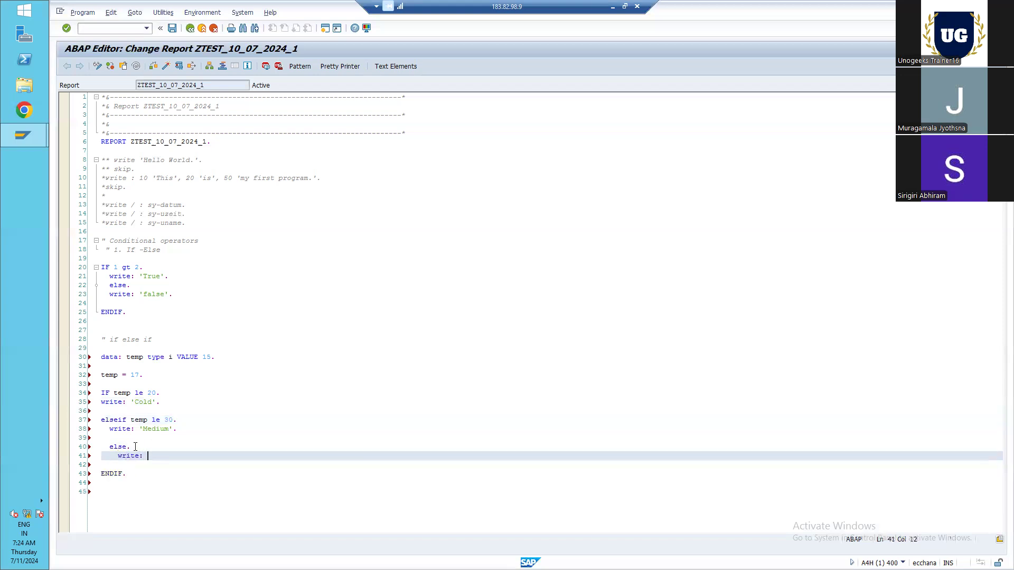
{"action": "type", "text": "''."}
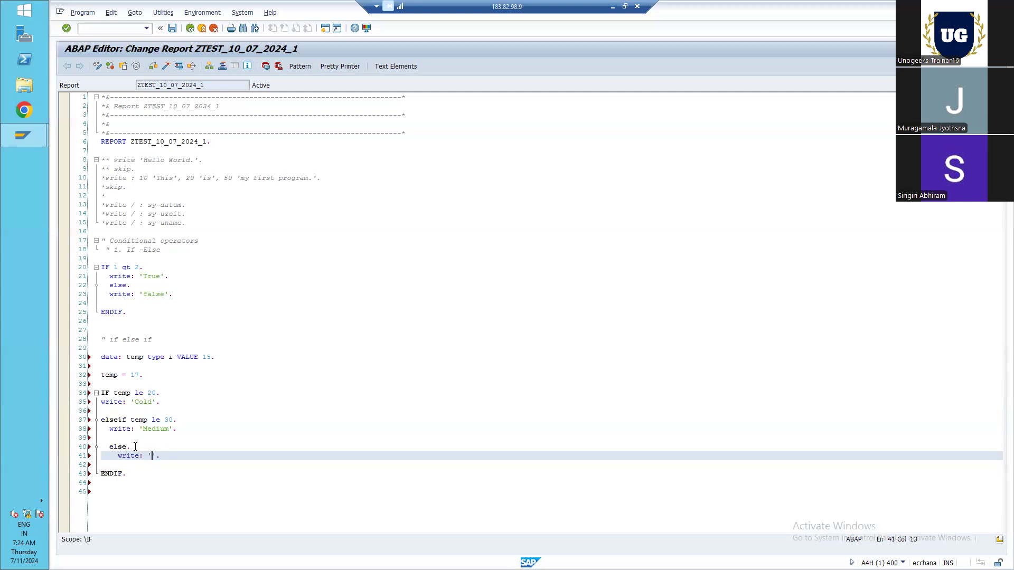
{"action": "type", "text": "Hot"}
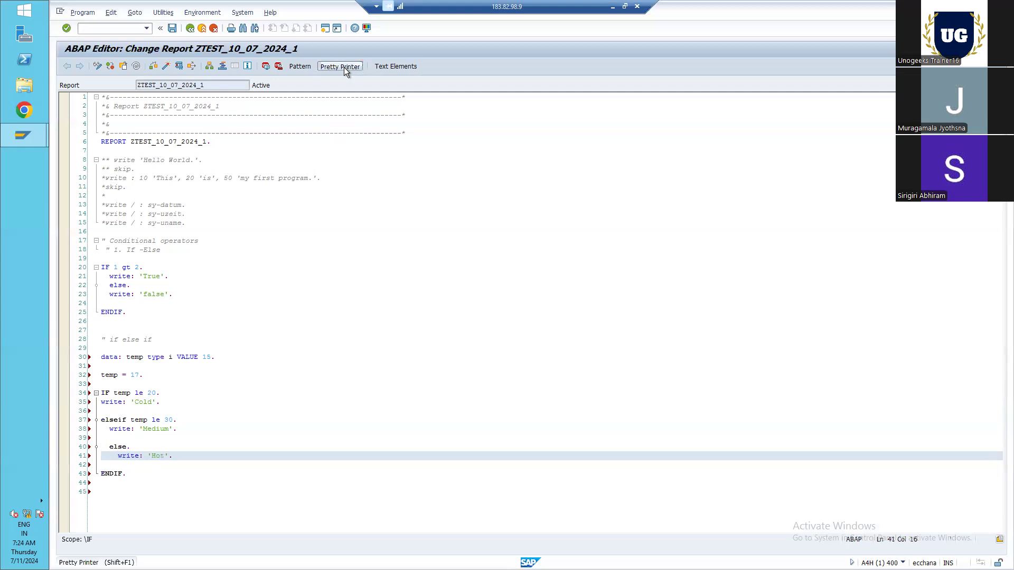
- Run Pretty Printer to uppercase keywords and indent the IF/ELSEIF/ELSE block
{"action": "left_click", "coordinate": [339, 65]}
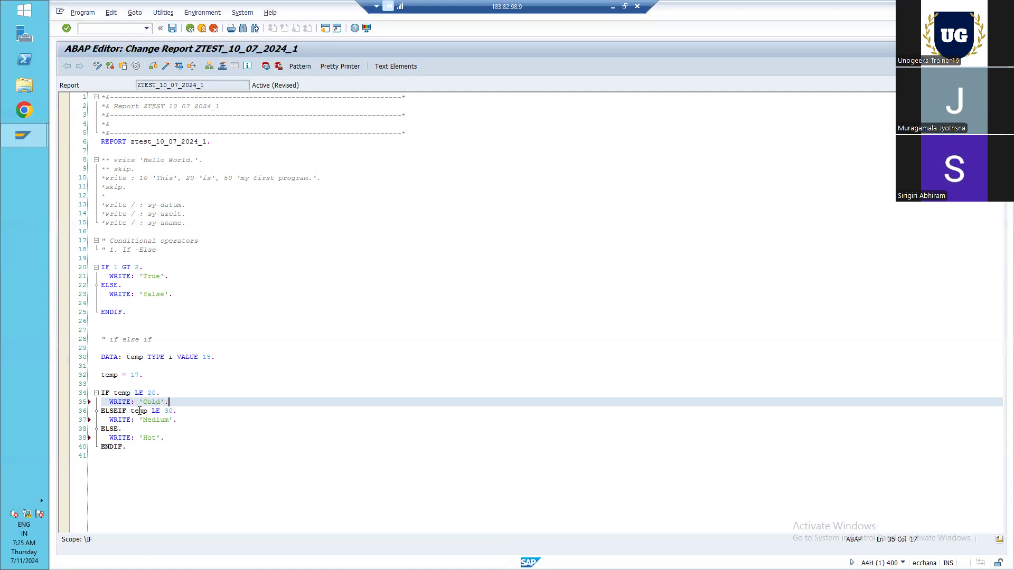
{"action": "mouse_move", "coordinate": [163, 419]}
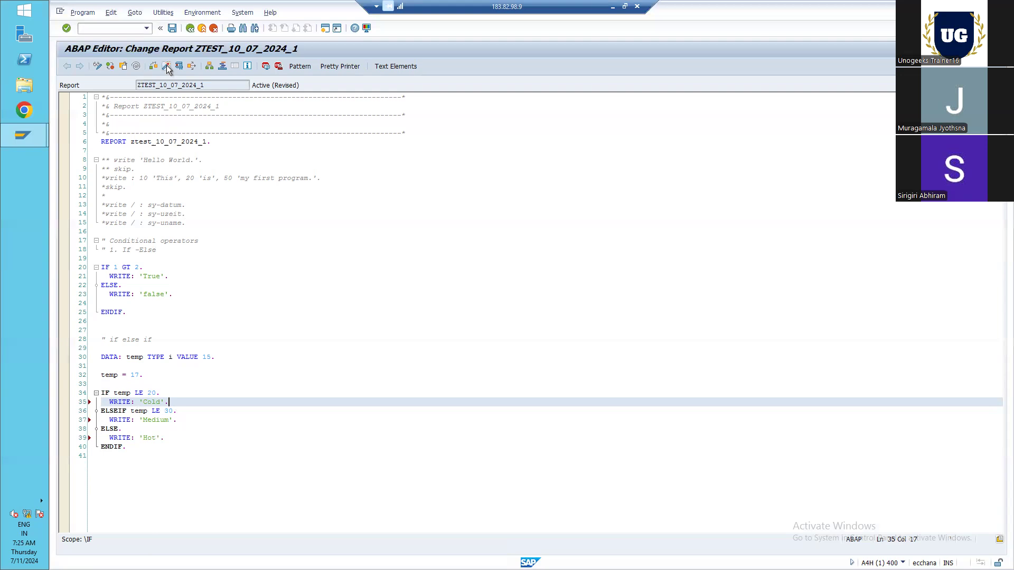
- Activate and run the report, see 'false Cold', and return to the code
{"action": "left_click", "coordinate": [179, 66]}
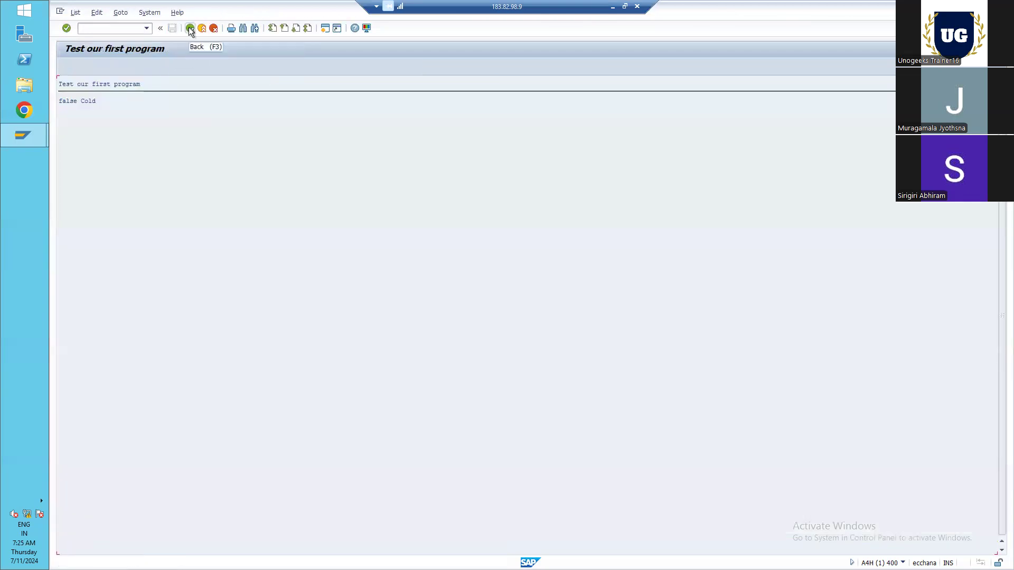
{"action": "left_click", "coordinate": [190, 27]}
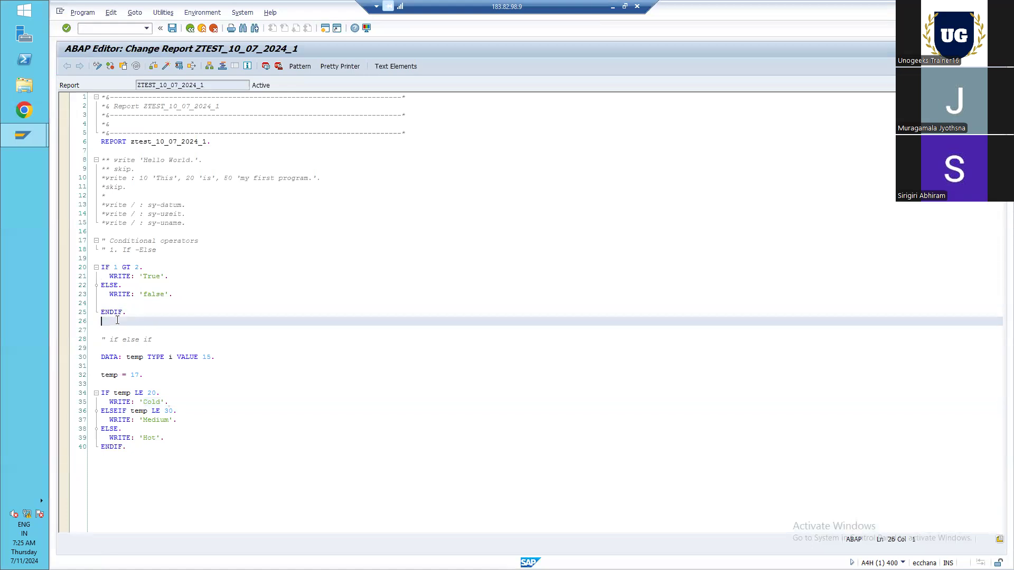
- Insert 'skip 2.' after the first ENDIF and begin the next comment
{"action": "type", "text": "skip"}
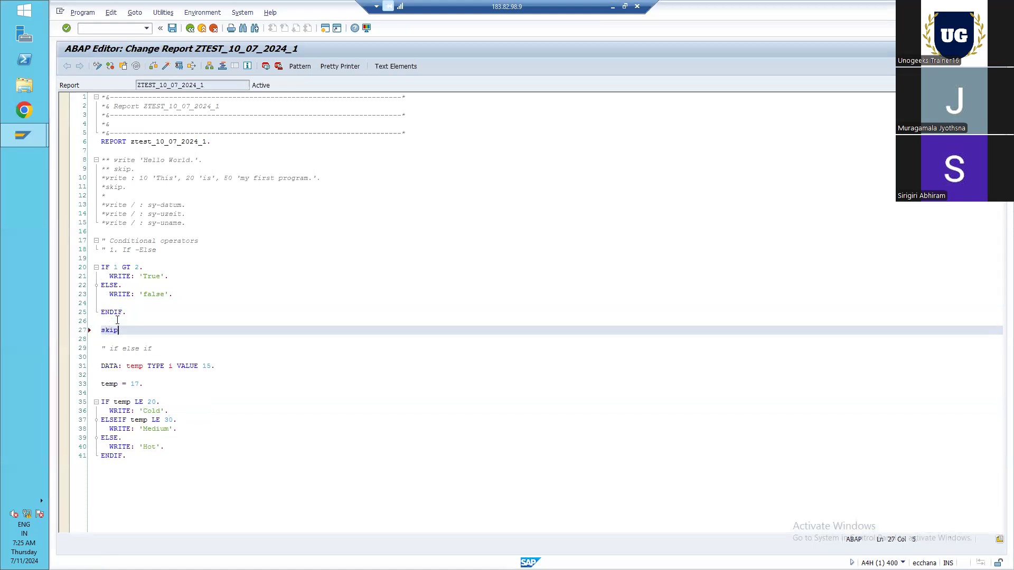
{"action": "type", "text": "2."}
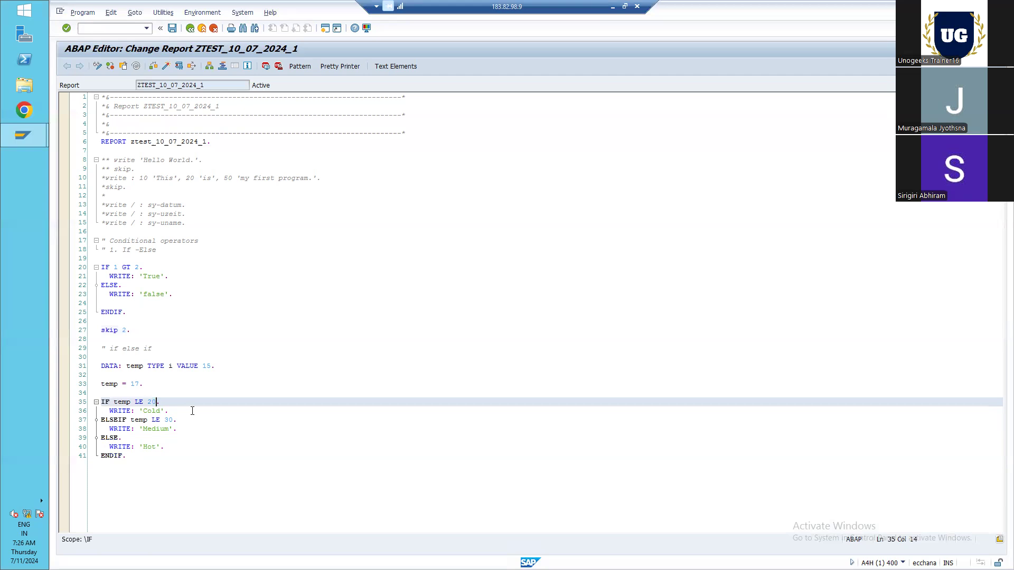
{"action": "type", "text": "an"}
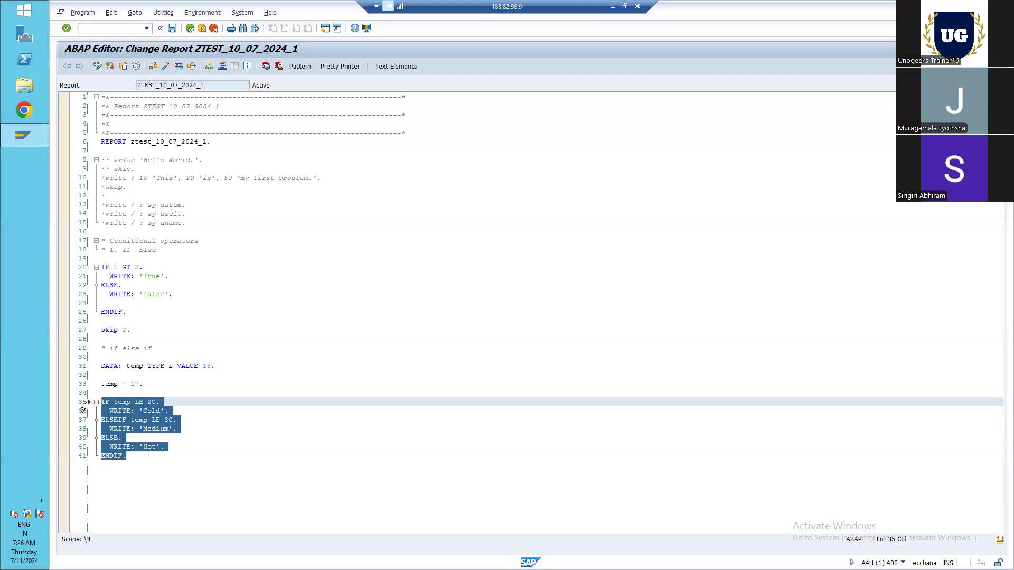
- Duplicate the IF temp block below the original with a skip line between them
{"action": "left_click", "coordinate": [127, 455]}
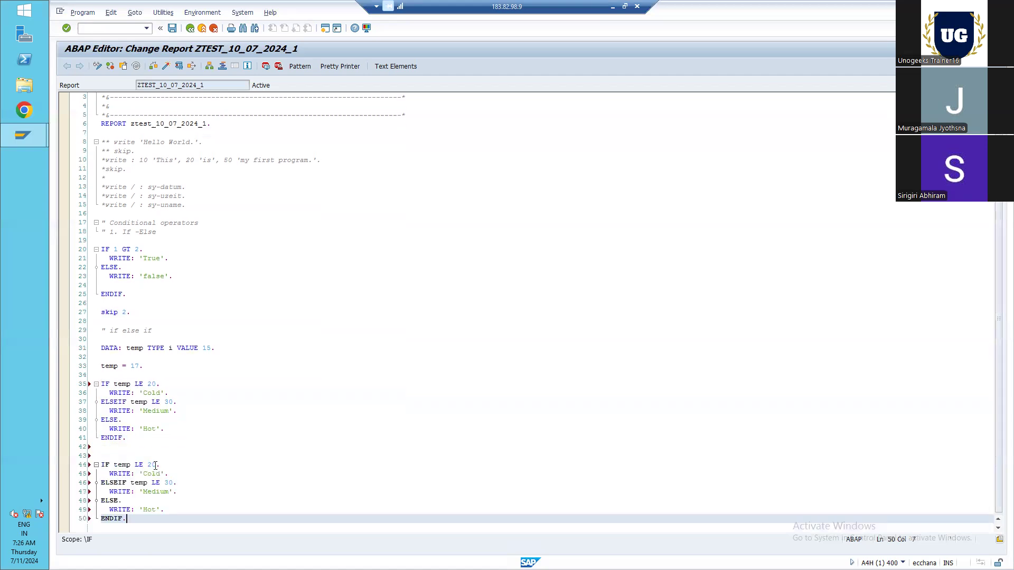
{"action": "left_click", "coordinate": [158, 465]}
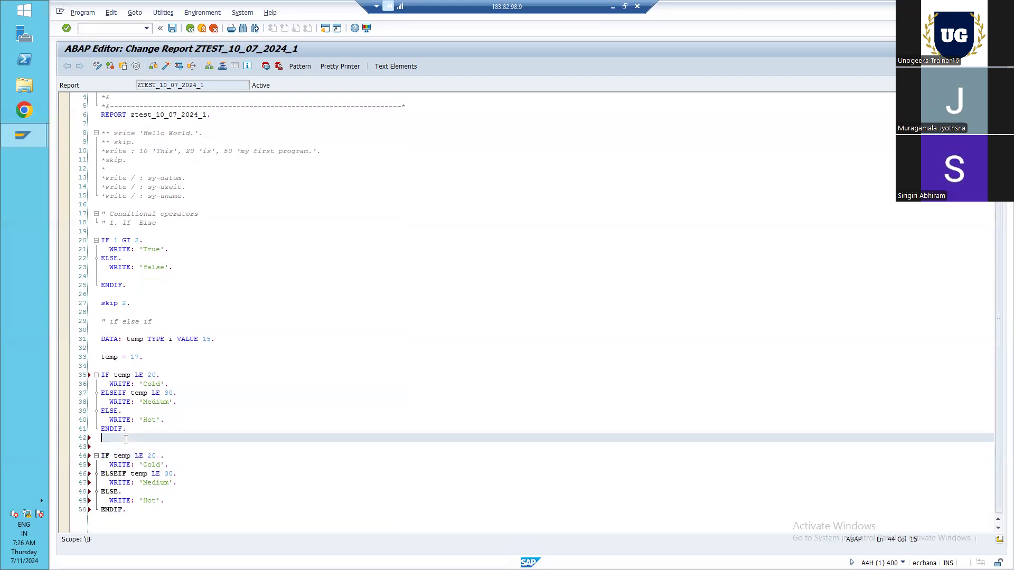
{"action": "type", "text": "skip 2."}
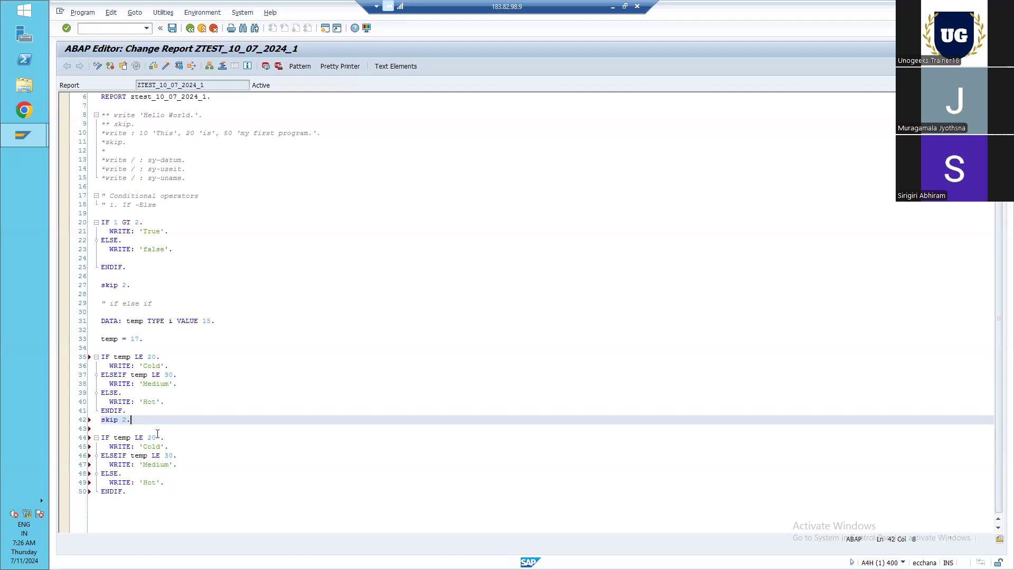
- Extend the copied condition to 'temp LE 20 and temp gt 30' and make the else write 'Good'
{"action": "type", "text": "and"}
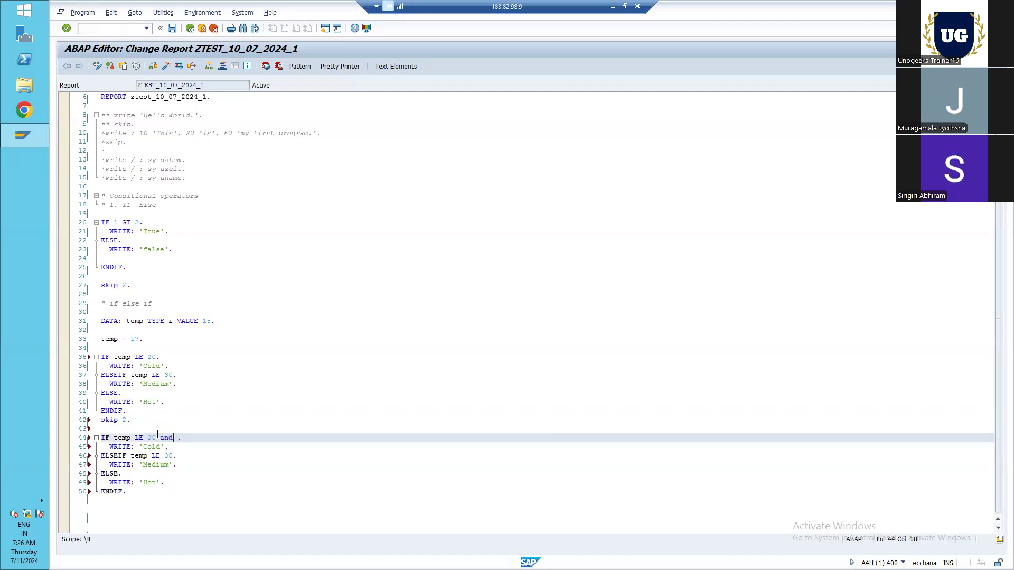
{"action": "type", "text": "tem"}
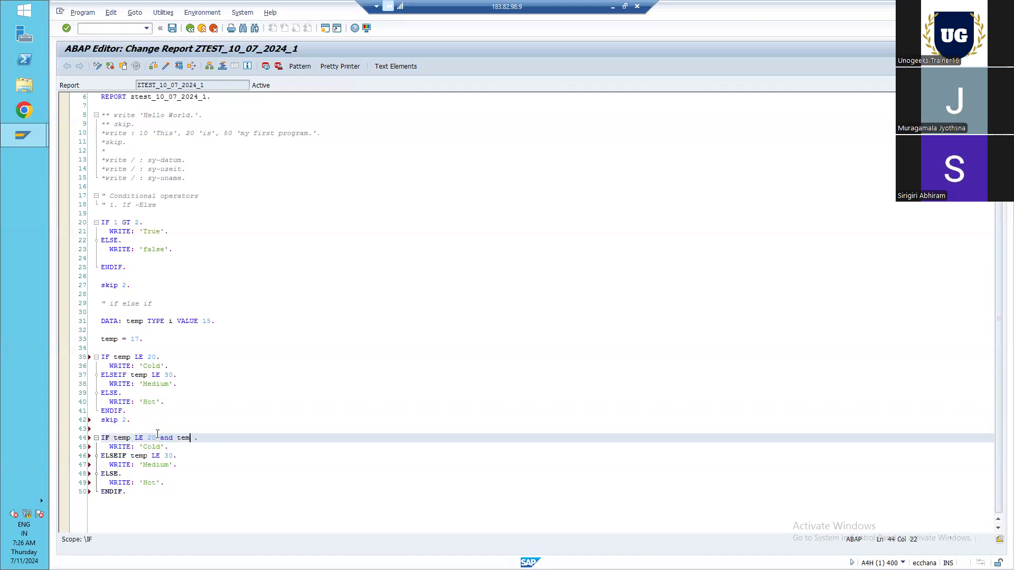
{"action": "type", "text": "g"}
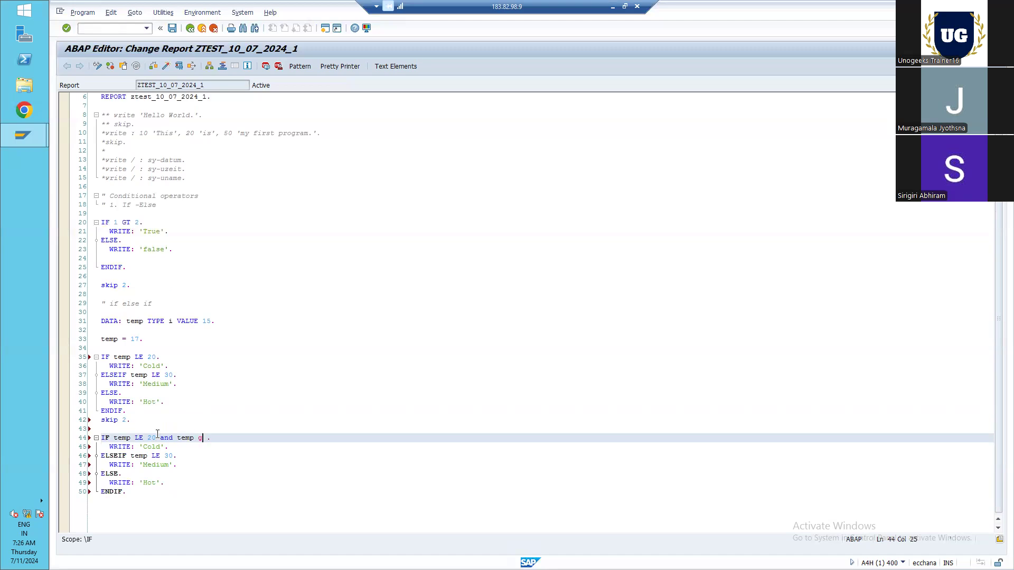
{"action": "type", "text": "t"}
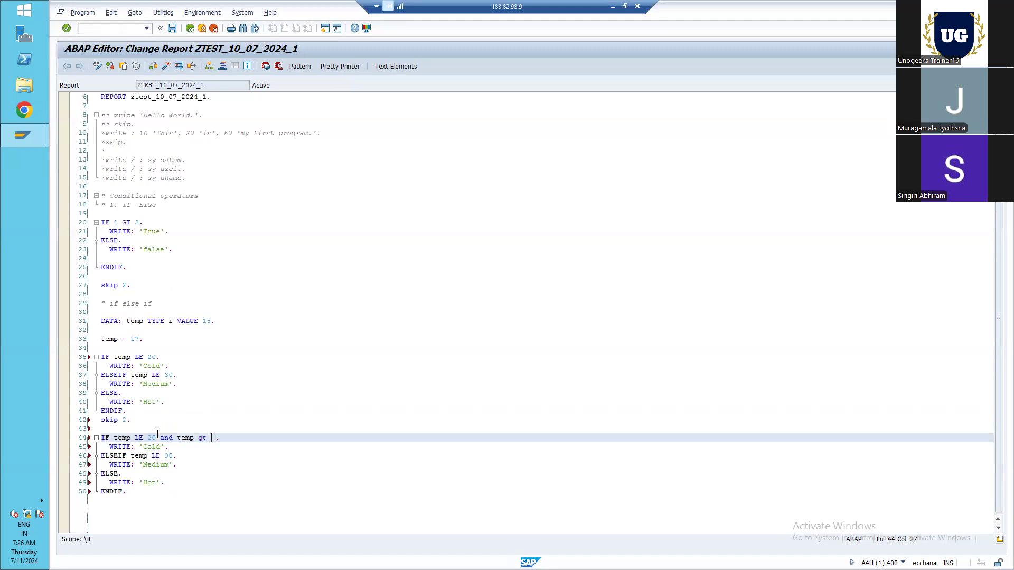
{"action": "type", "text": "30"}
{"action": "left_click", "coordinate": [153, 447]}
{"action": "type", "text": "Not goo"}
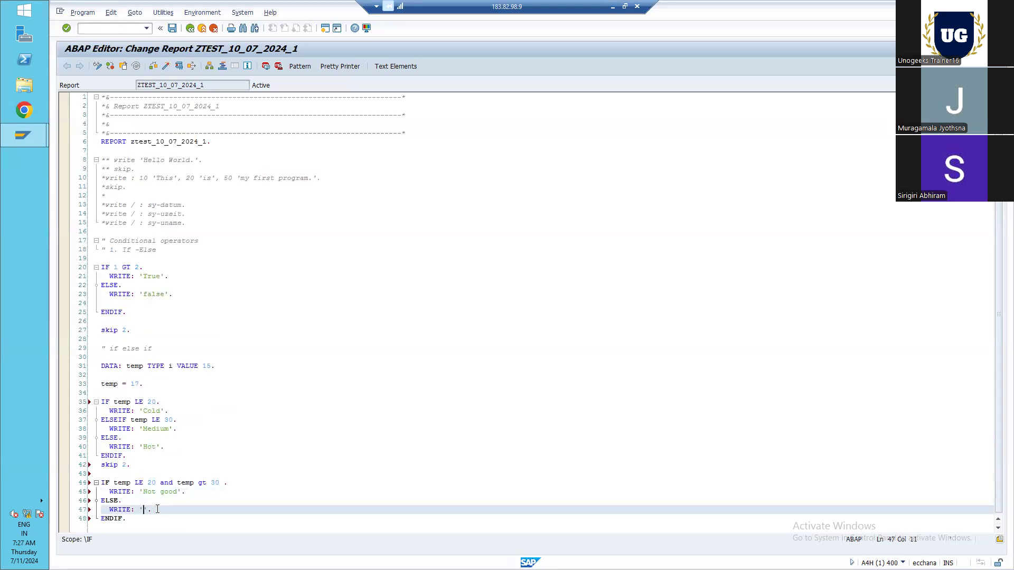
{"action": "type", "text": "Good"}
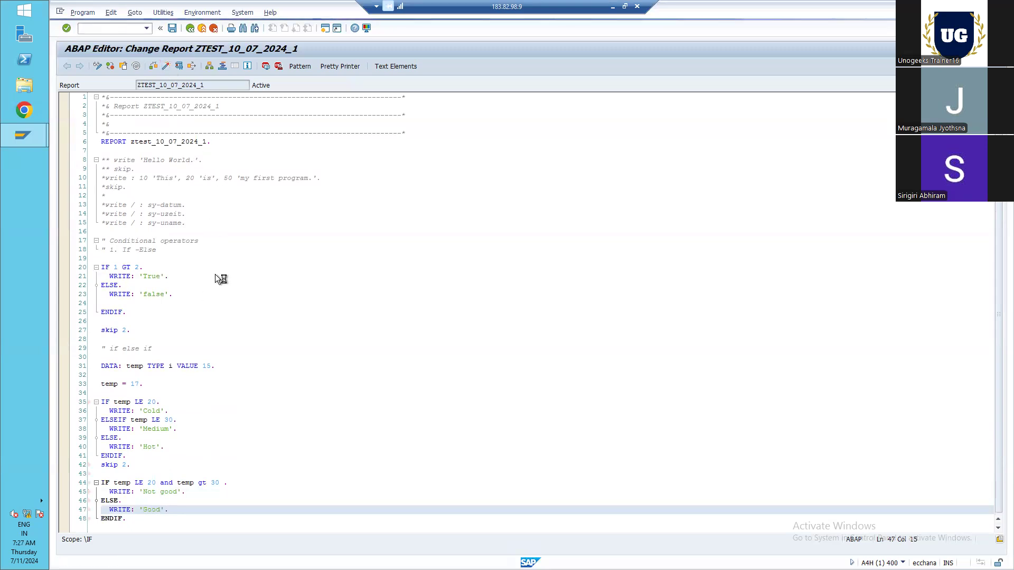
{"action": "left_click", "coordinate": [159, 509]}
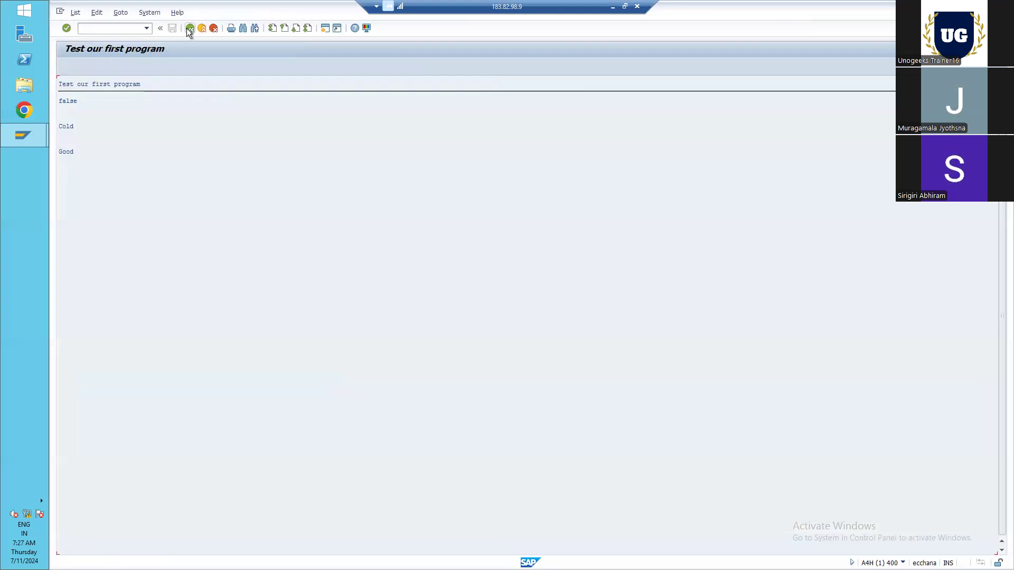
{"action": "left_click", "coordinate": [190, 27]}
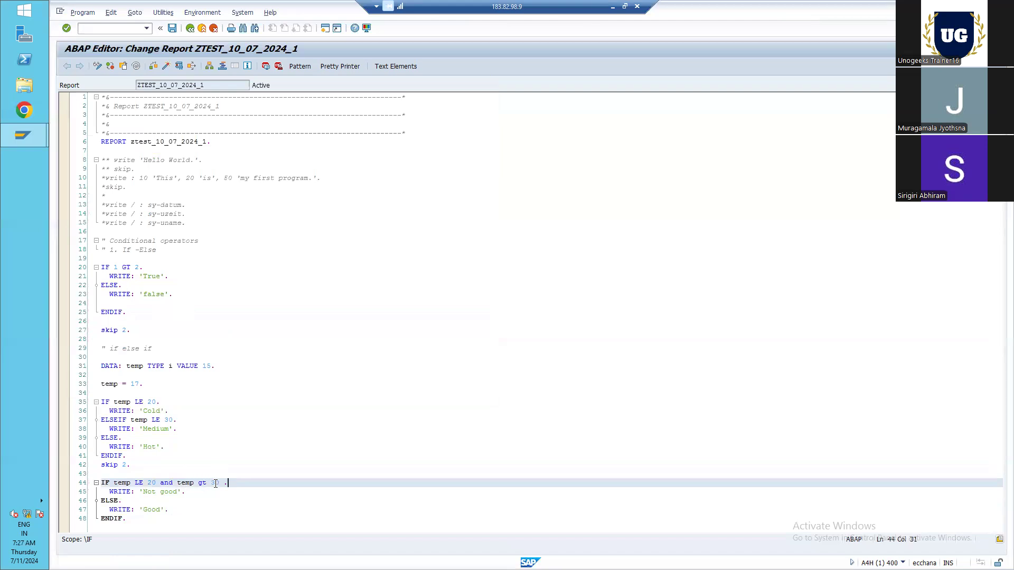
- Adjust the 30 limit in the combined temp condition
{"action": "type", "text": "0"}
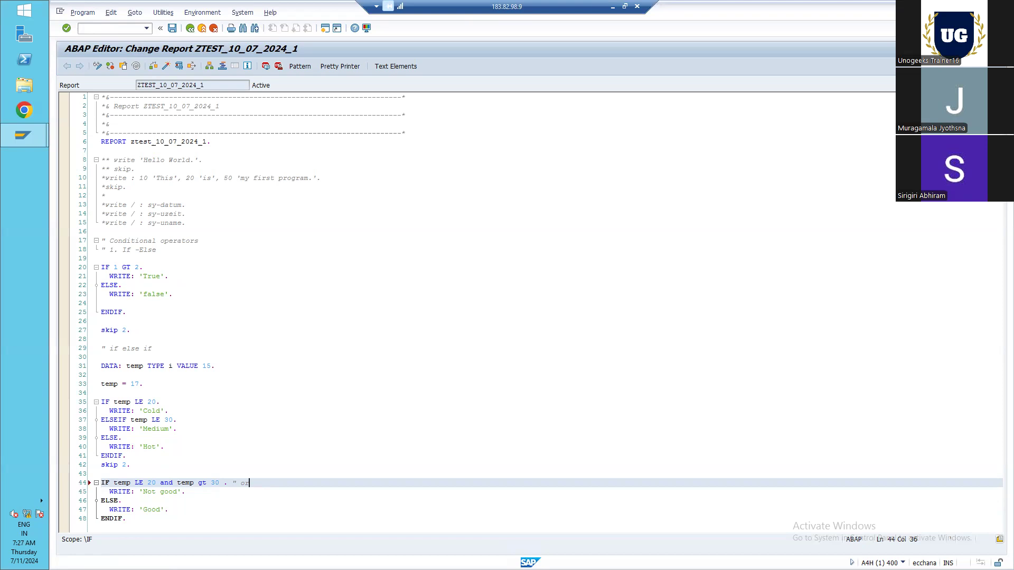
{"action": "mouse_move", "coordinate": [488, 268]}
{"action": "type", "text": "\" "}
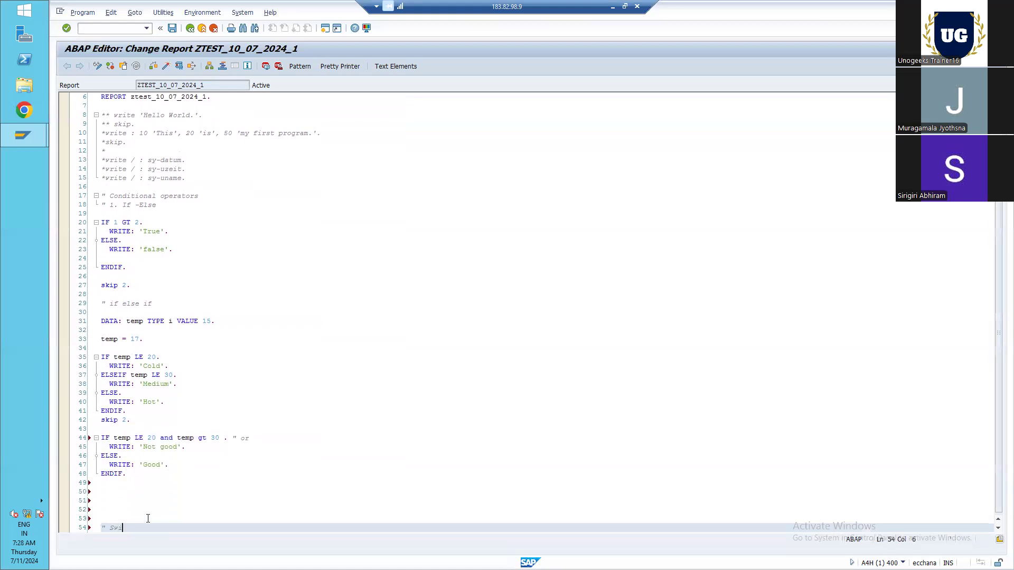
- Write the '" Switch' comment line and add a 'skip 2.' statement above it
{"action": "type", "text": "Switch"}
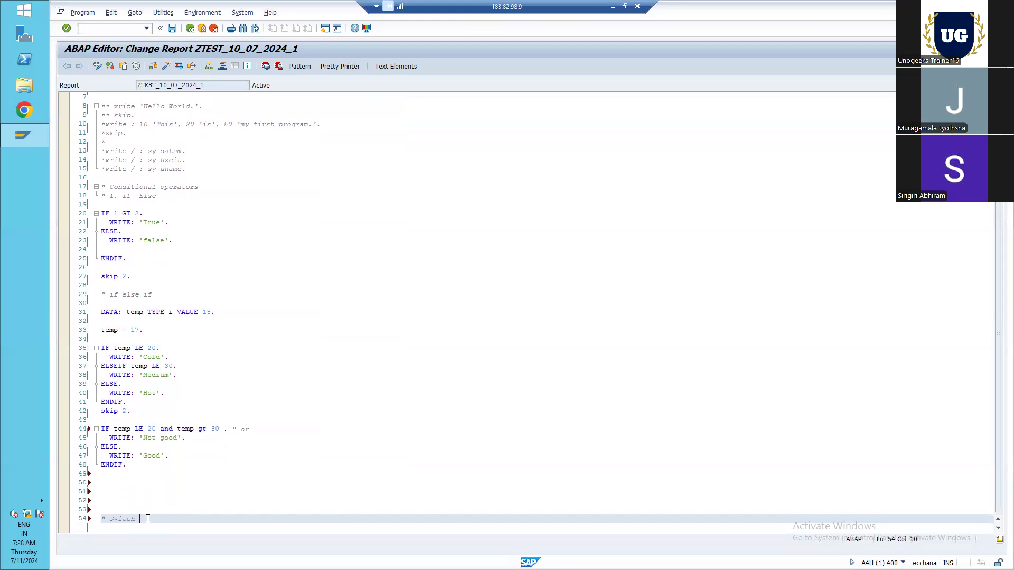
{"action": "key", "text": "enter"}
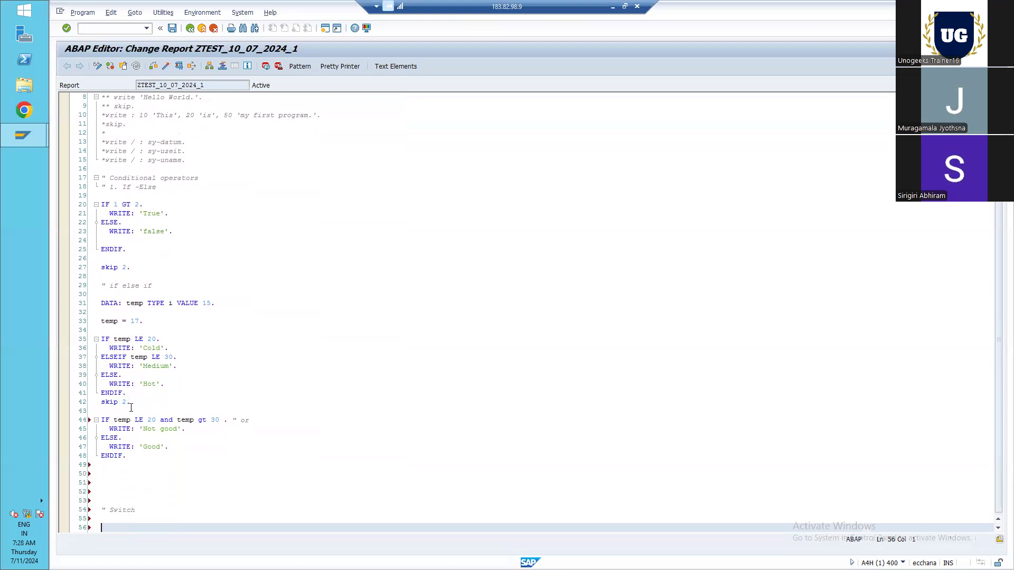
{"action": "mouse_move", "coordinate": [119, 338]}
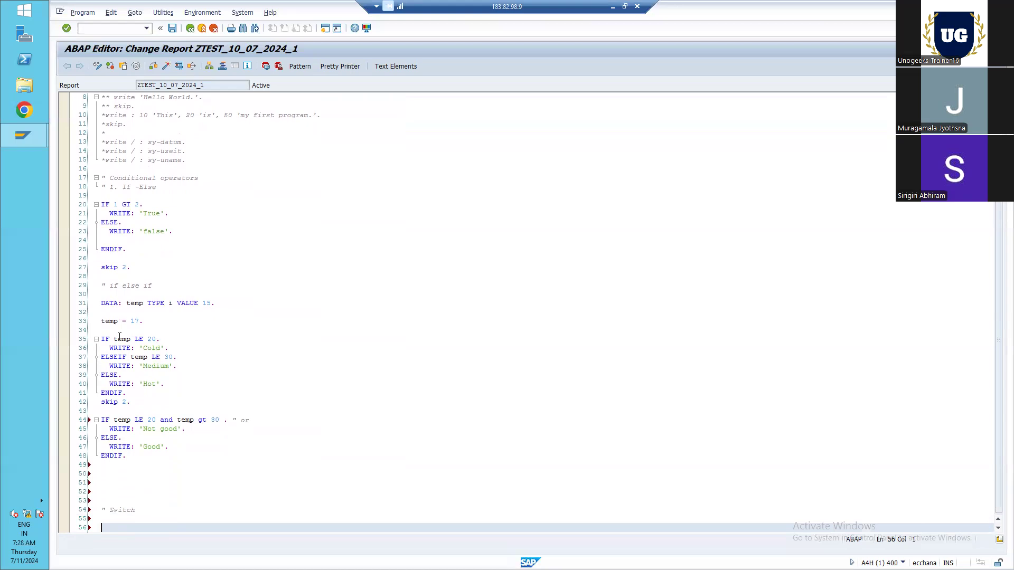
{"action": "mouse_move", "coordinate": [148, 338]}
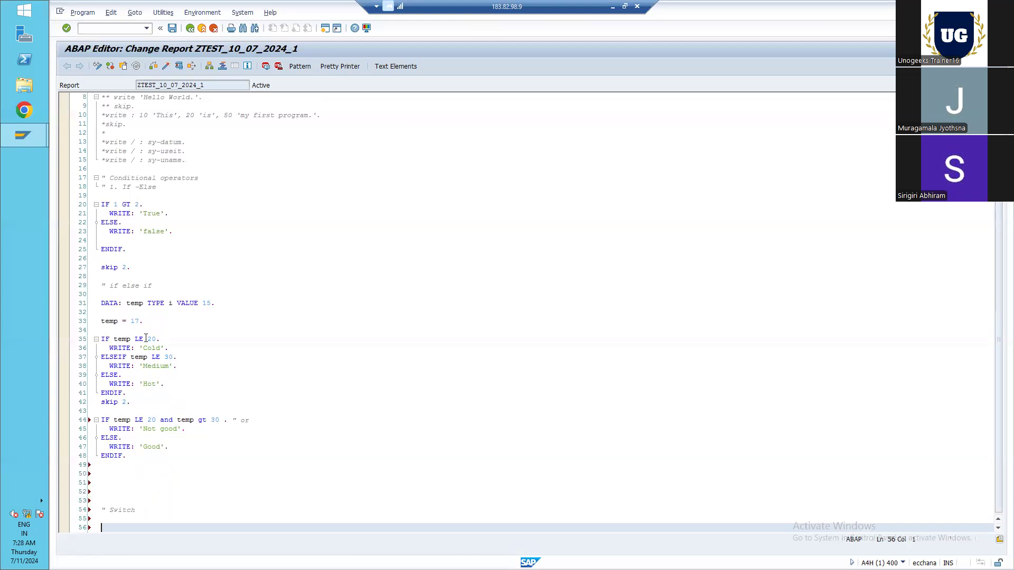
{"action": "mouse_move", "coordinate": [138, 511]}
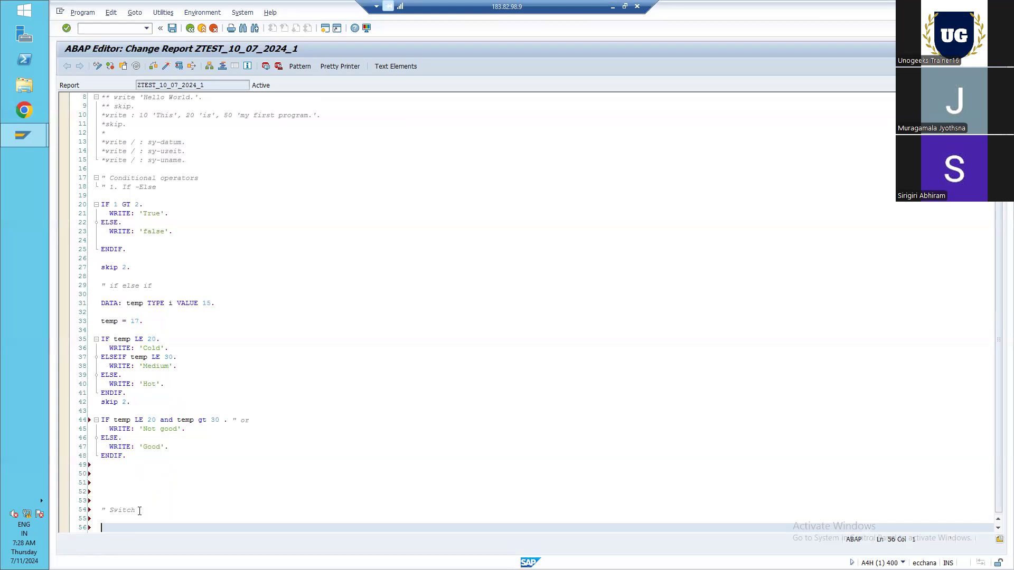
{"action": "mouse_move", "coordinate": [107, 481]}
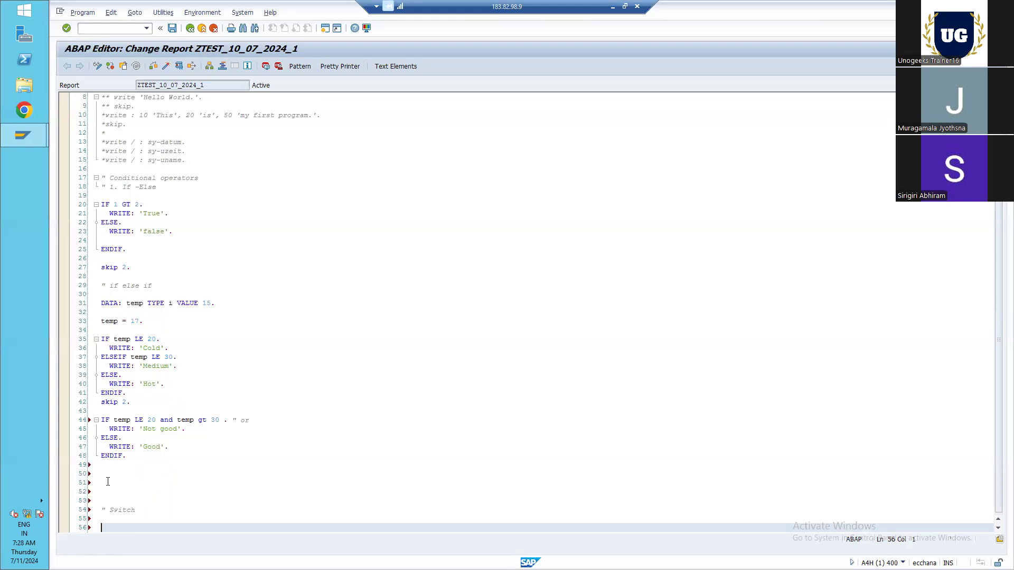
{"action": "type", "text": "skip 2."}
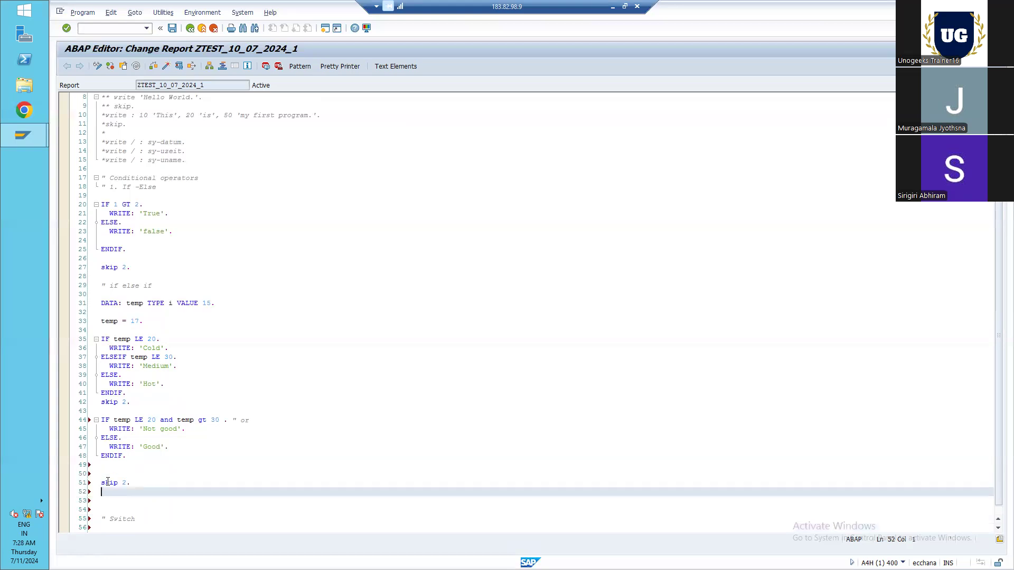
- Add write: 'Switch case'. skip. and insert the empty CASE/WHEN/WHEN OTHERS/ENDCASE template
{"action": "type", "text": "write: 'Switch case'."}
{"action": "left_click", "coordinate": [548, 501]}
{"action": "type", "text": "skip."}
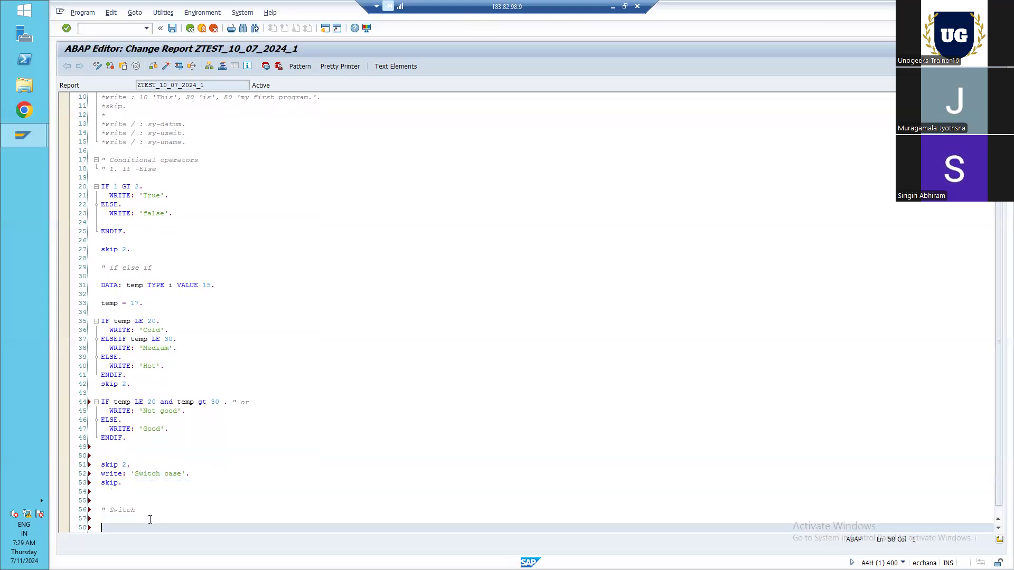
{"action": "type", "text": "case"}
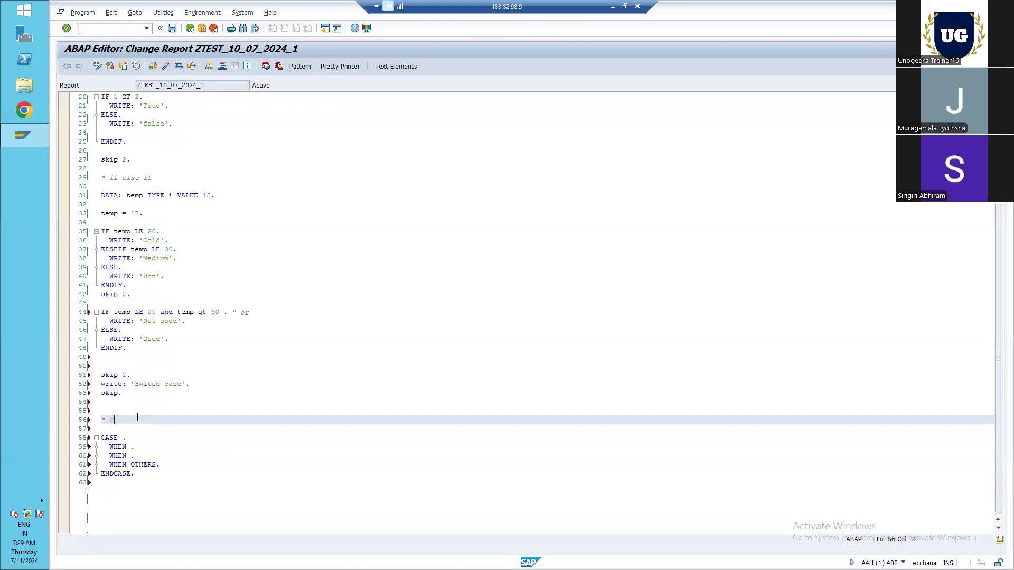
- Start a variable declaration above the '* Case' comment, discarding the mistyped age and si names
{"action": "type", "text": "Case"}
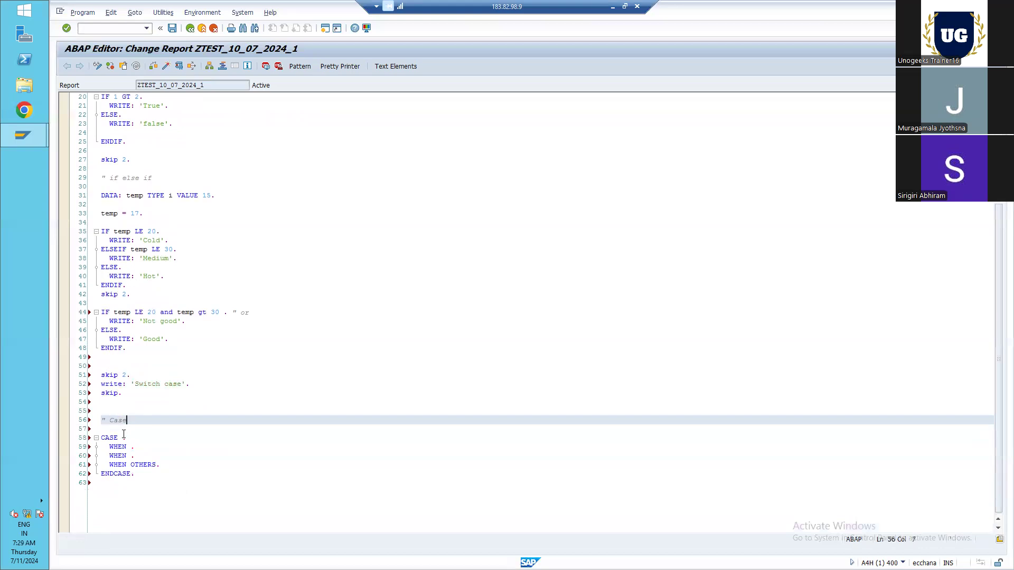
{"action": "left_click", "coordinate": [126, 438]}
{"action": "type", "text": "data:"}
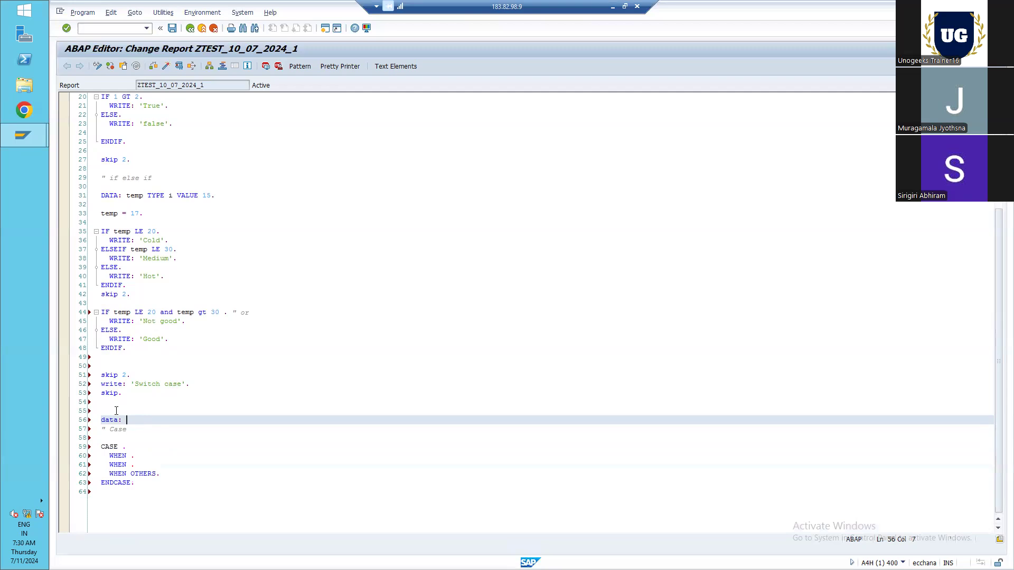
{"action": "type", "text": "age"}
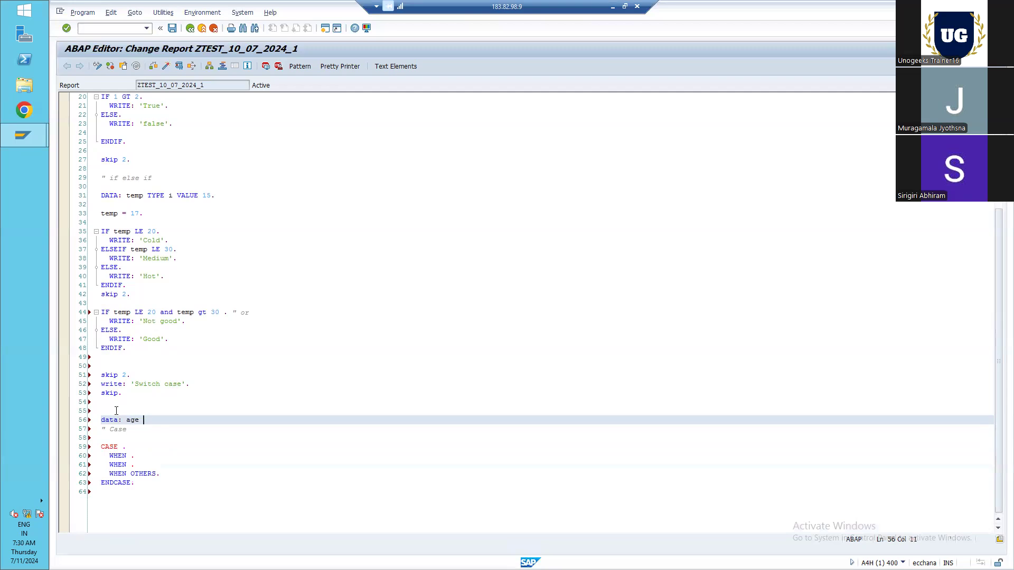
{"action": "type", "text": "type"}
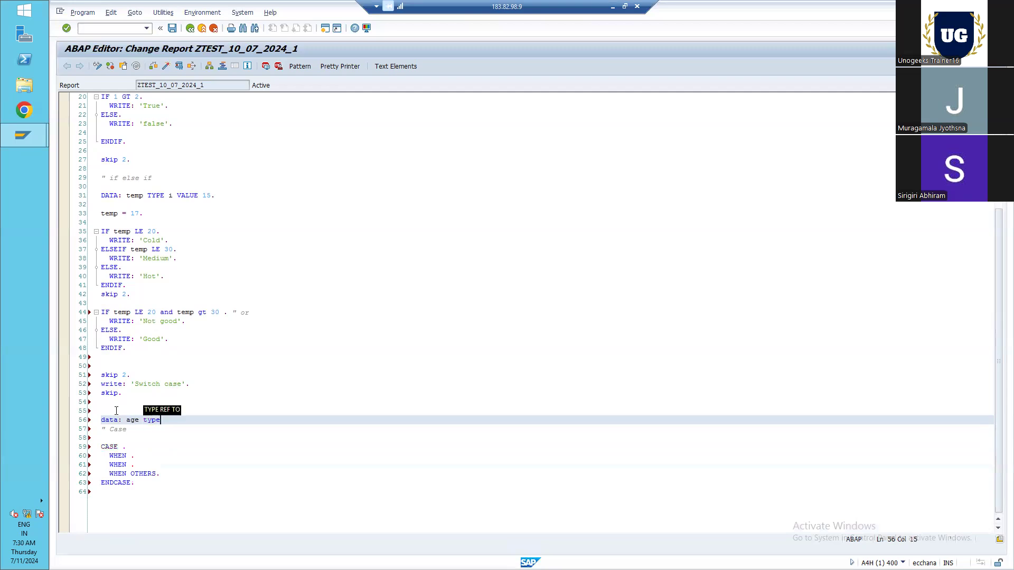
{"action": "key", "text": "Backspace"}
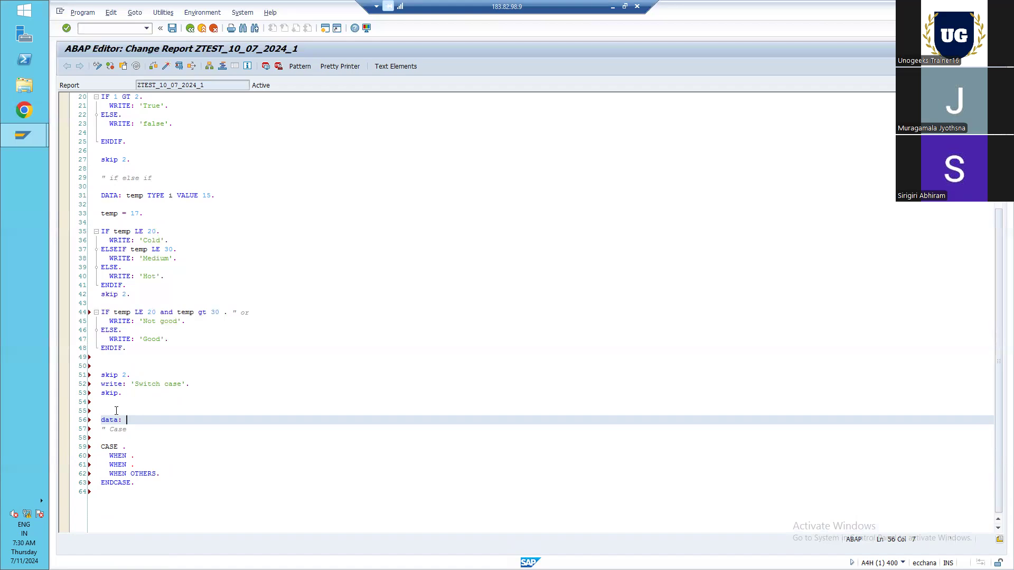
{"action": "type", "text": "si"}
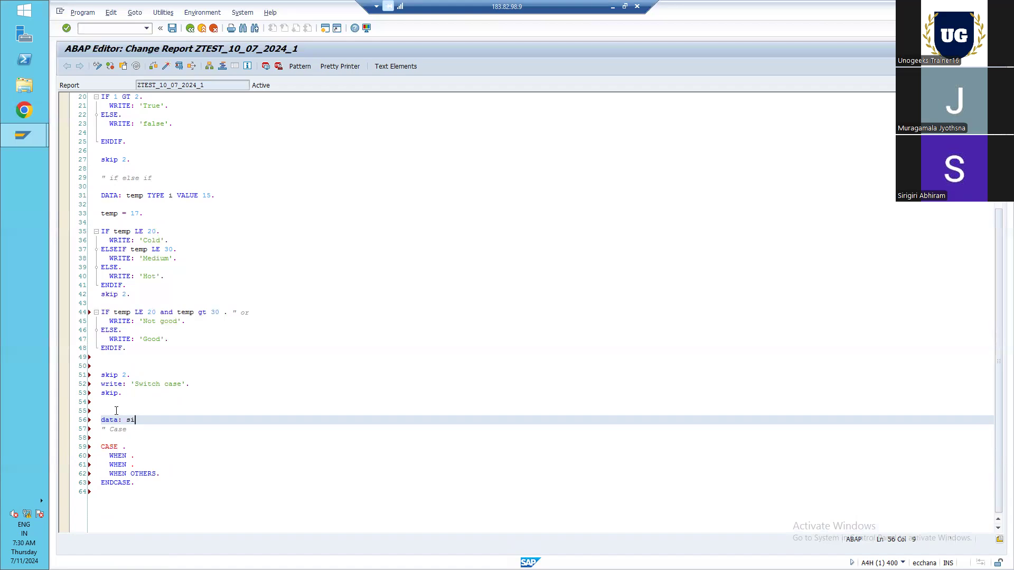
{"action": "key", "text": "BackSpace"}
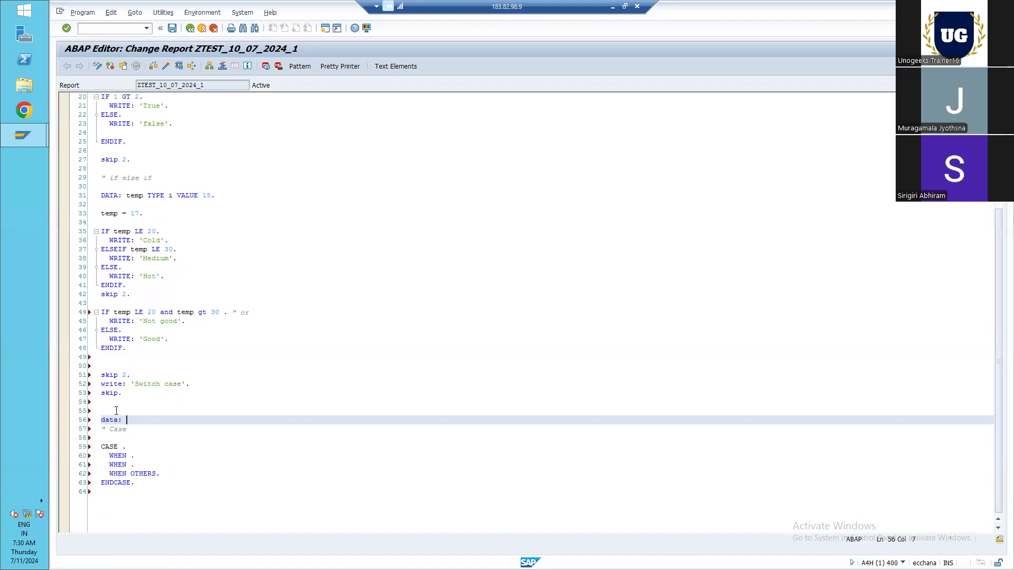
- Declare 'data: color type c value 'R'.' as the CASE variable
{"action": "type", "text": "color"}
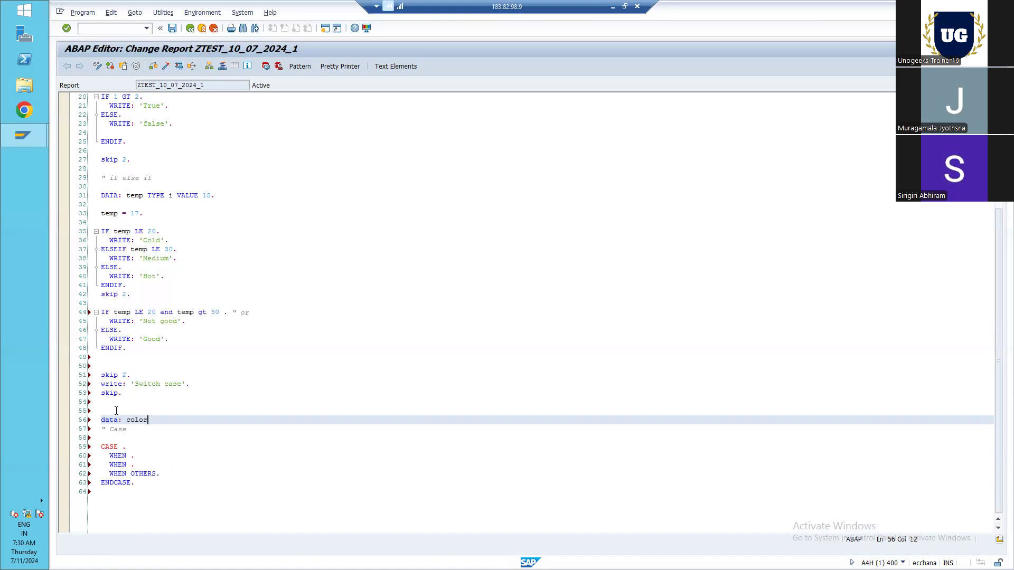
{"action": "type", "text": "type"}
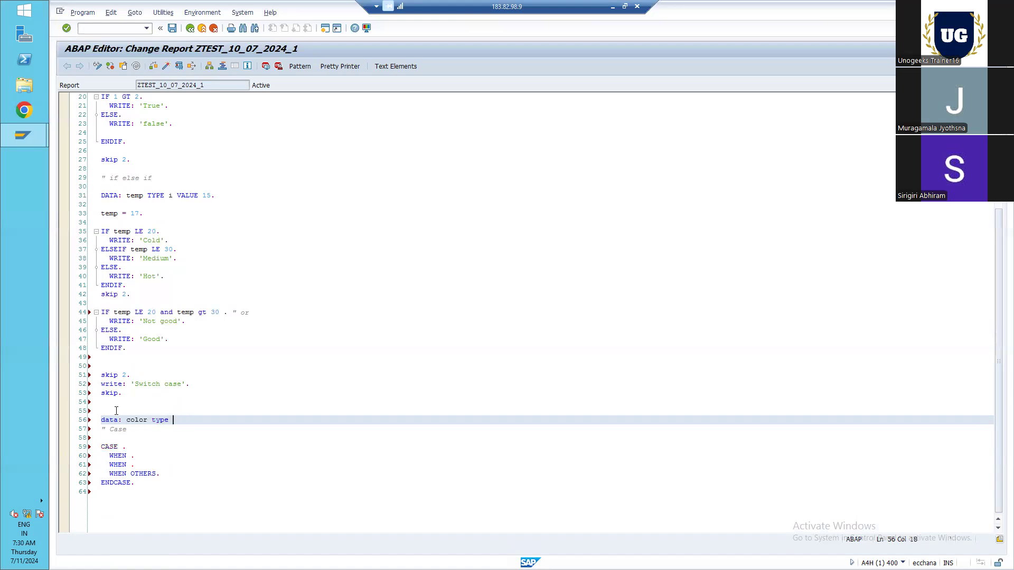
{"action": "type", "text": "c"}
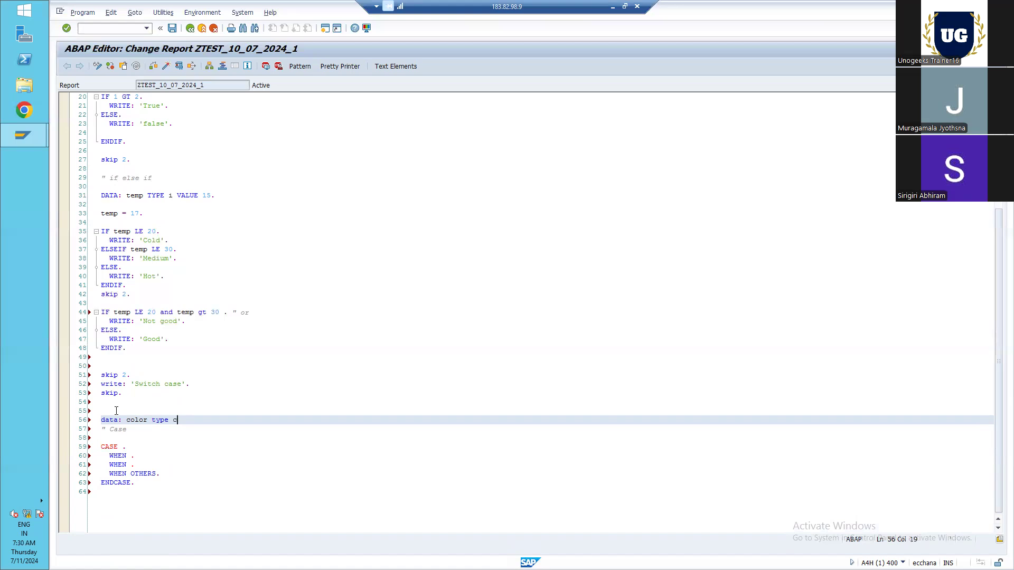
{"action": "type", "text": "."}
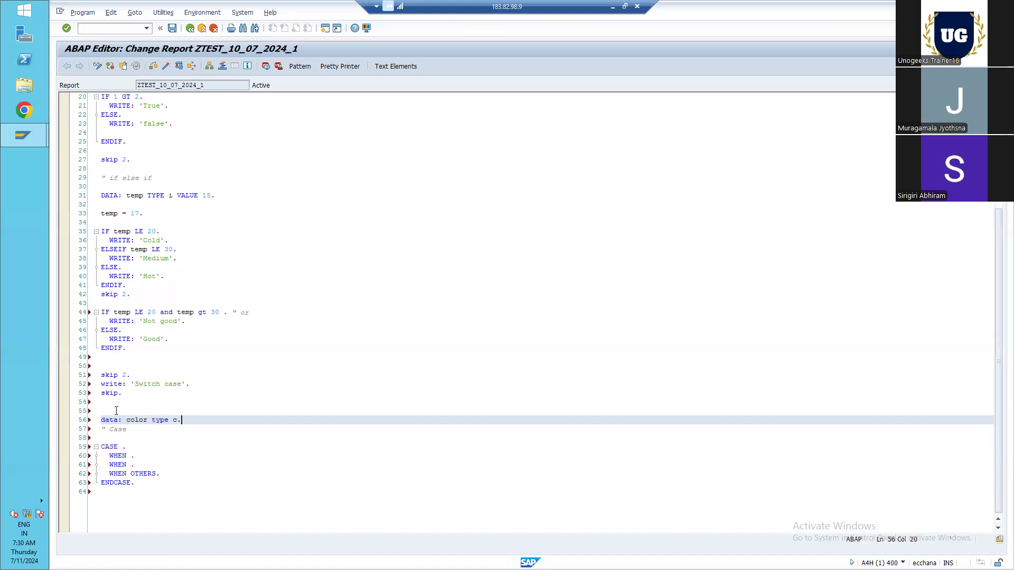
{"action": "type", "text": "value '"}
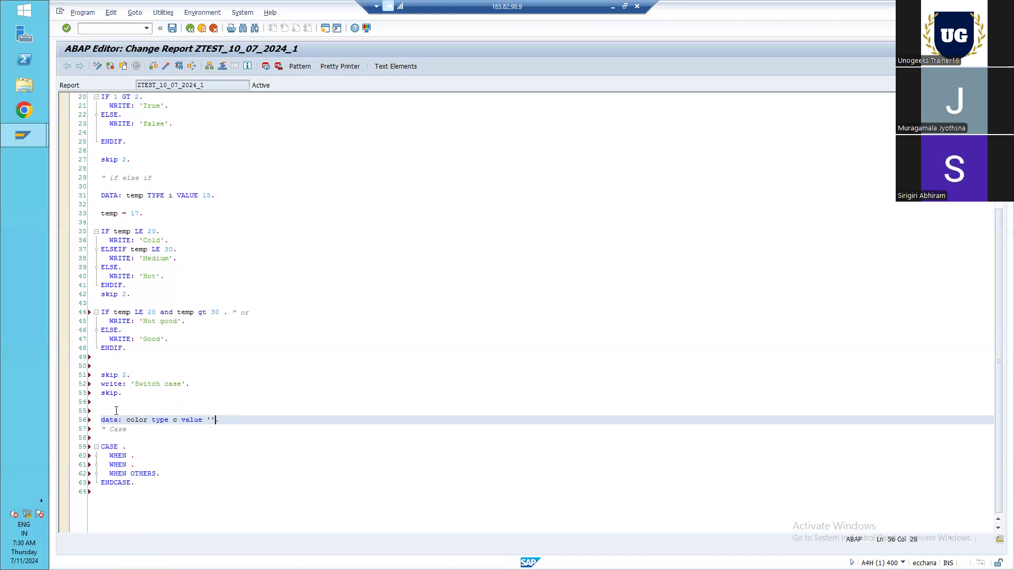
{"action": "type", "text": "R"}
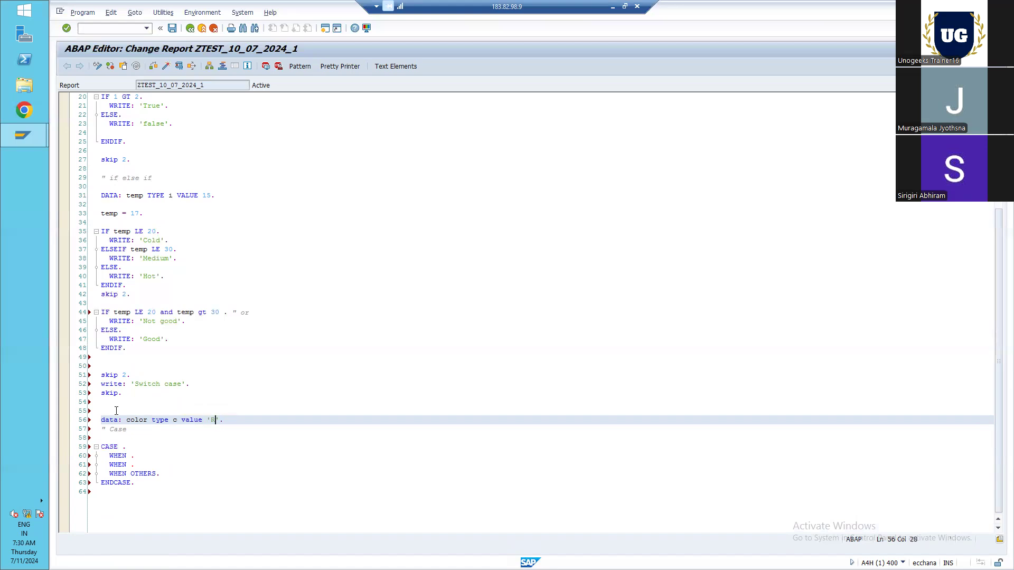
{"action": "scroll", "scroll_direction": "down", "scroll_amount": 3}
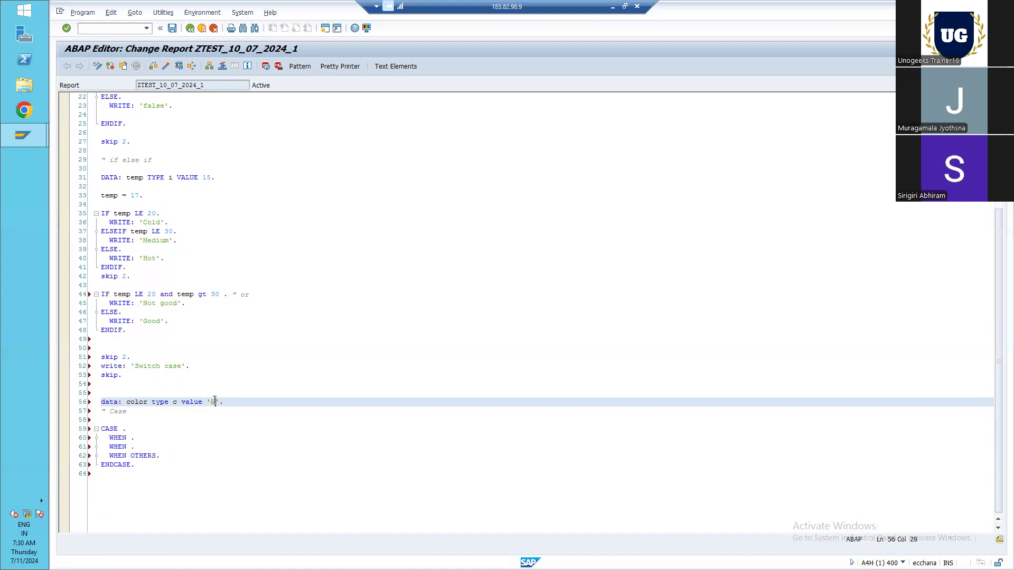
{"action": "type", "text": "R"}
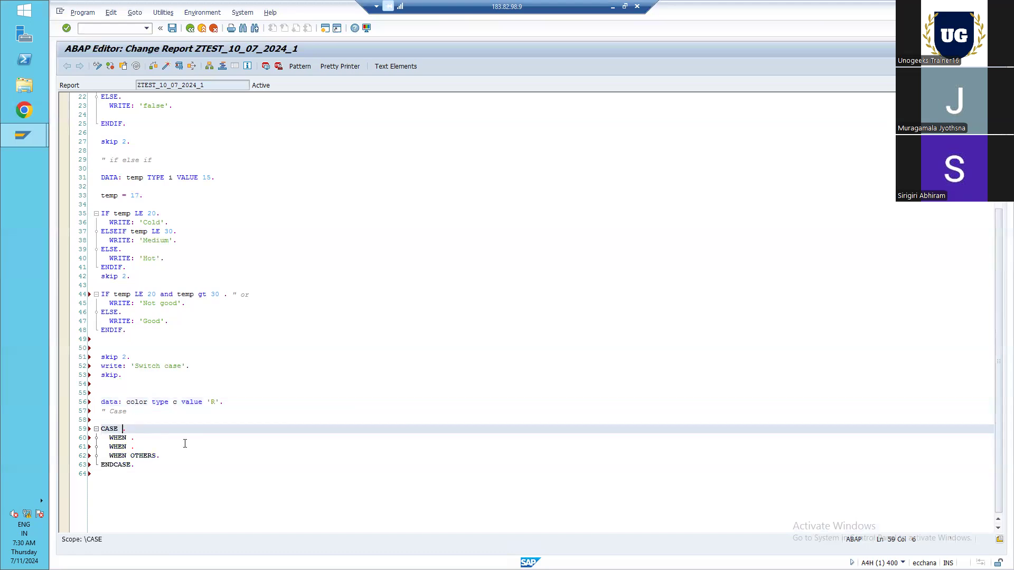
- Make the CASE switch on color and have WHEN 'R' write 'Red'
{"action": "type", "text": "color"}
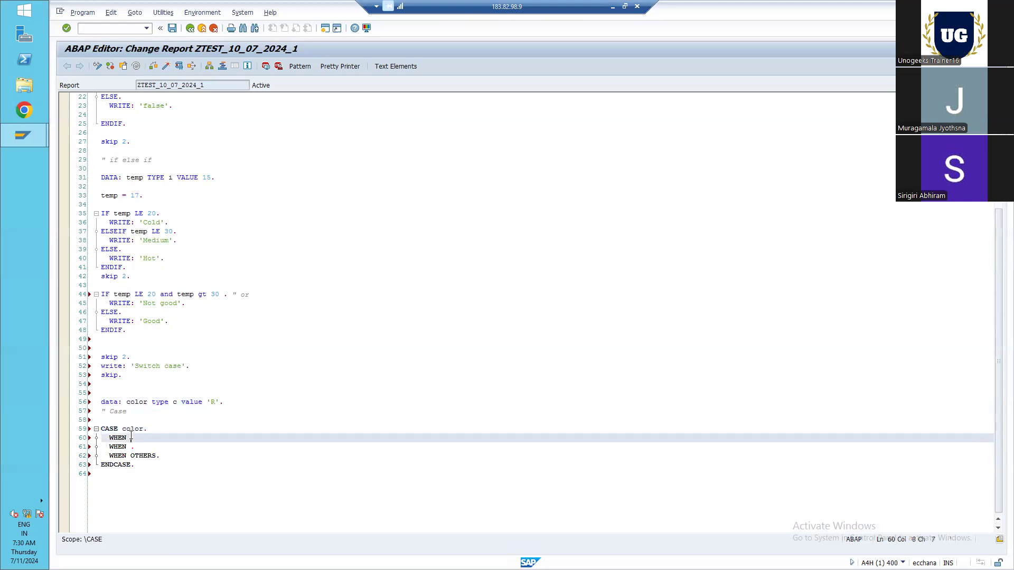
{"action": "type", "text": "'R"}
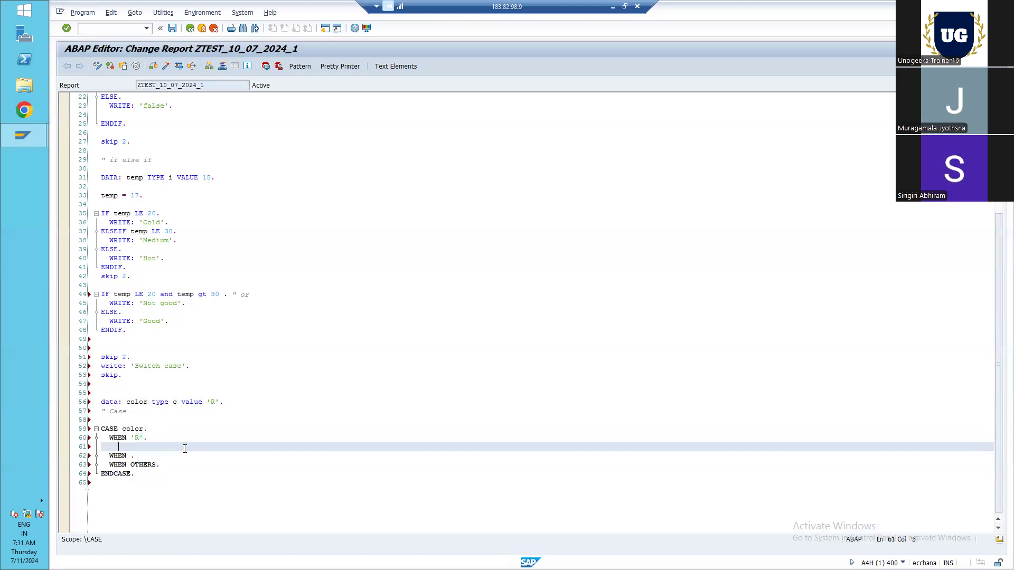
{"action": "type", "text": "write"}
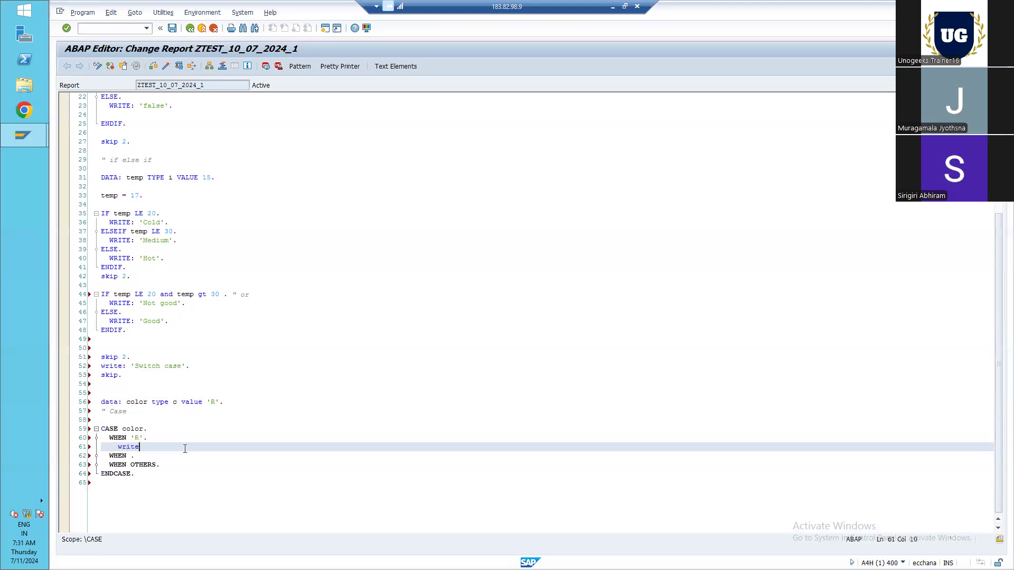
{"action": "type", "text": ": ''"}
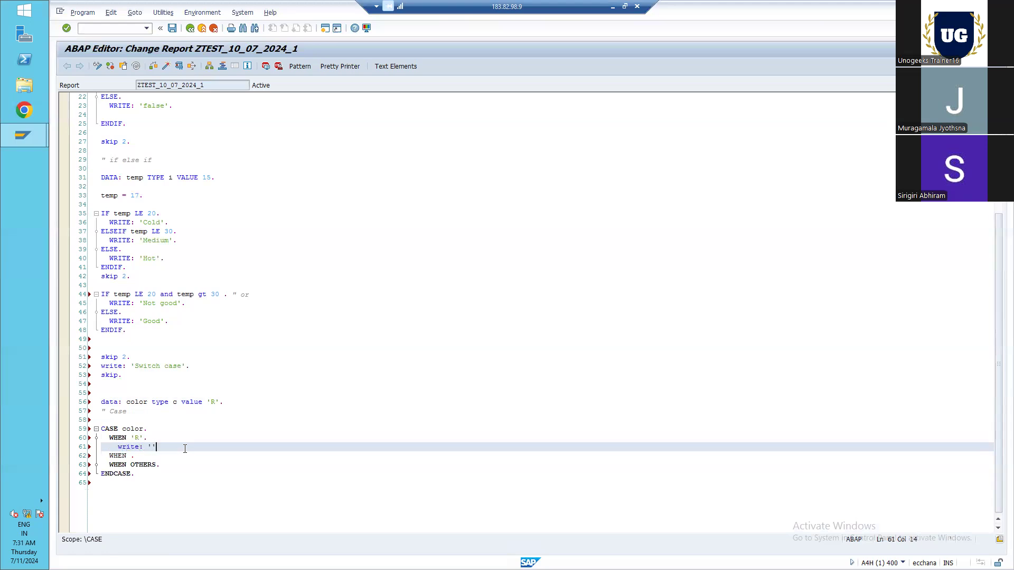
{"action": "type", "text": "Red"}
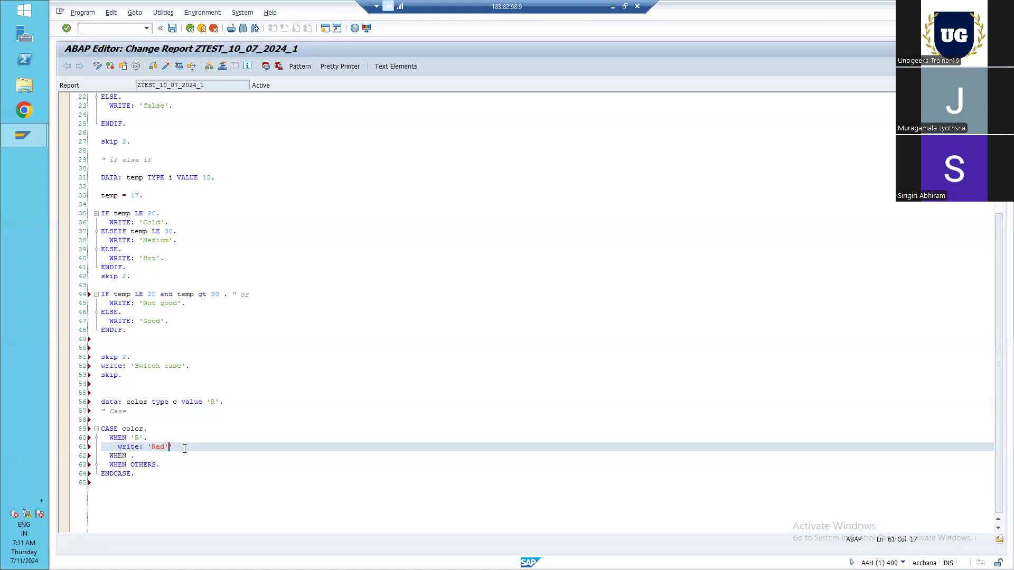
{"action": "type", "text": "."}
{"action": "left_click", "coordinate": [206, 456]}
{"action": "type", "text": "'B"}
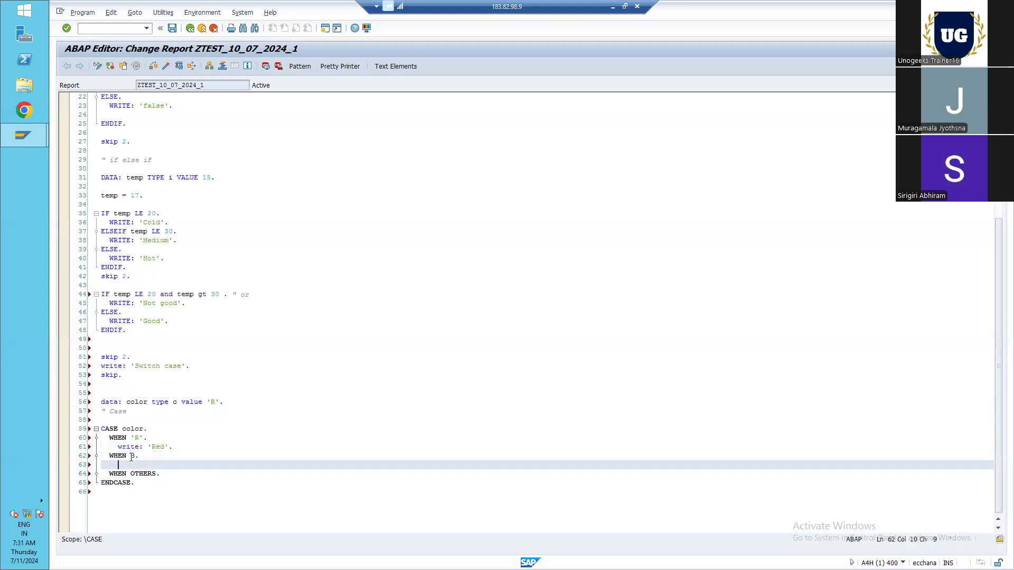
- Have WHEN B write 'Blue' and WHEN OTHERS write 'Others'
{"action": "type", "text": "write"}
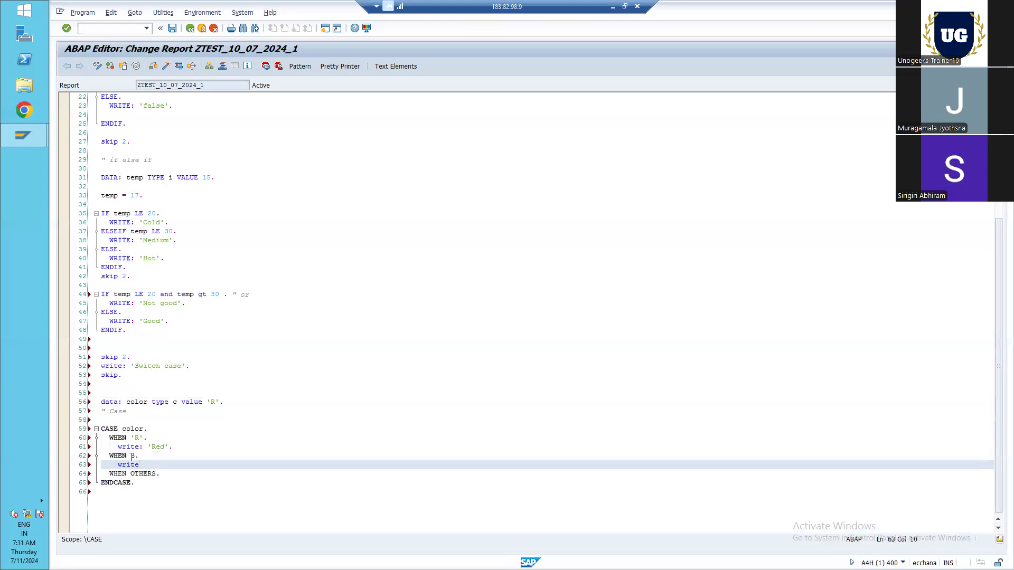
{"action": "type", "text": ":"}
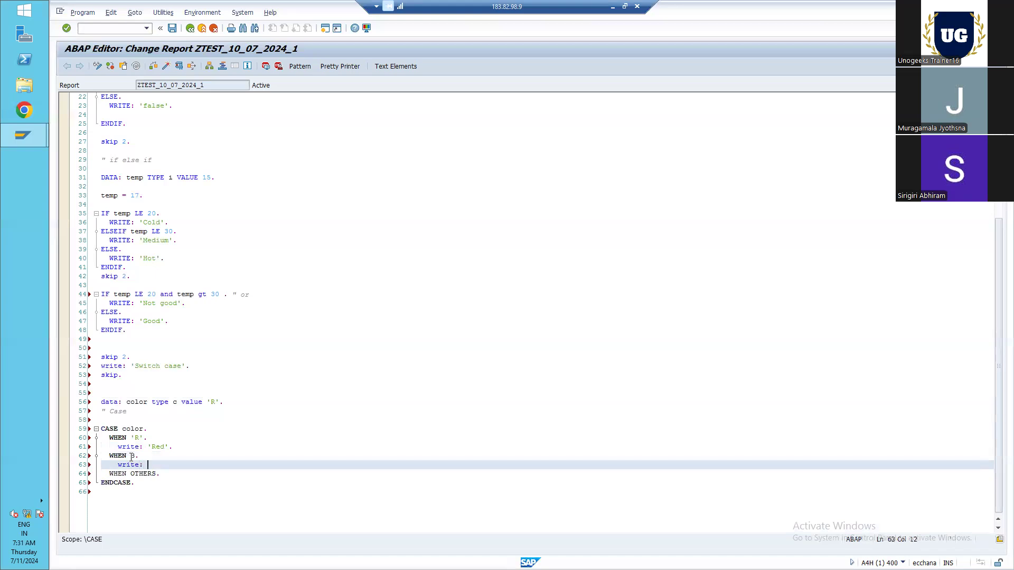
{"action": "type", "text": "''."}
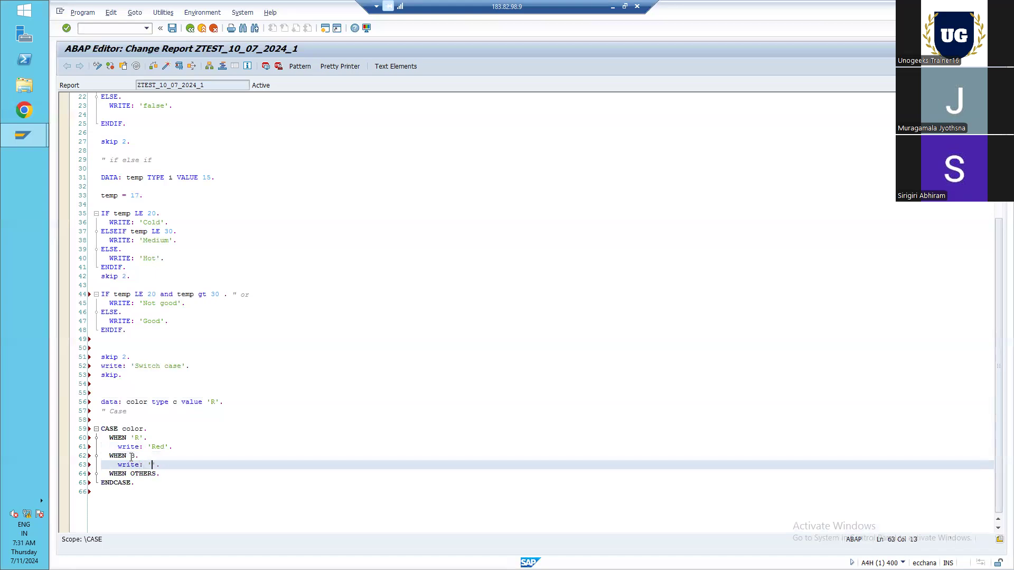
{"action": "type", "text": "B"}
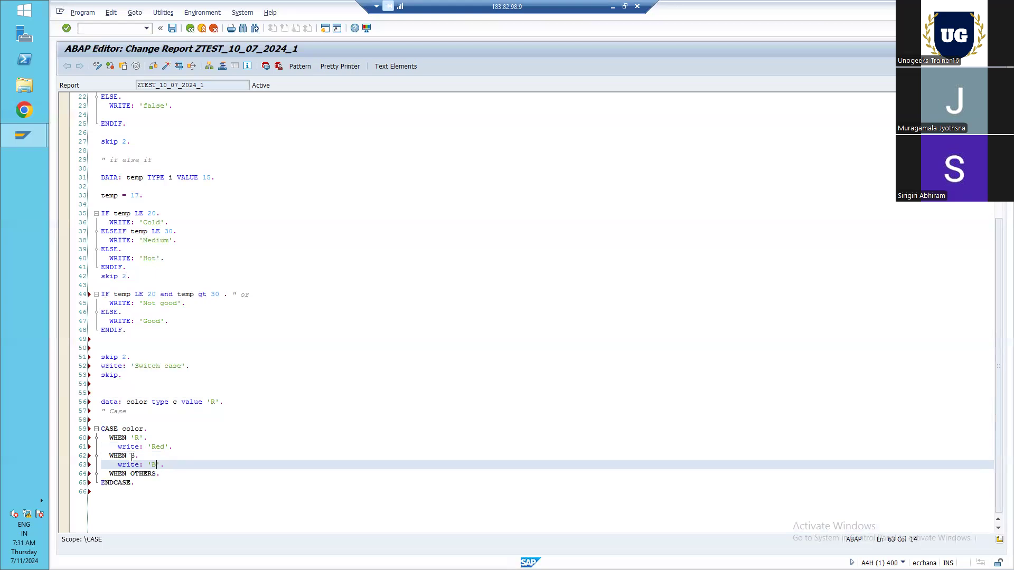
{"action": "type", "text": "lue"}
{"action": "type", "text": "write: '"}
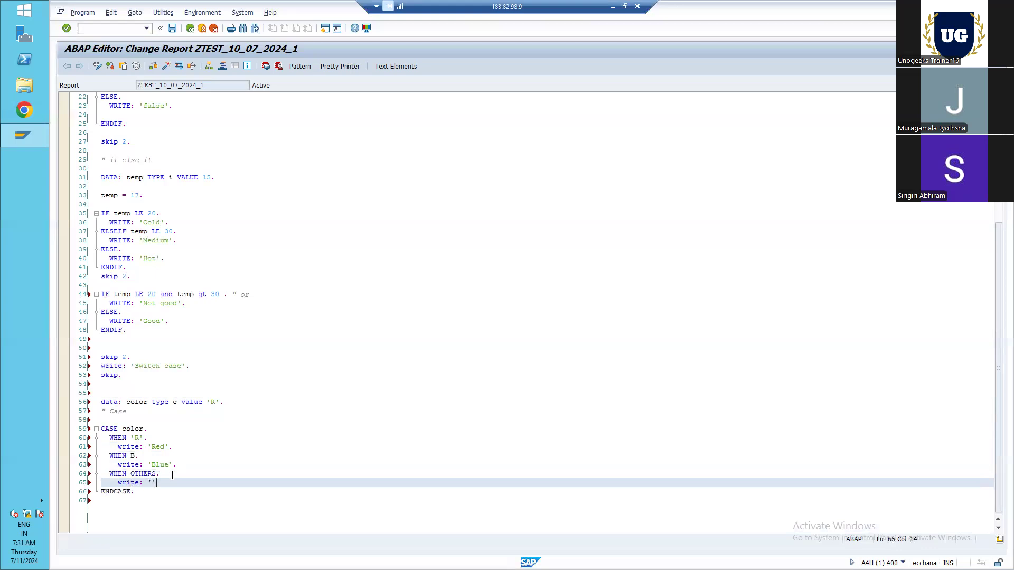
{"action": "type", "text": "G"}
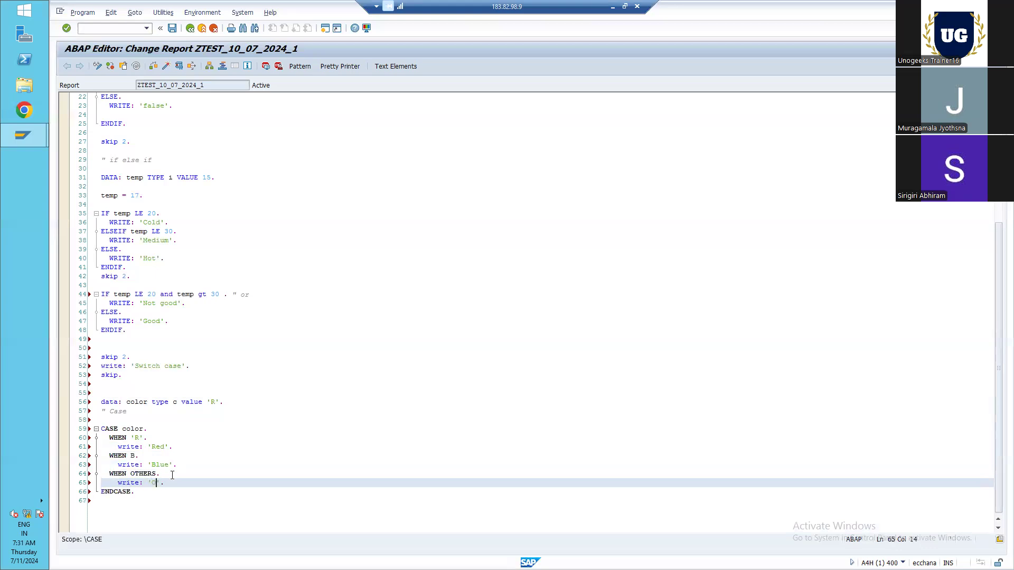
{"action": "type", "text": "thers"}
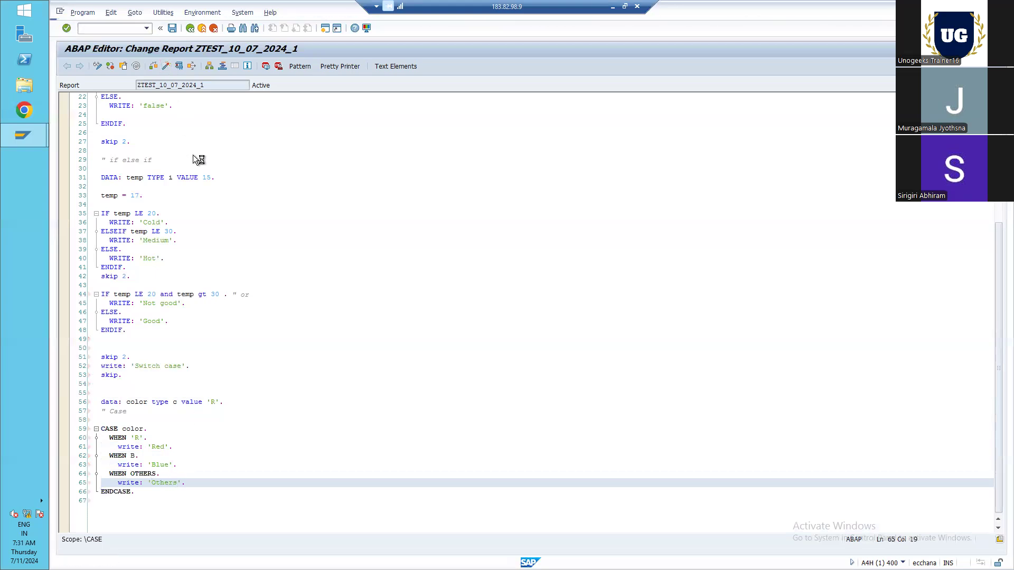
- Activate the report, which fails with 'Field B is unknown' on line 62
{"action": "left_click", "coordinate": [66, 27]}
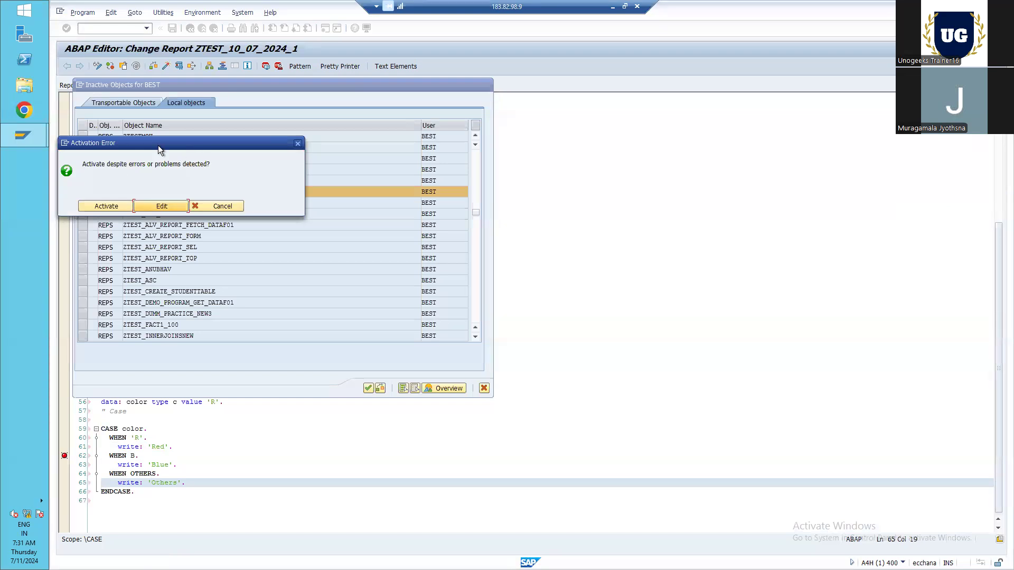
{"action": "mouse_move", "coordinate": [85, 167]}
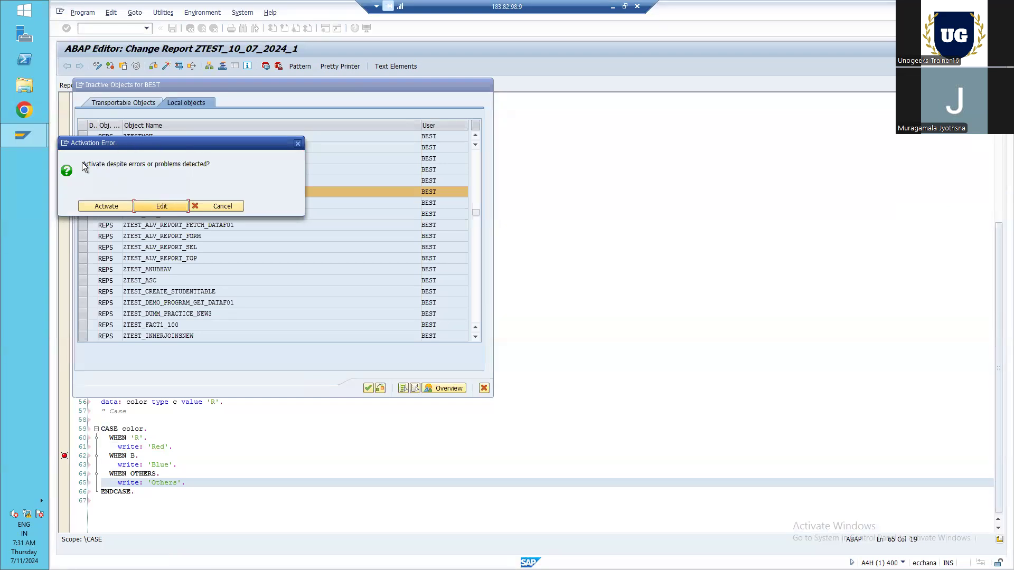
{"action": "mouse_move", "coordinate": [159, 177]}
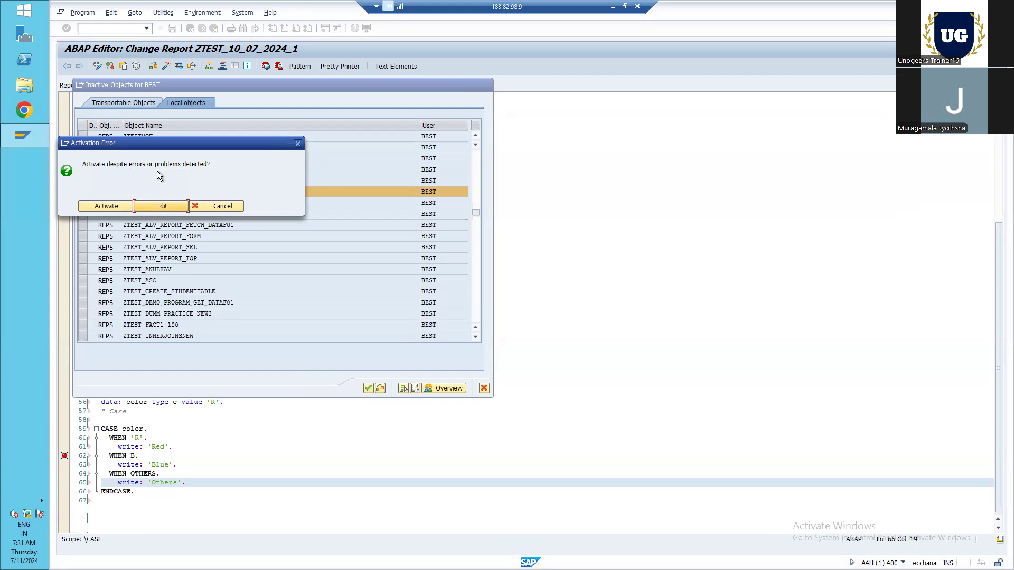
{"action": "mouse_move", "coordinate": [176, 195]}
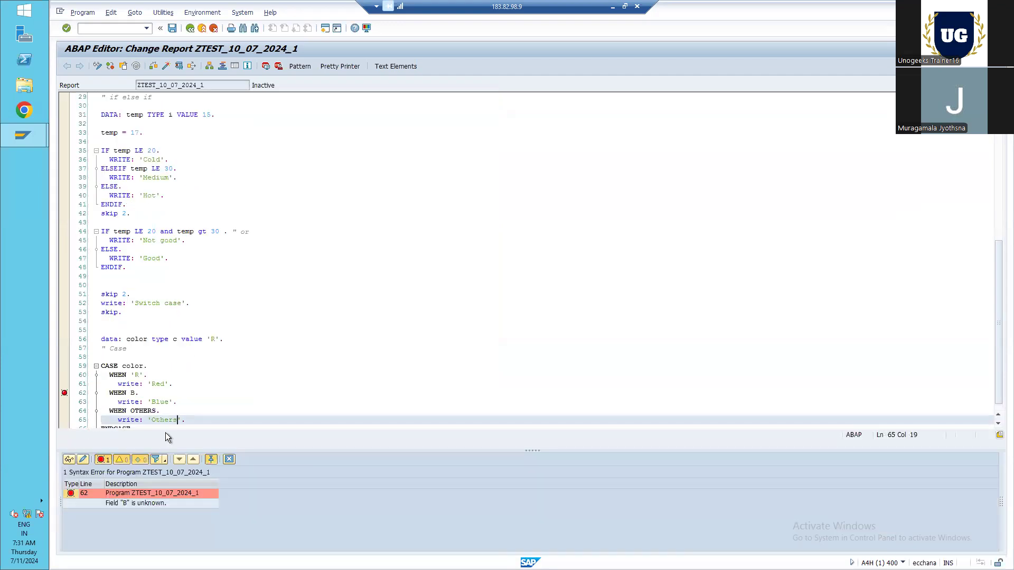
{"action": "mouse_move", "coordinate": [146, 512]}
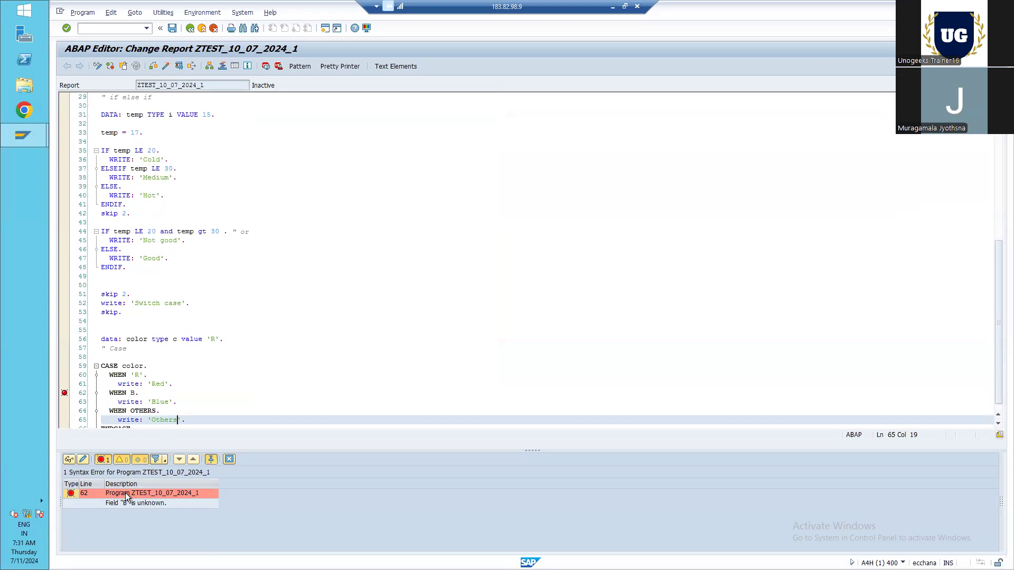
- Jump to line 62 from the error list and quote B so the branch compares with 'B'
{"action": "double_click", "coordinate": [152, 494]}
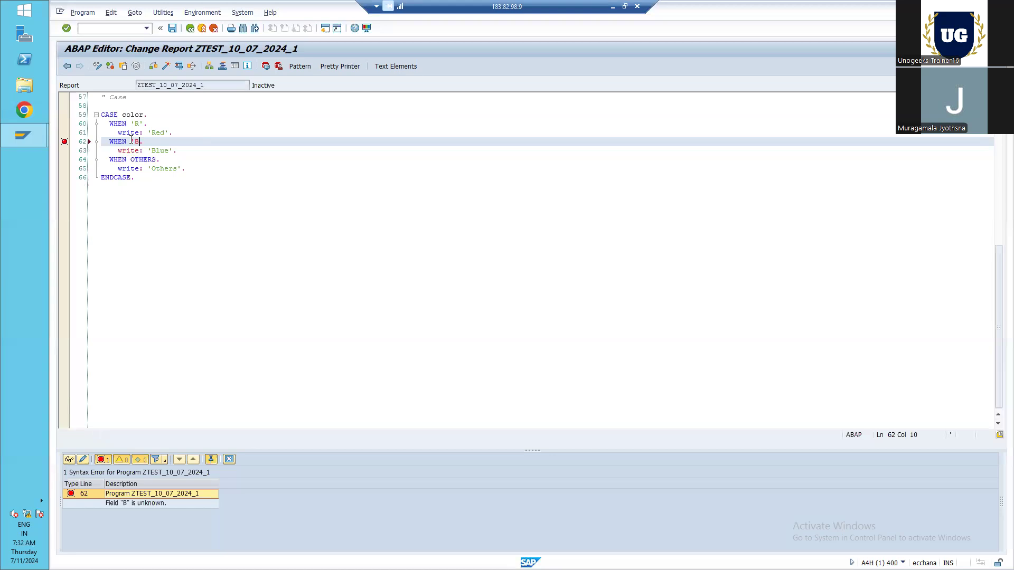
{"action": "type", "text": "'"}
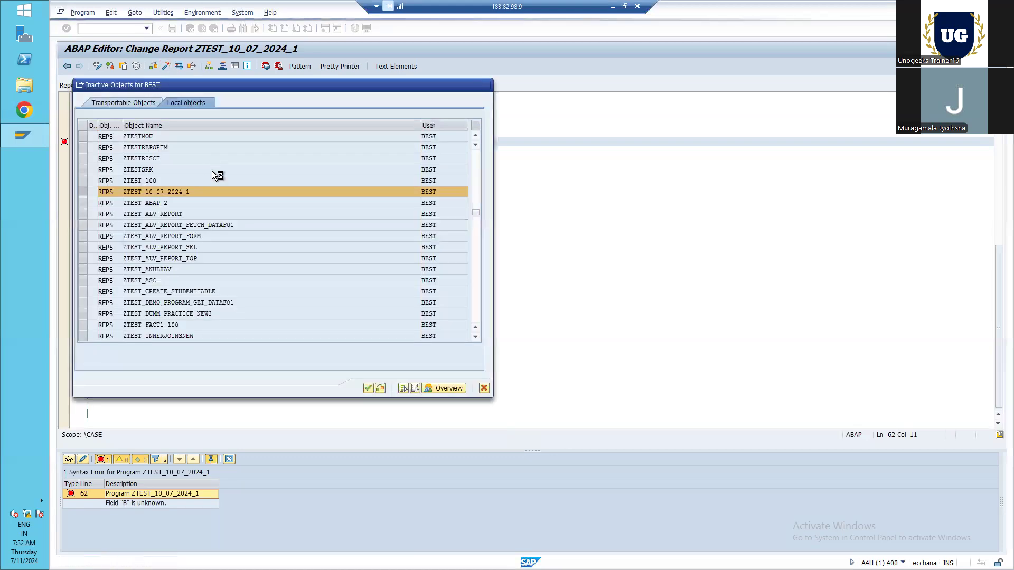
- Confirm activation and run the report, listing false, Cold, Good, Switch case, Red
{"action": "left_click", "coordinate": [368, 388]}
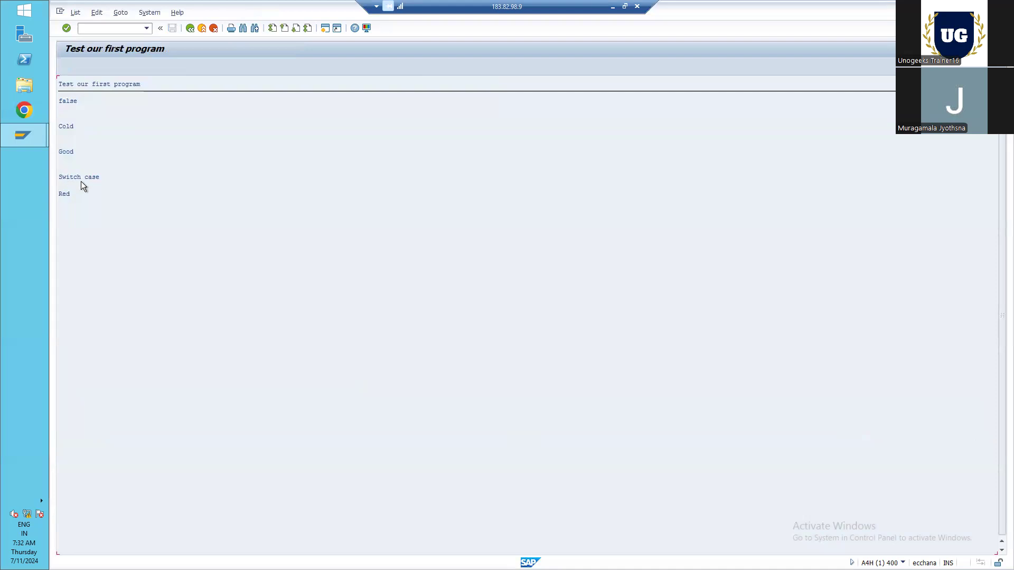
{"action": "mouse_move", "coordinate": [38, 200]}
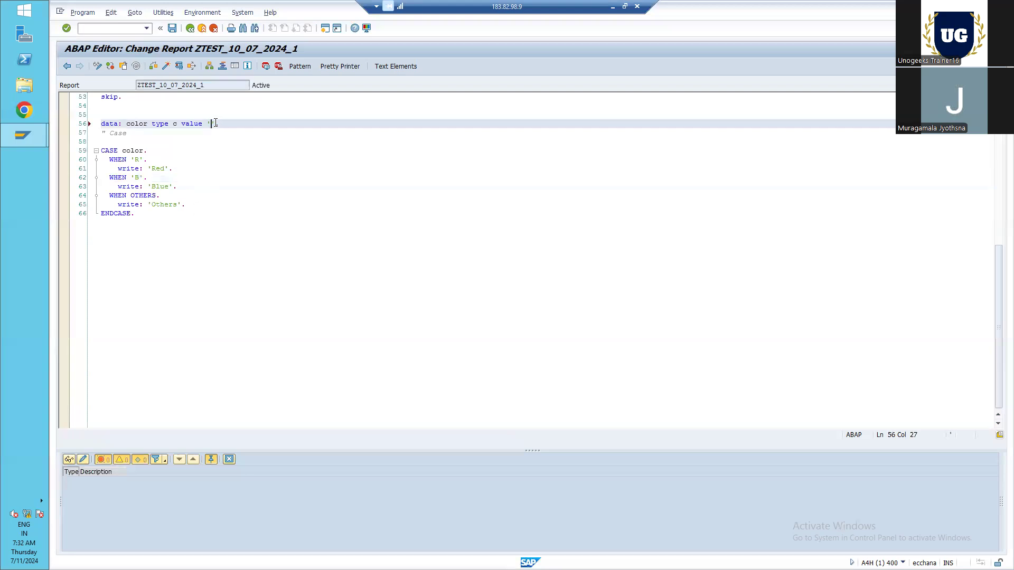
- Change color's initial value to 'B' and activate the report again
{"action": "type", "text": "B'."}
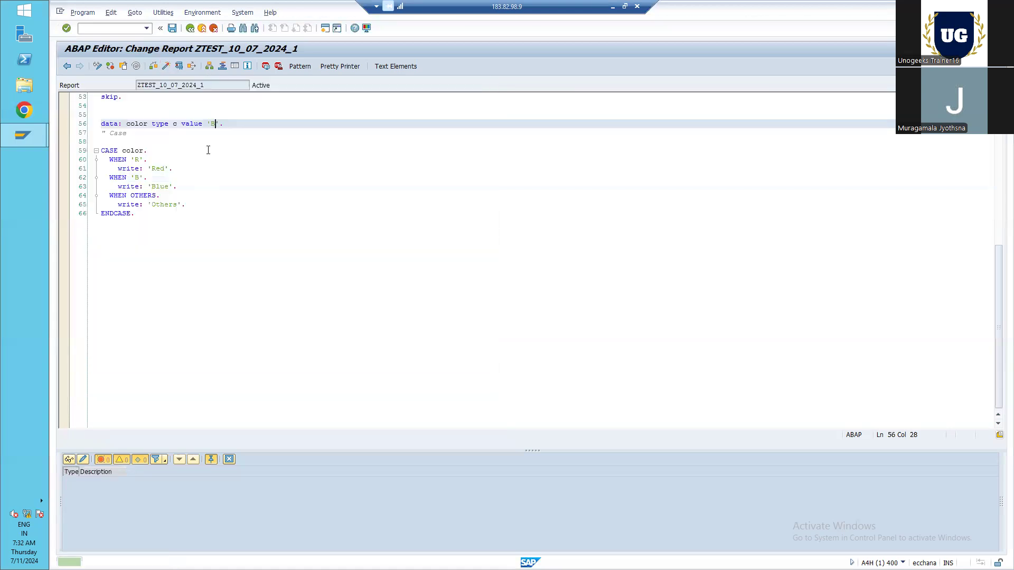
{"action": "left_click", "coordinate": [178, 66]}
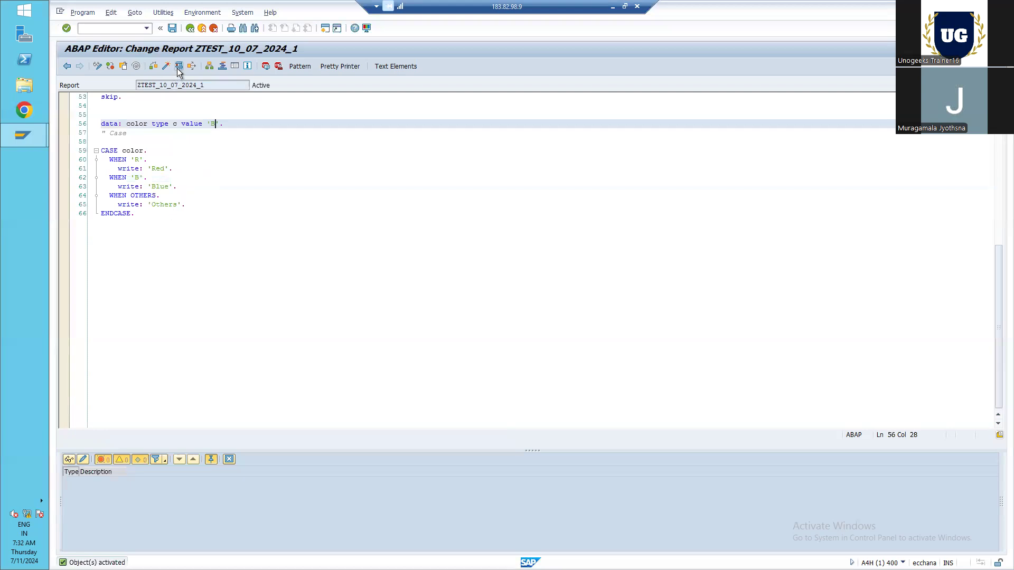